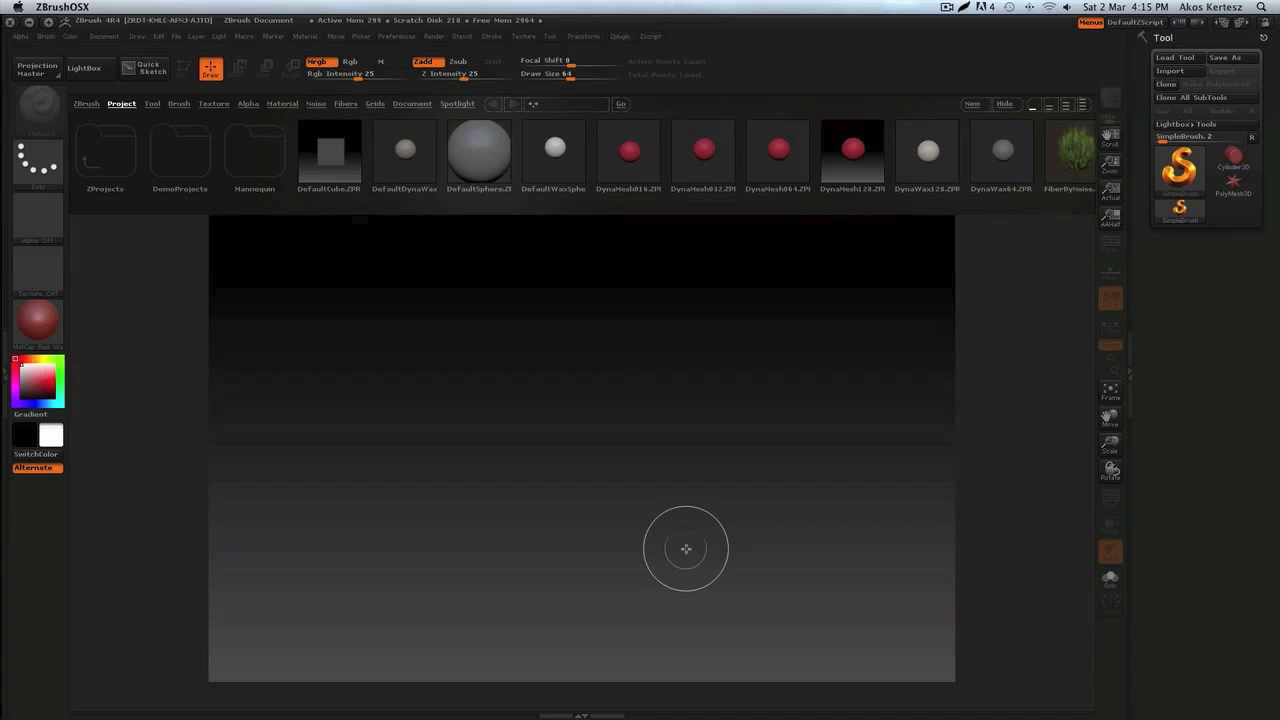
mouse_move(688, 552)
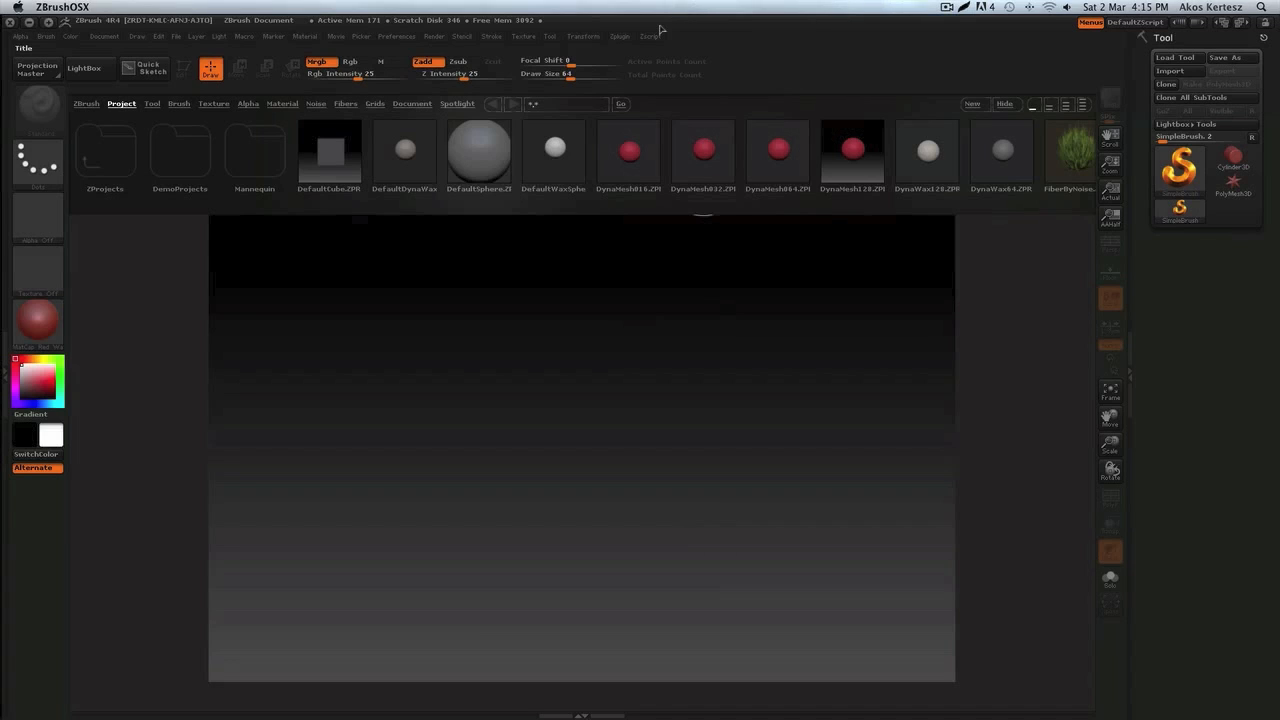
mouse_move(658, 30)
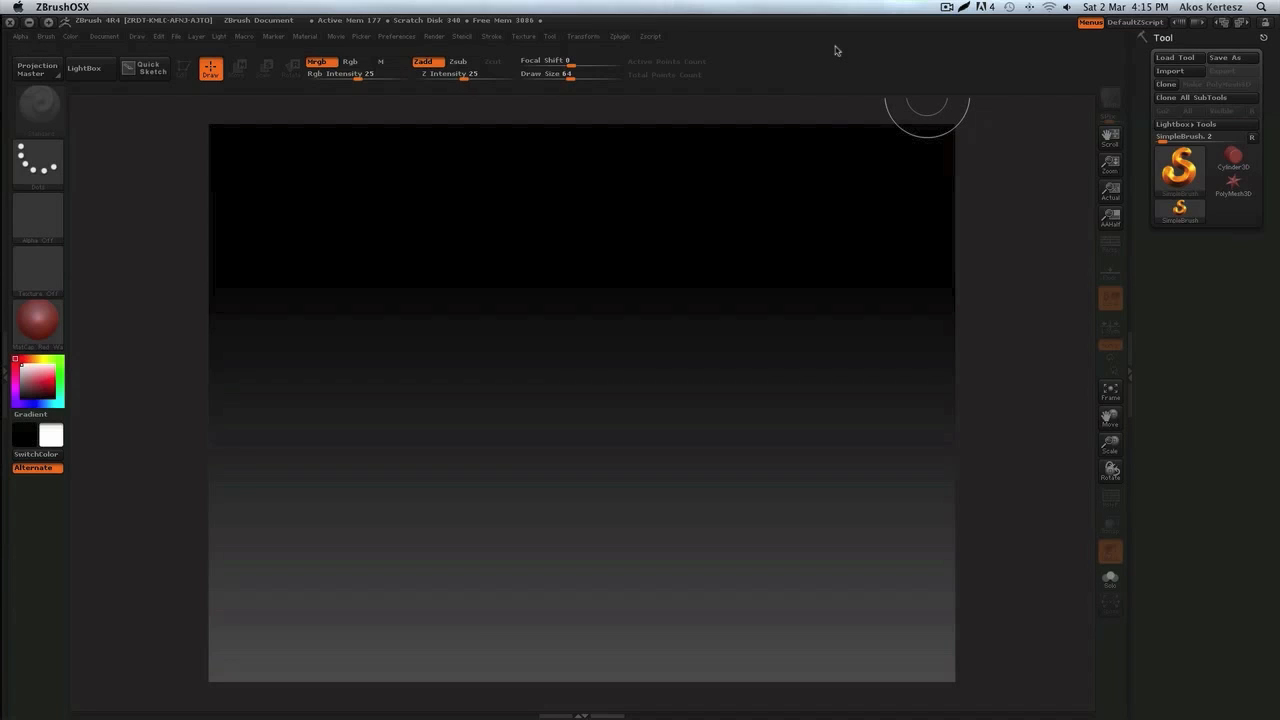
mouse_move(712, 46)
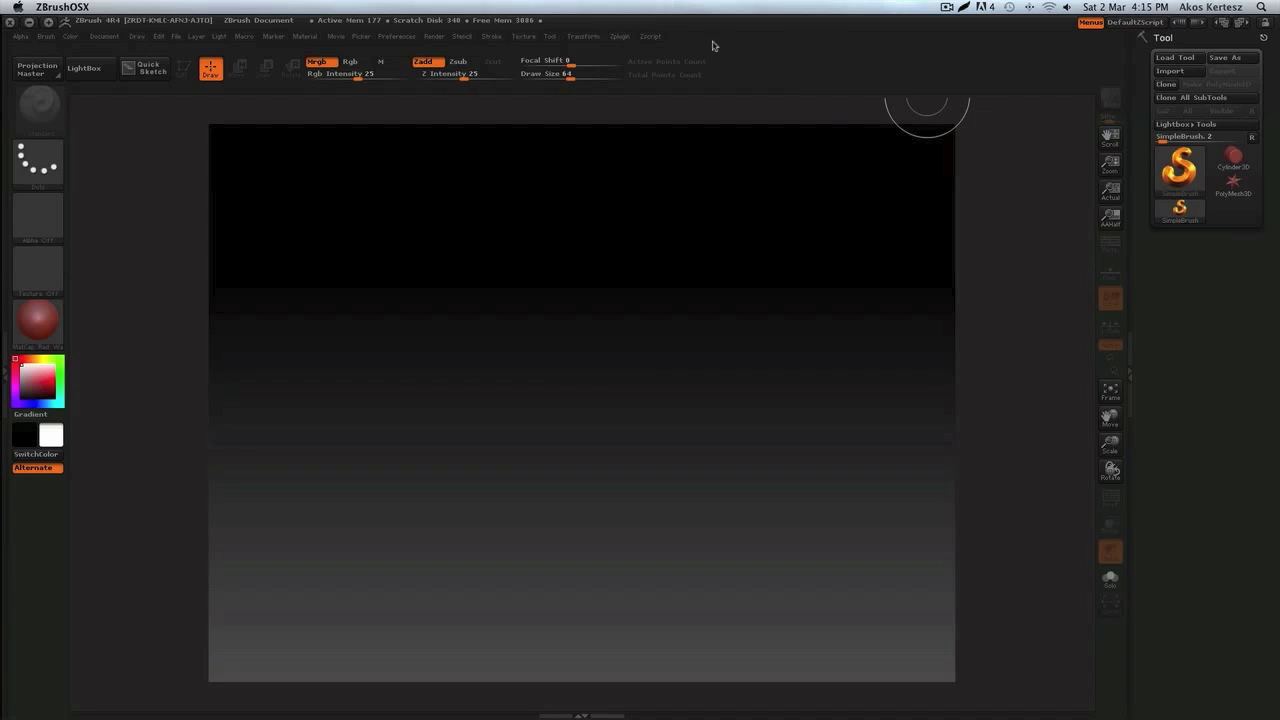
mouse_move(740, 28)
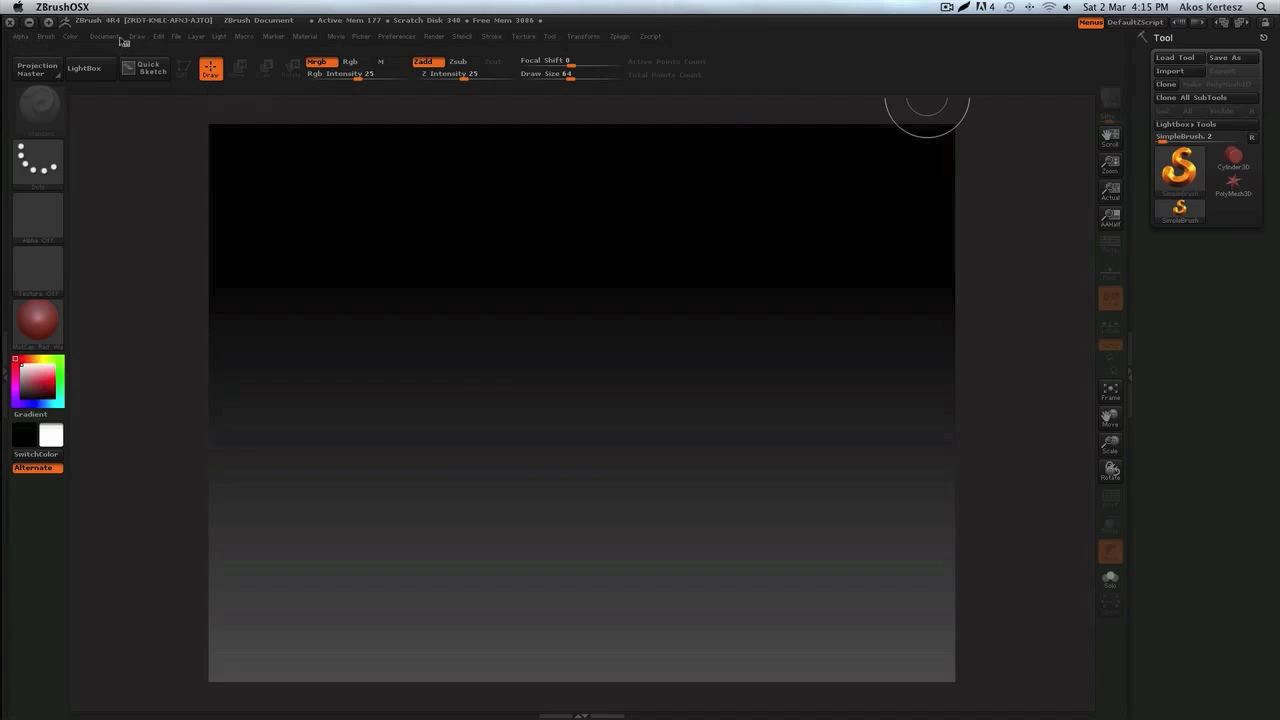
Create a new blank document from the Document palette
left_click(104, 36)
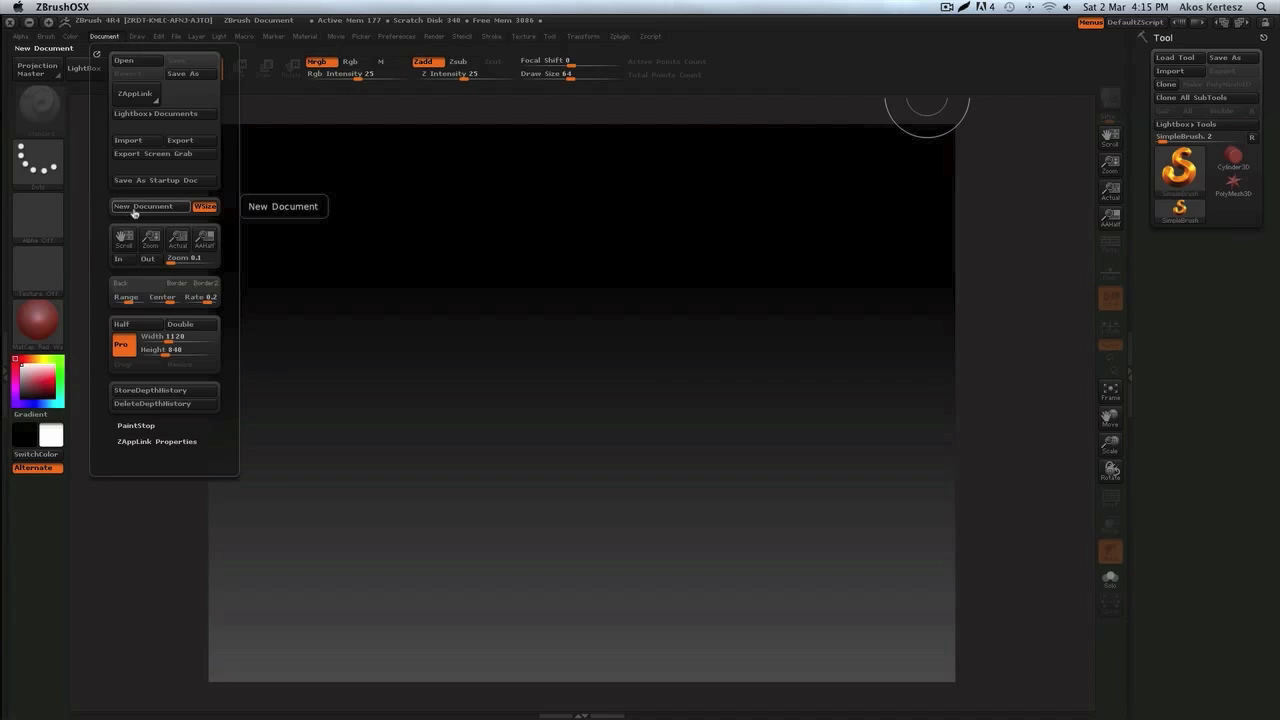
left_click(144, 206)
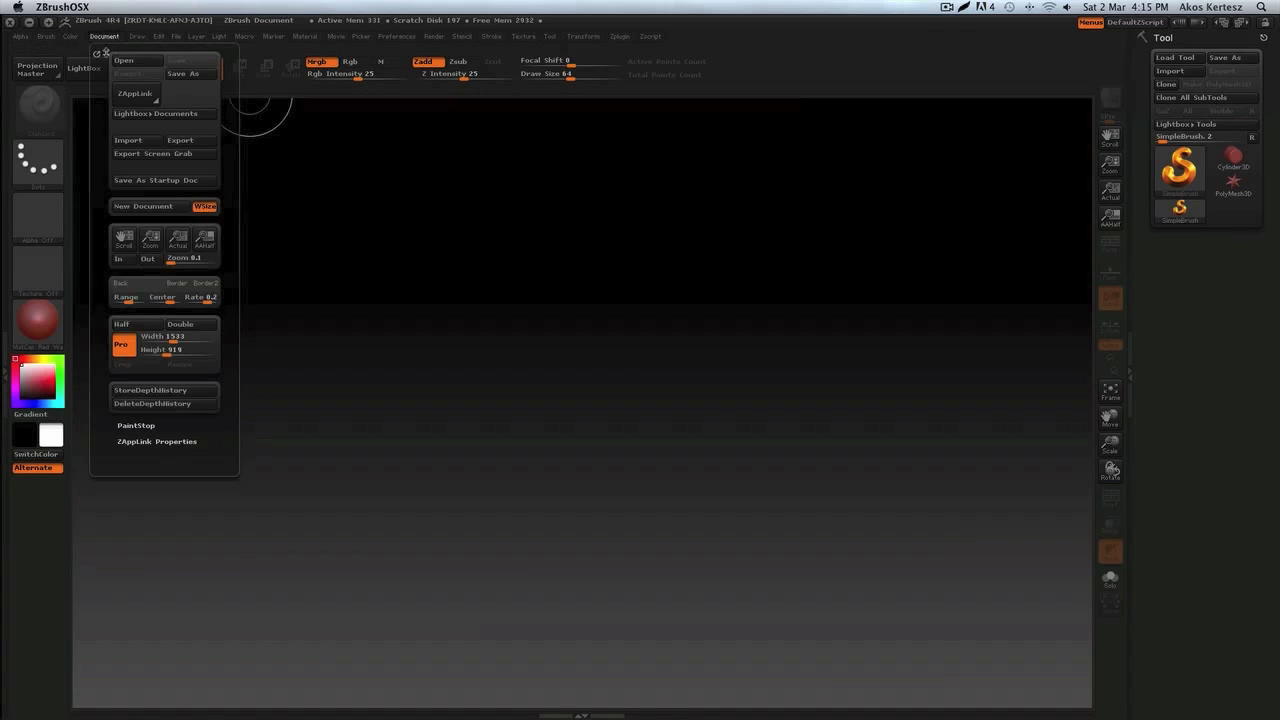
mouse_move(128, 140)
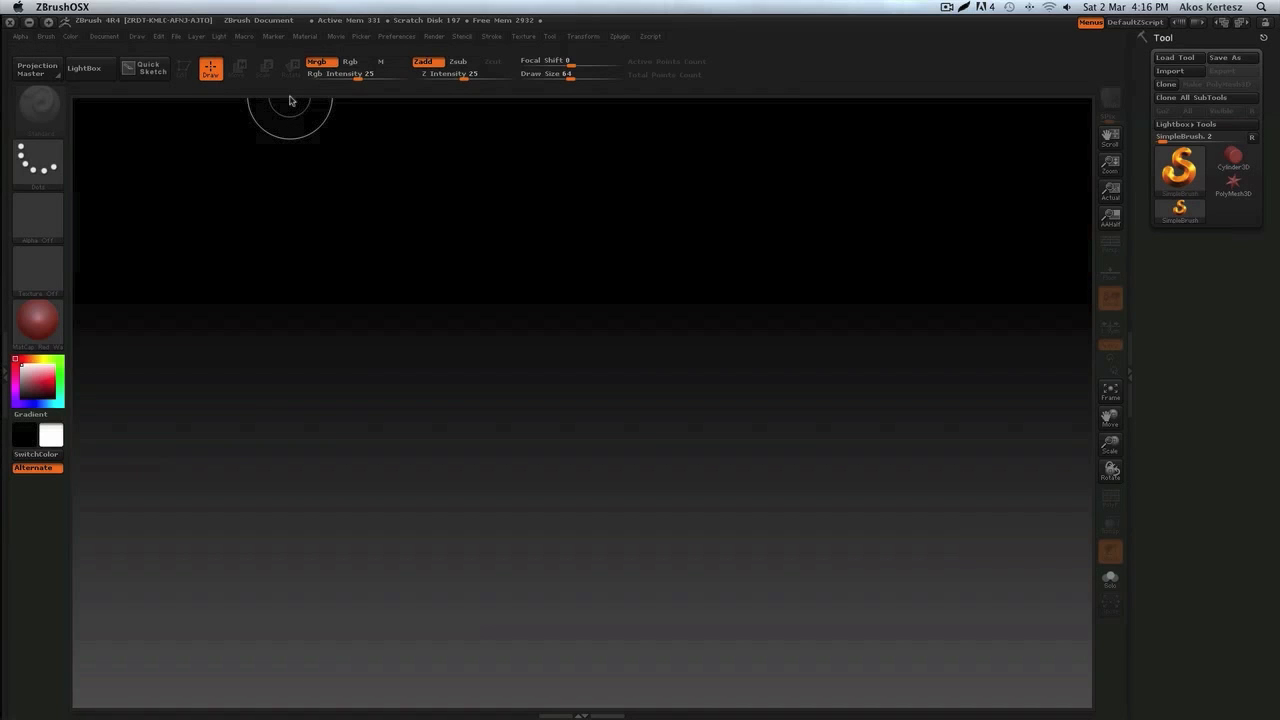
mouse_move(90, 296)
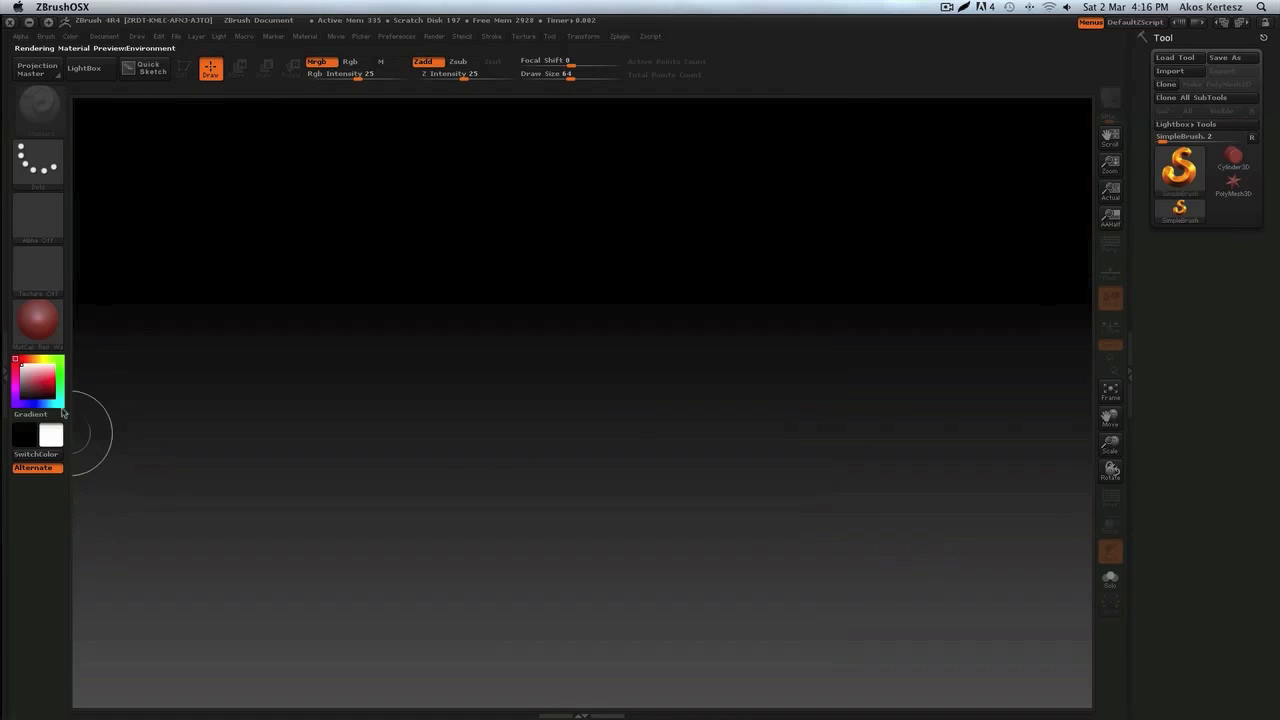
Switch the preview to Flat Color and import the red warrior reference image
left_click(36, 320)
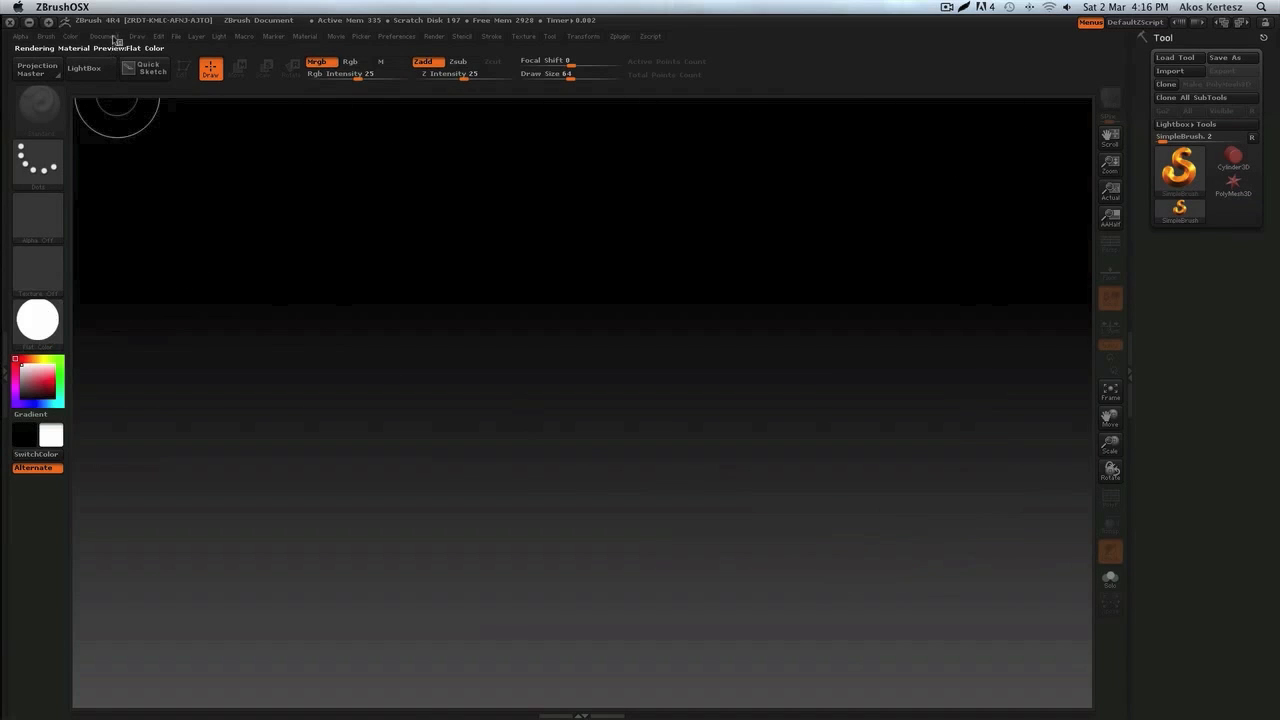
left_click(104, 36)
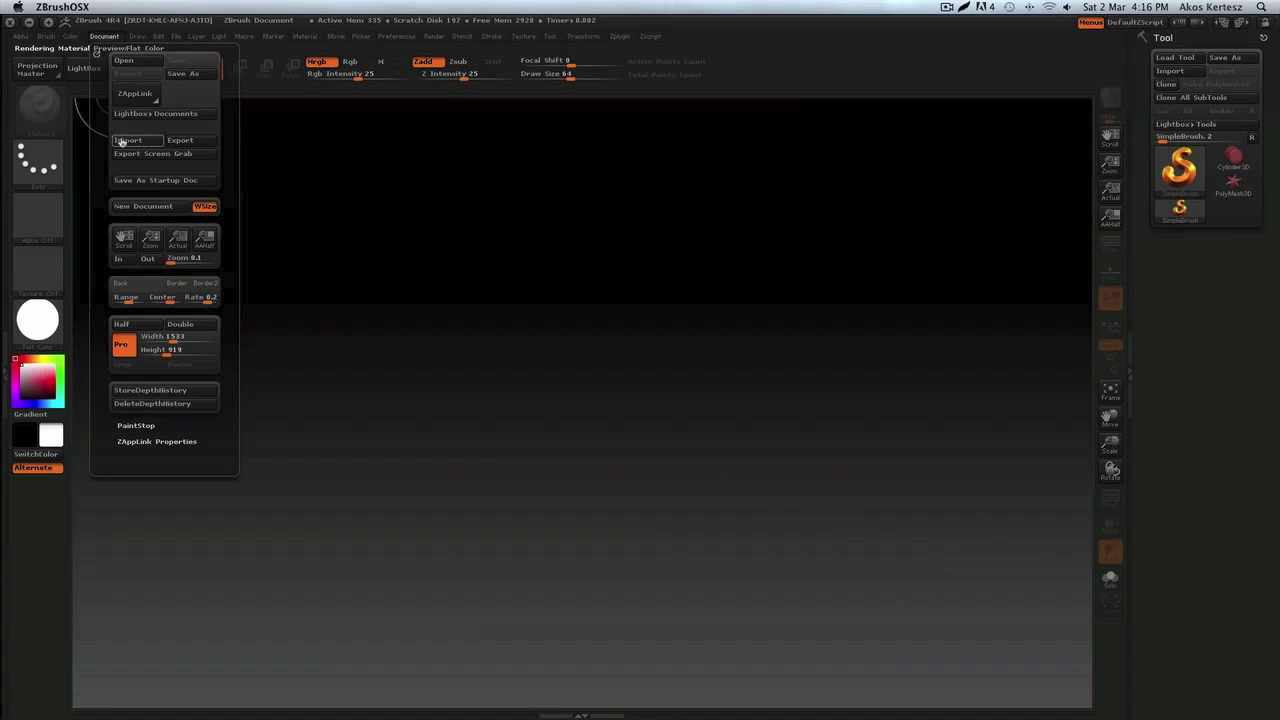
left_click(128, 140)
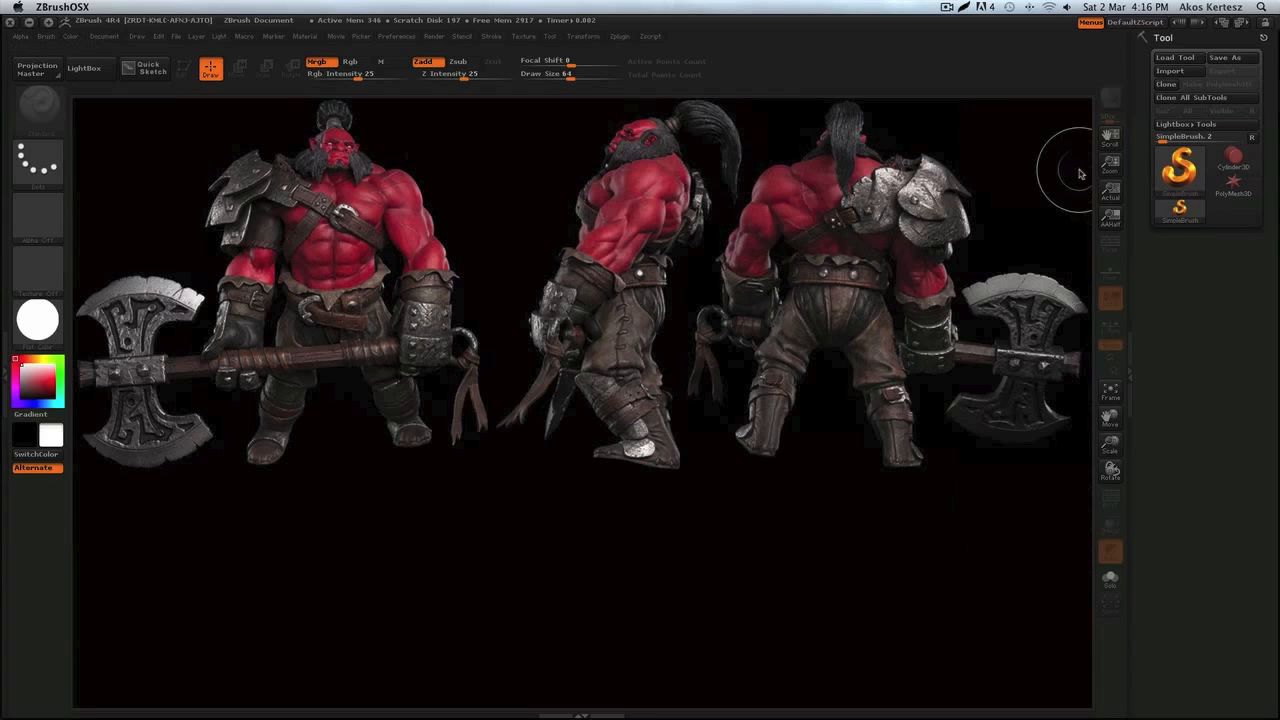
mouse_move(116, 116)
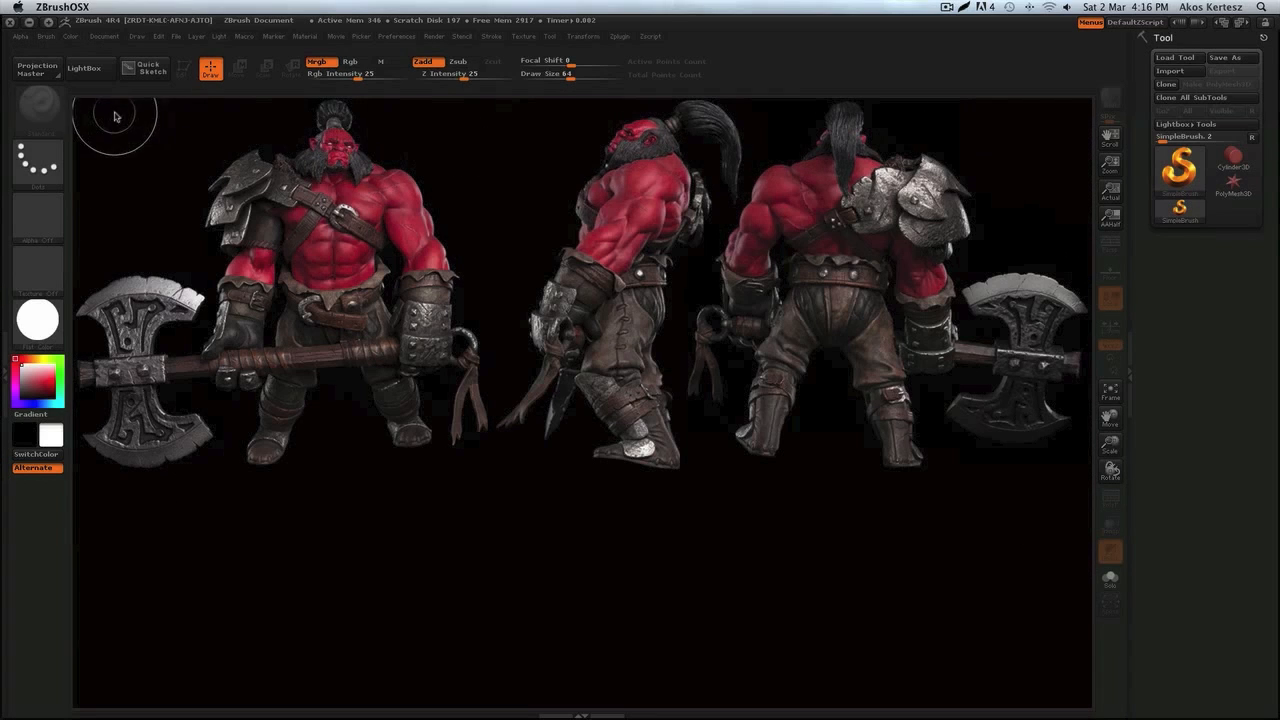
mouse_move(184, 76)
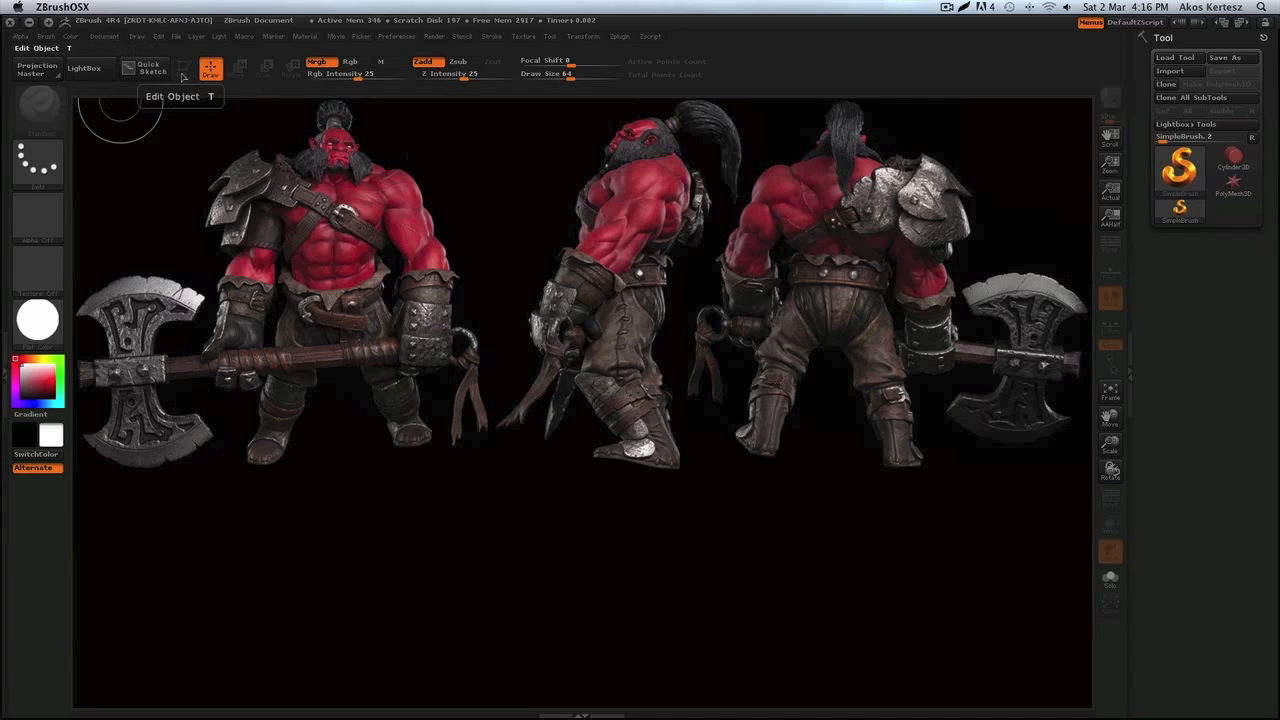
Clear the warrior reference by creating another new document
left_click(104, 36)
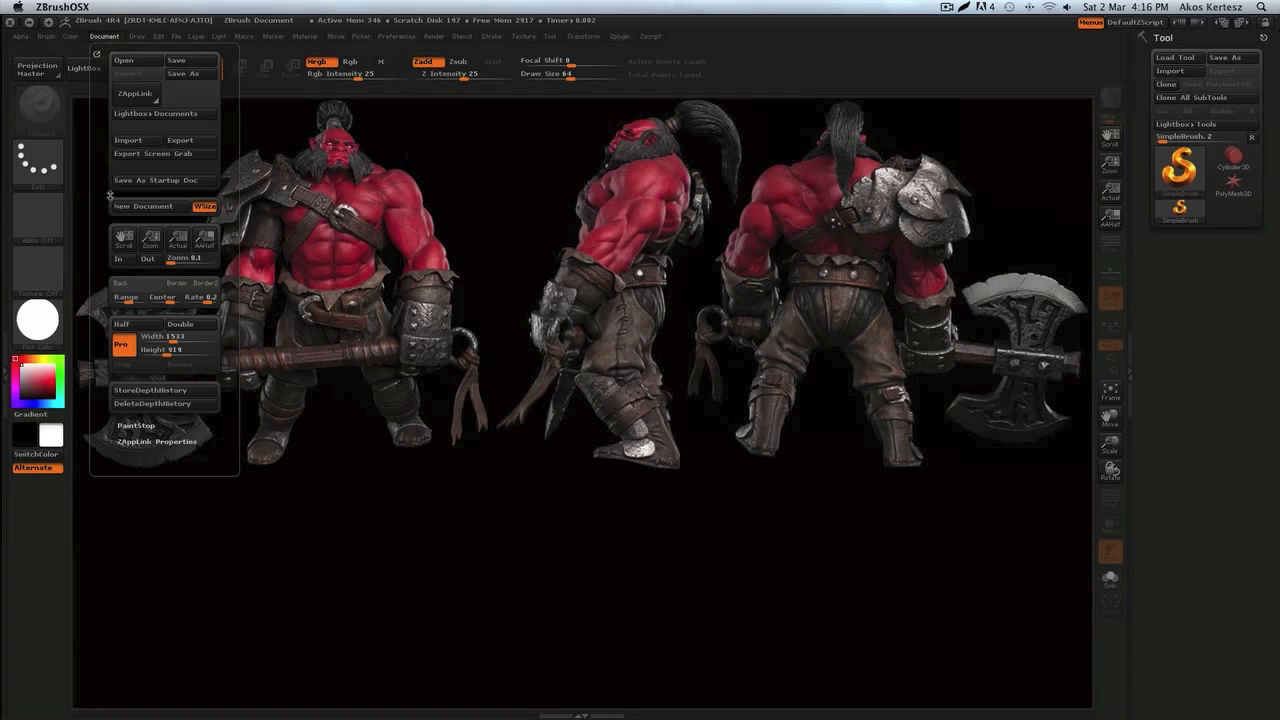
left_click(144, 206)
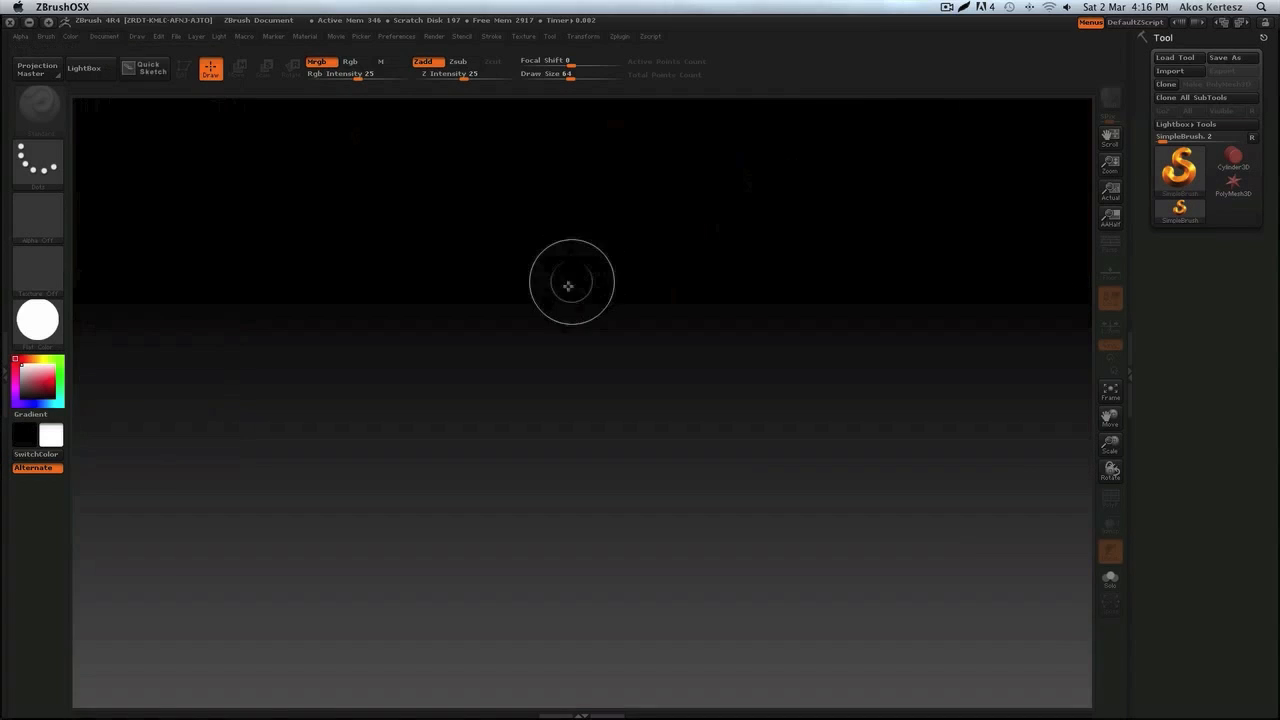
mouse_move(1018, 164)
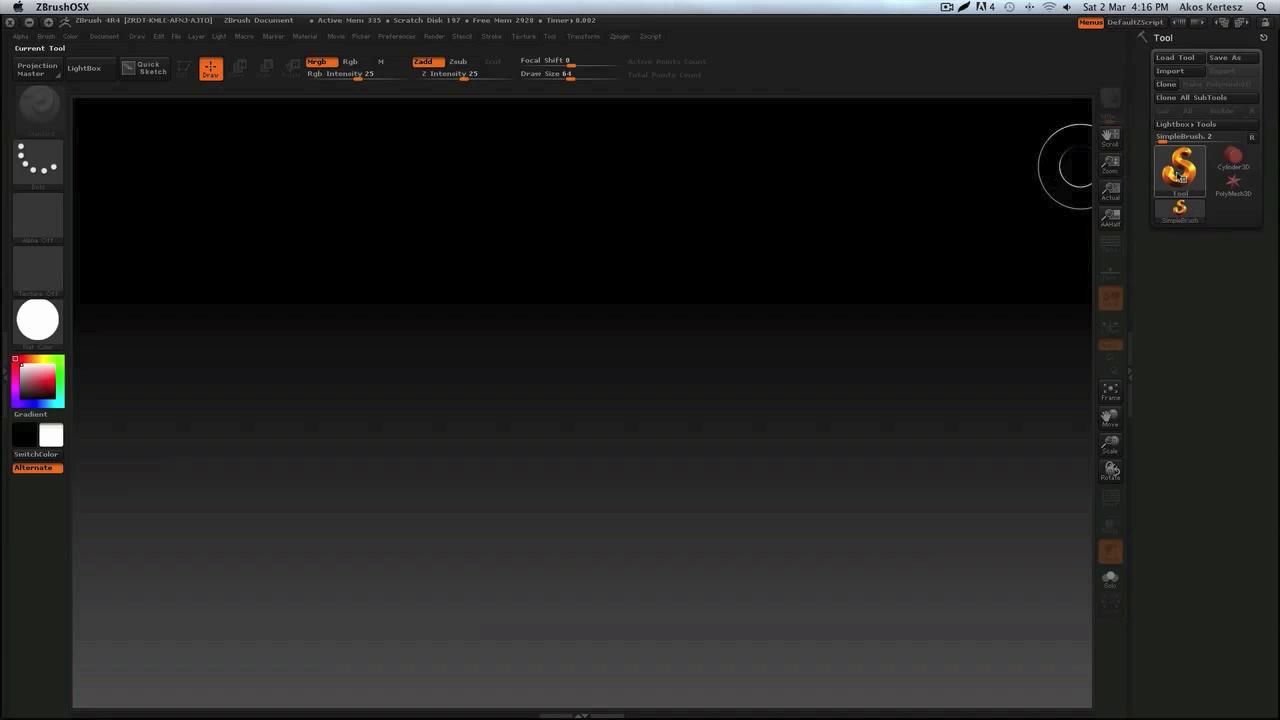
Choose the ZSphere as the current tool from the Tool picker
left_click(1180, 170)
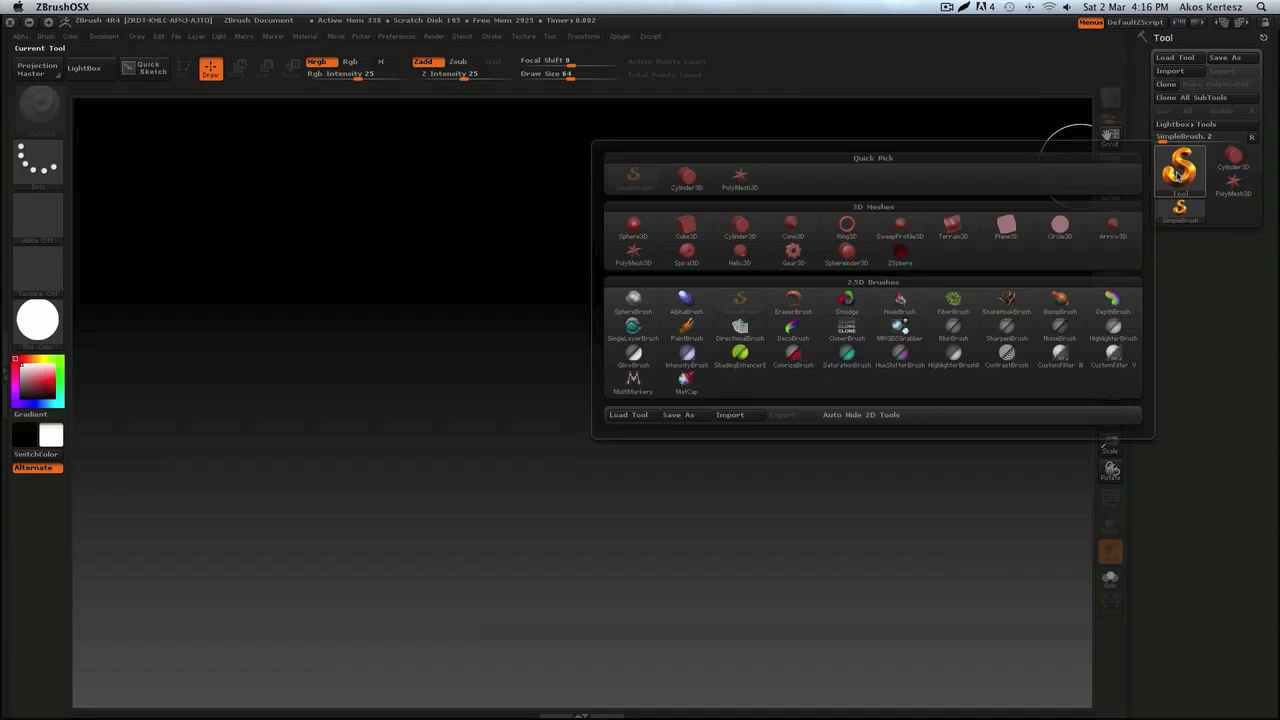
mouse_move(900, 256)
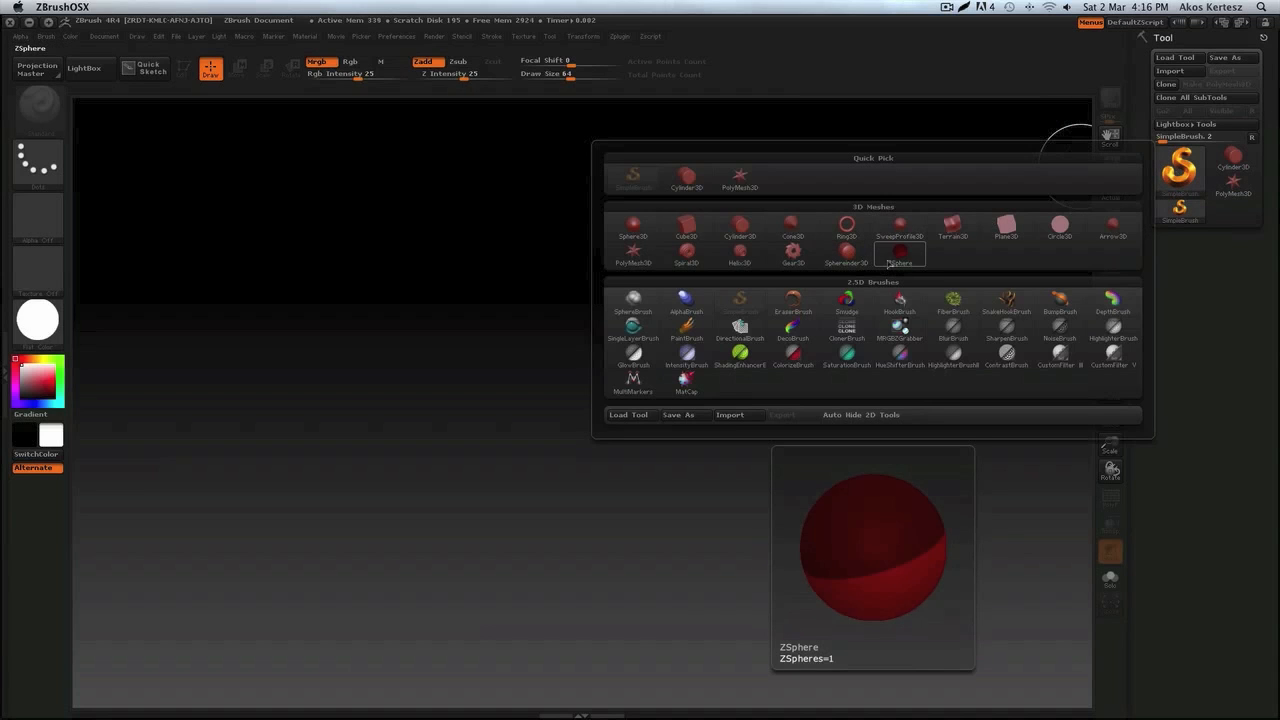
left_click(900, 252)
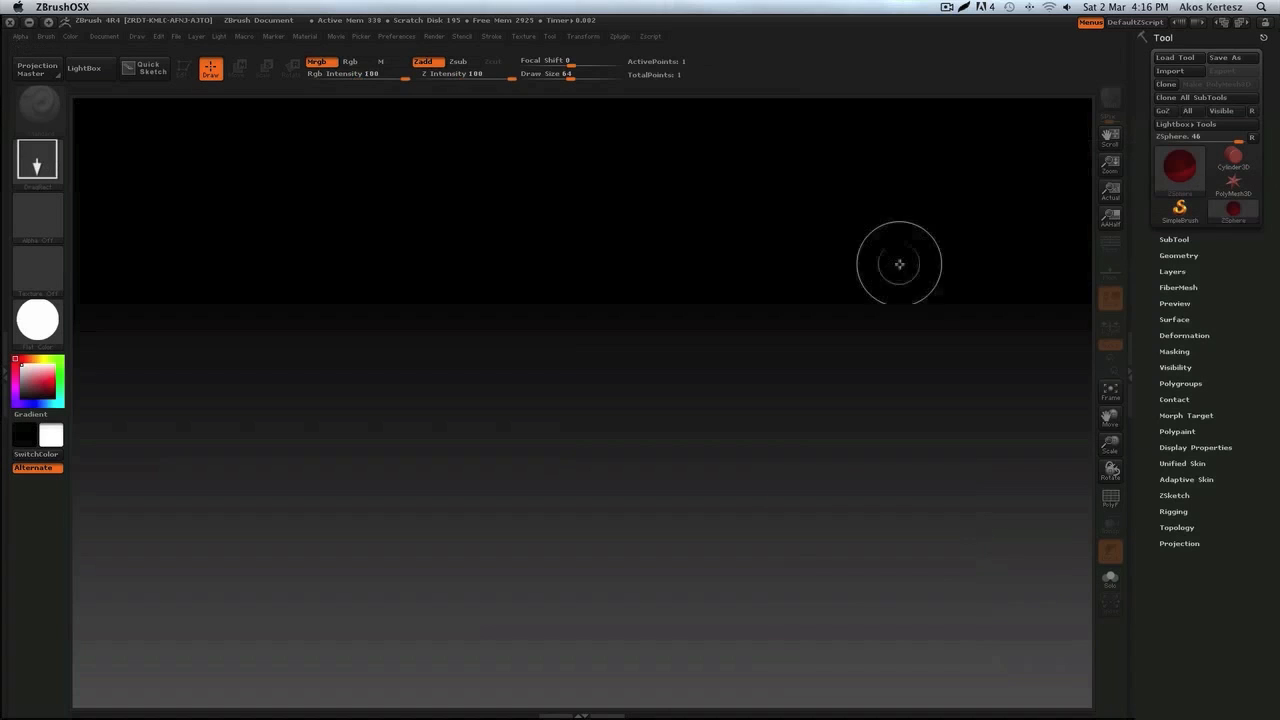
mouse_move(544, 344)
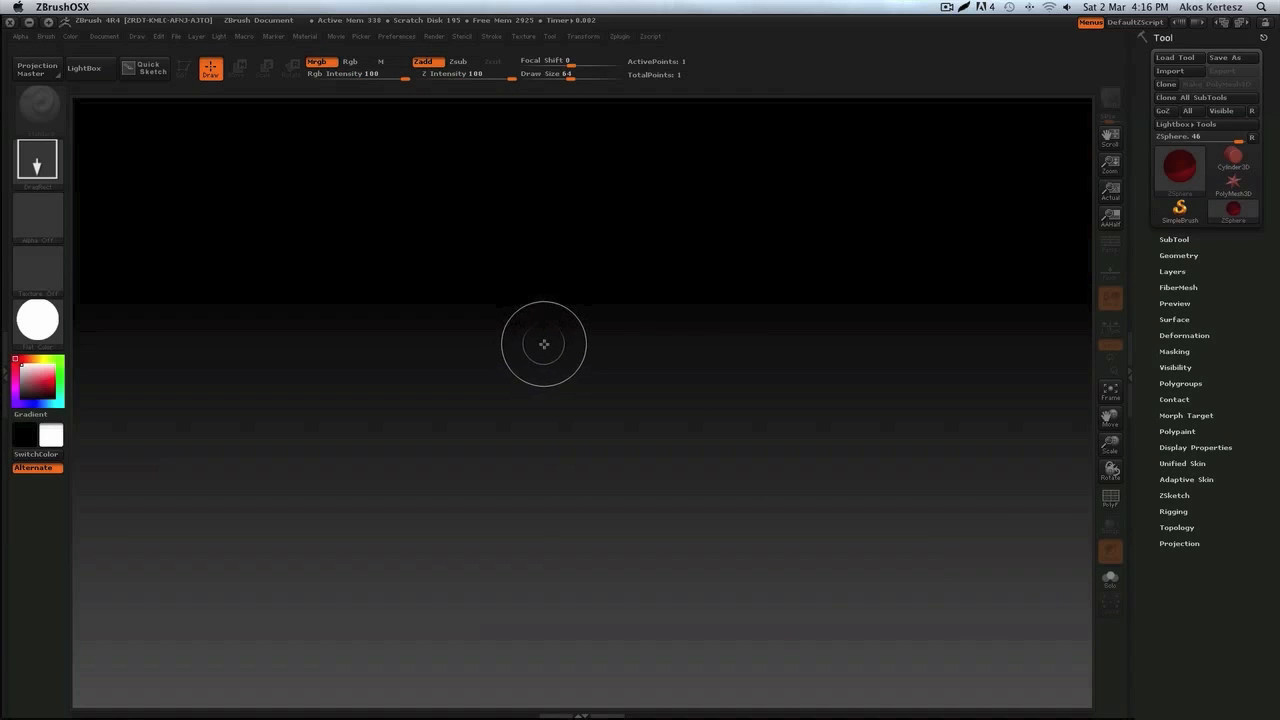
mouse_move(566, 380)
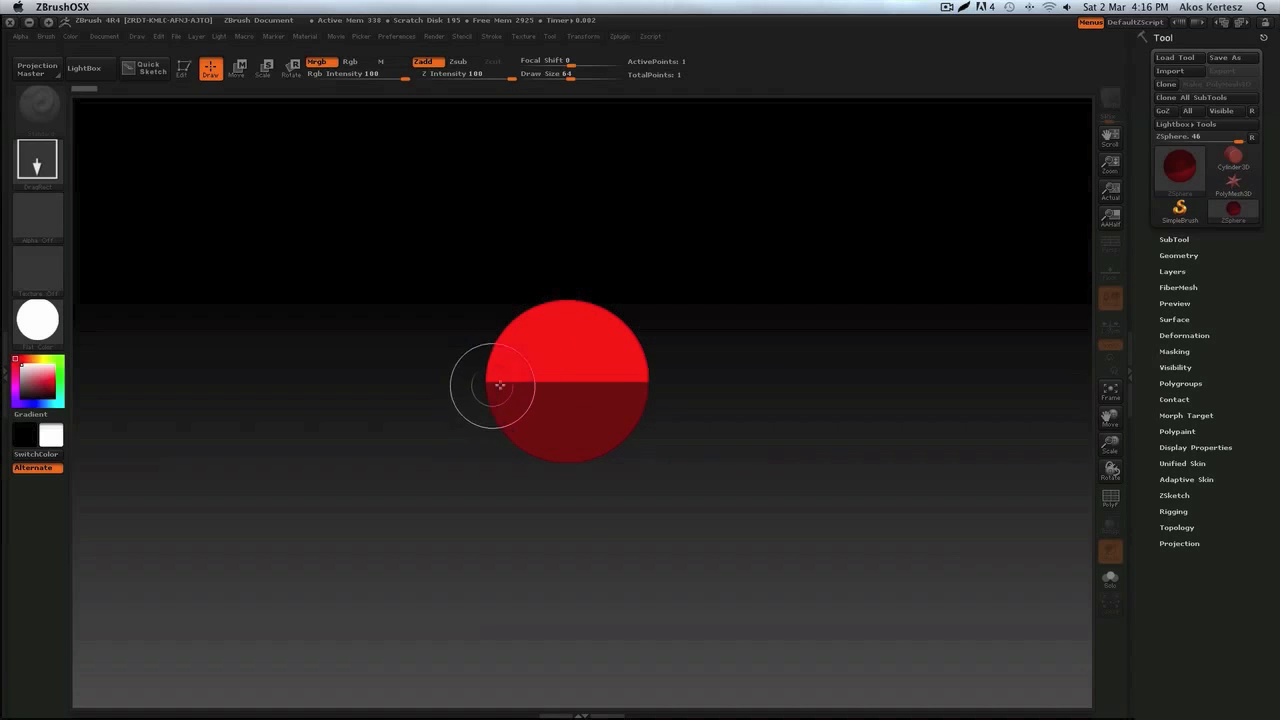
mouse_move(570, 384)
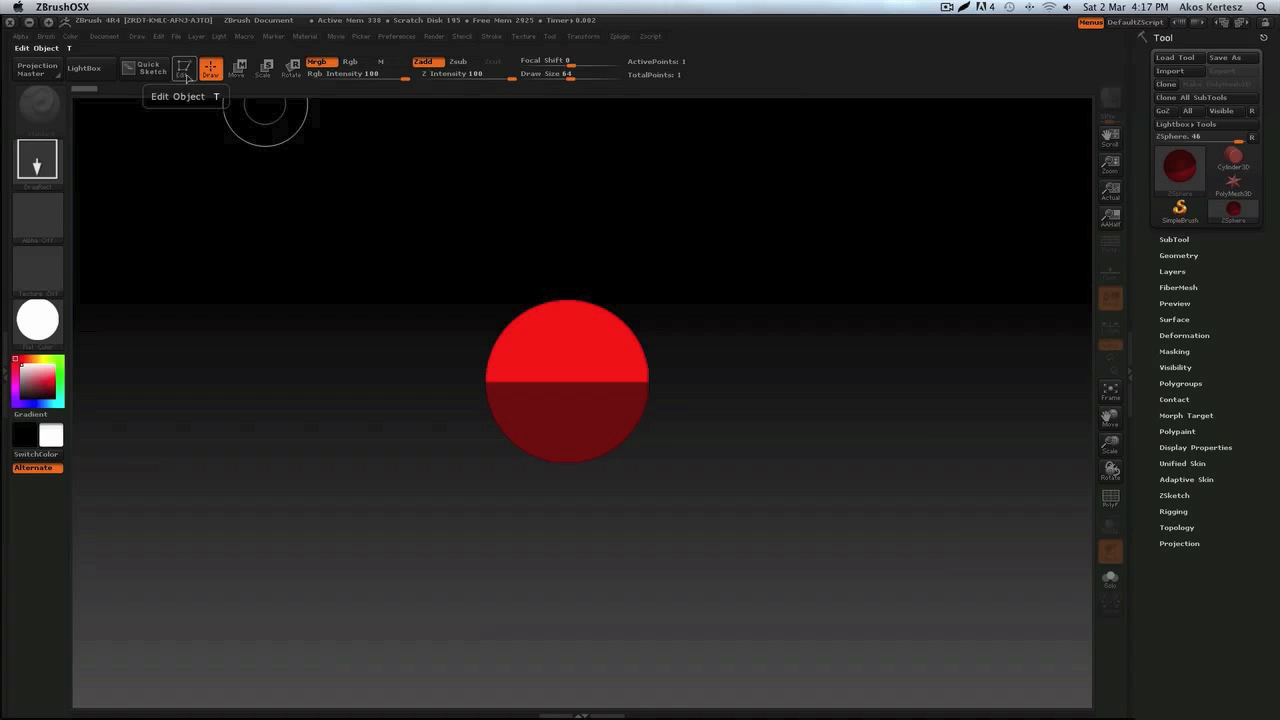
Enter Edit mode so the ZSphere becomes an editable 3D object
left_click(184, 68)
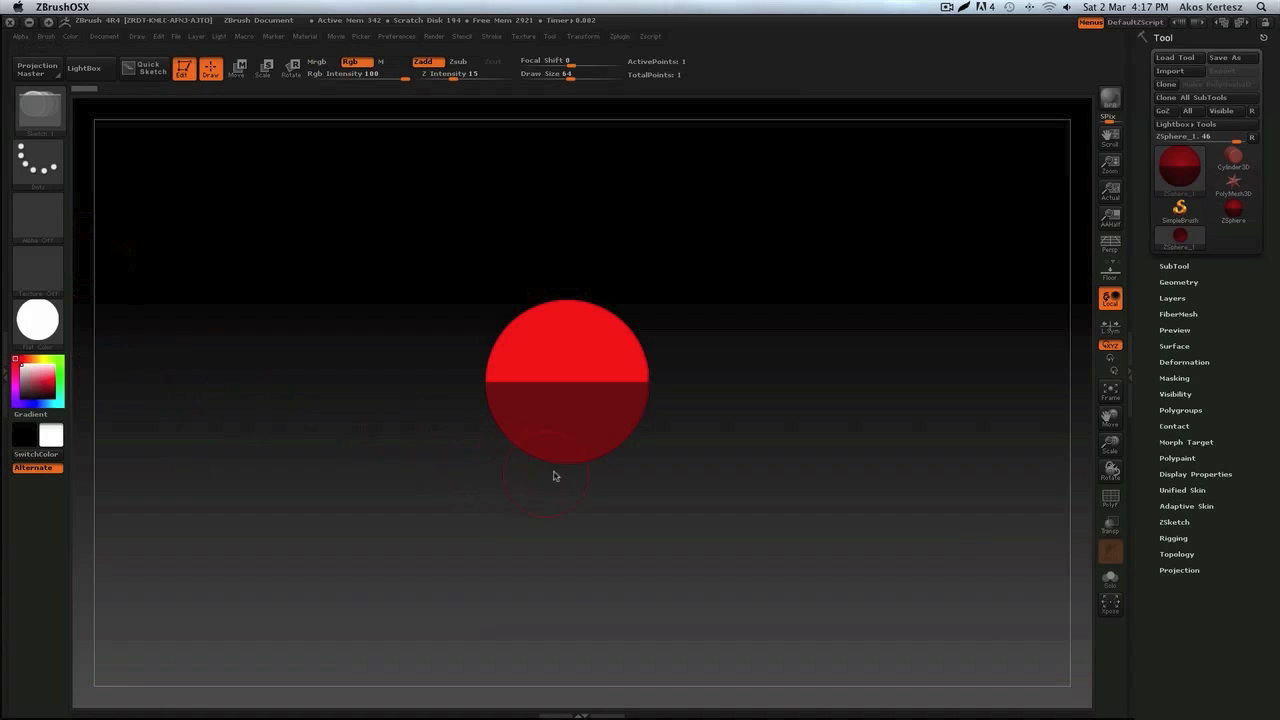
mouse_move(384, 380)
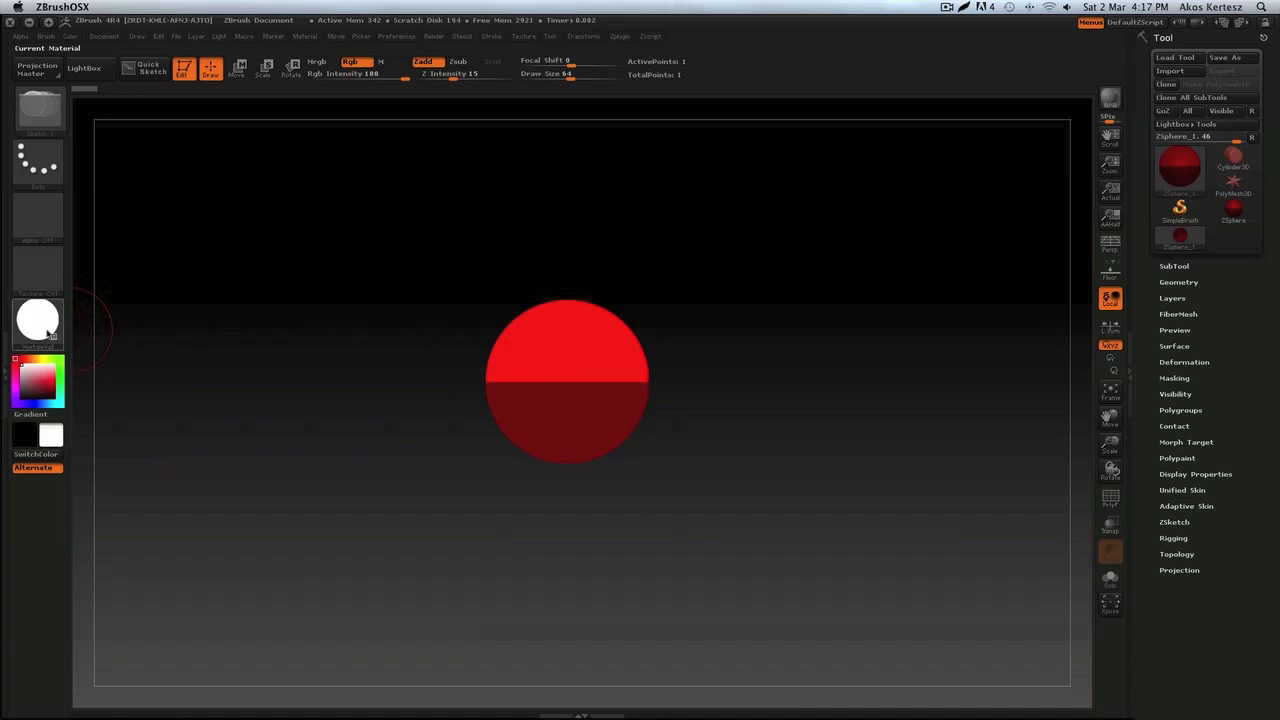
mouse_move(36, 322)
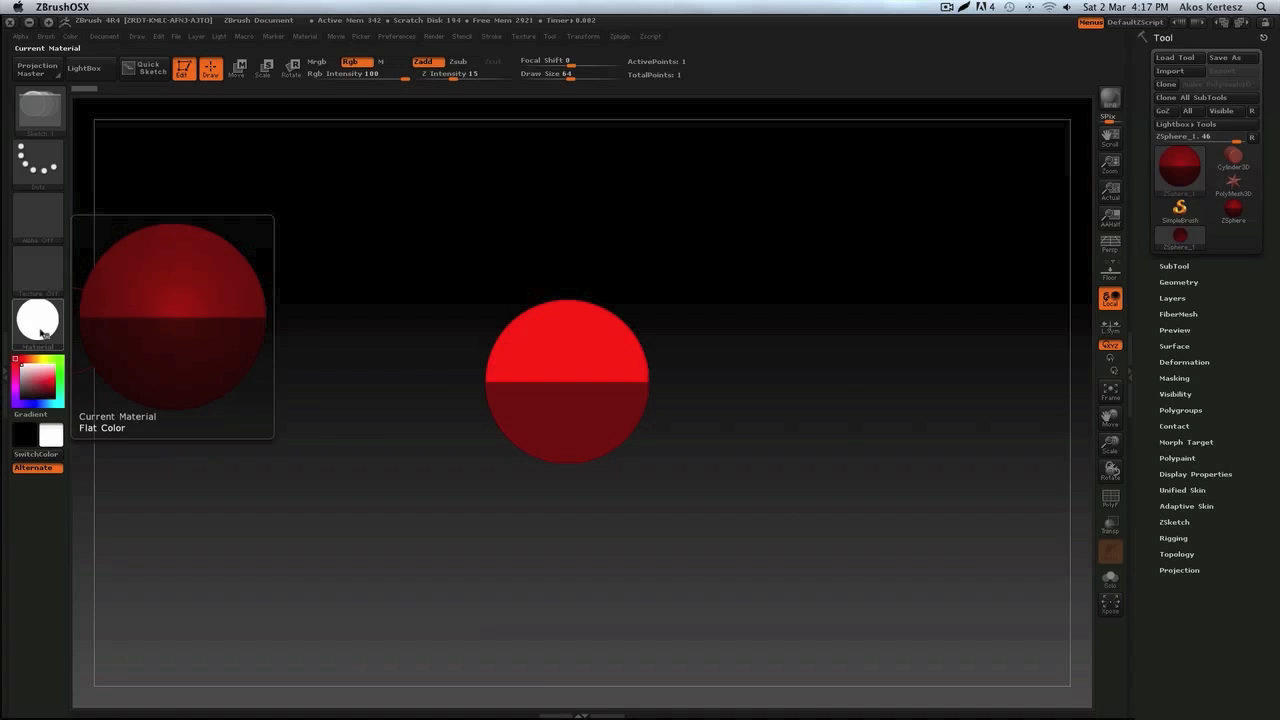
Apply a standard shaded material such as BasicMaterial to the red sphere
left_click(36, 322)
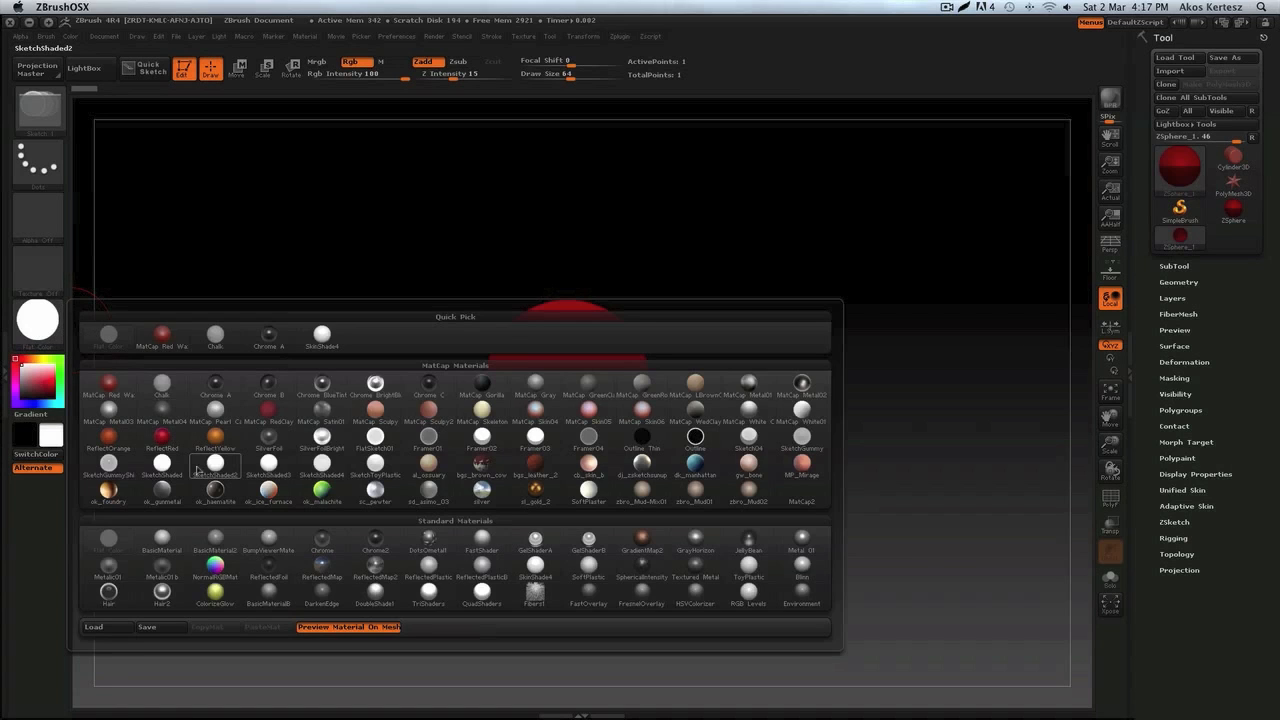
left_click(268, 552)
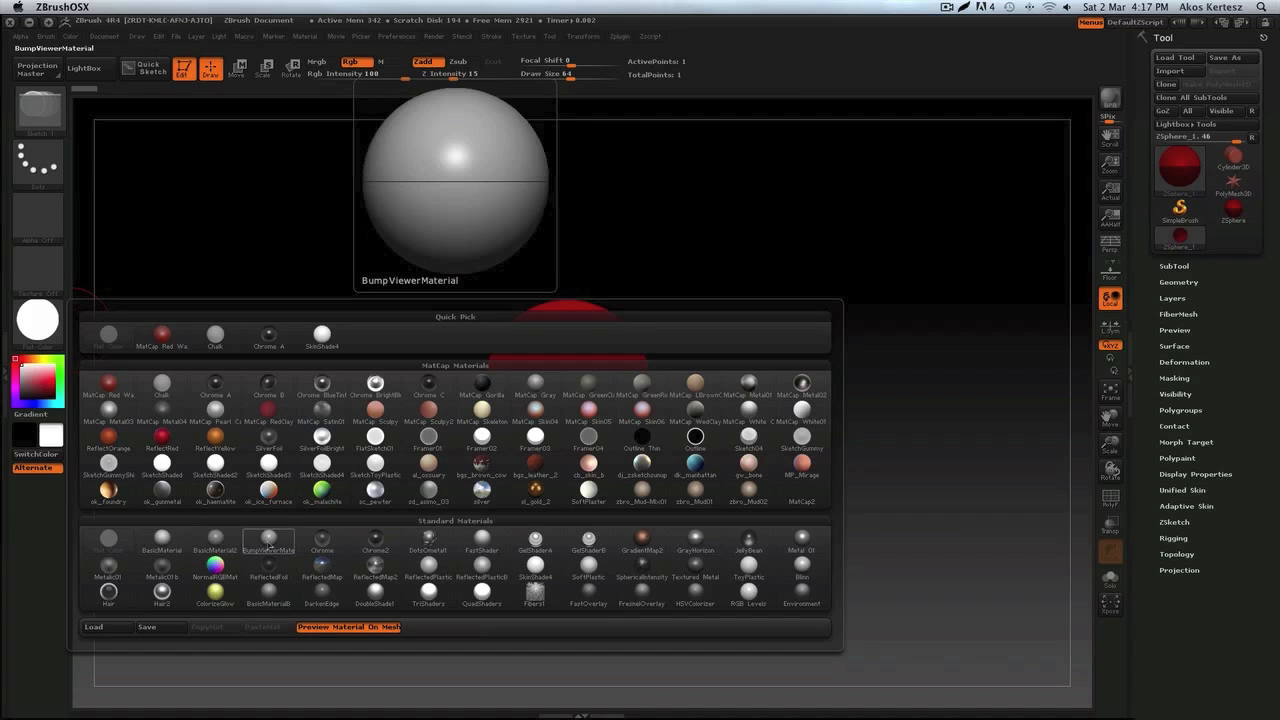
left_click(160, 550)
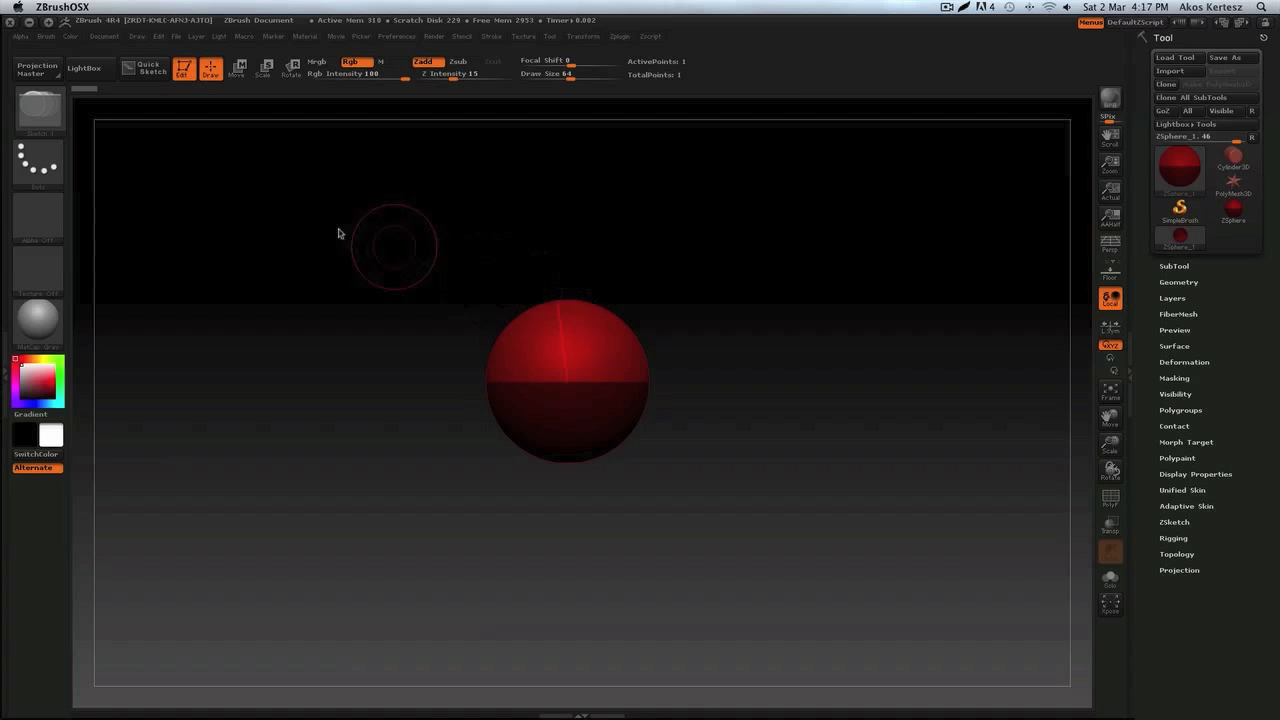
mouse_move(210, 128)
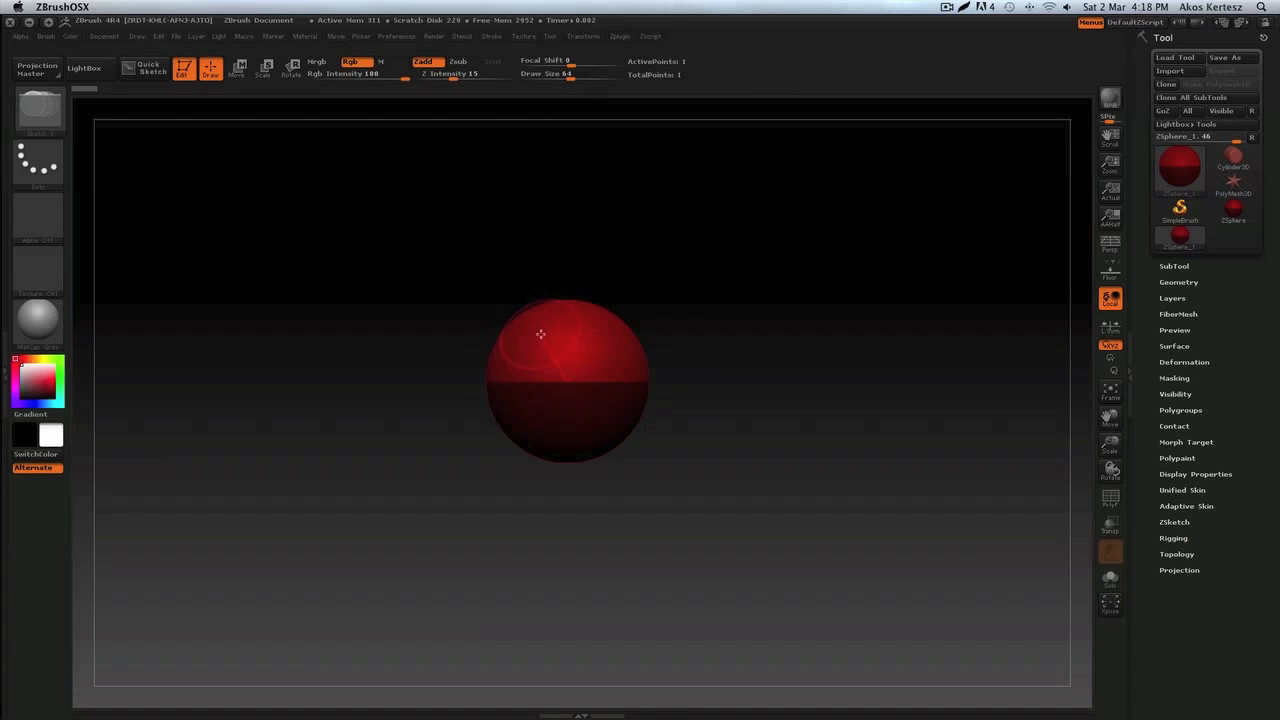
With Edit and Draw on, drag out child ZSpheres into a three-lobed chain
left_click(184, 68)
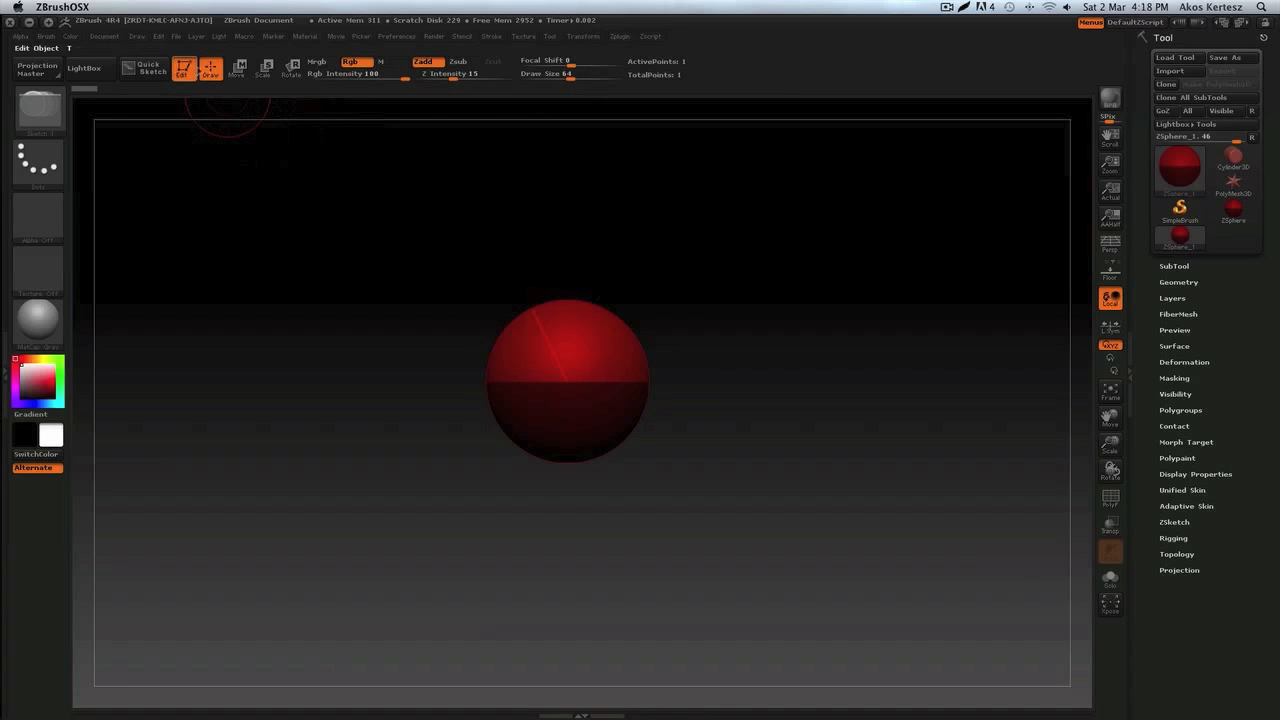
left_click(208, 68)
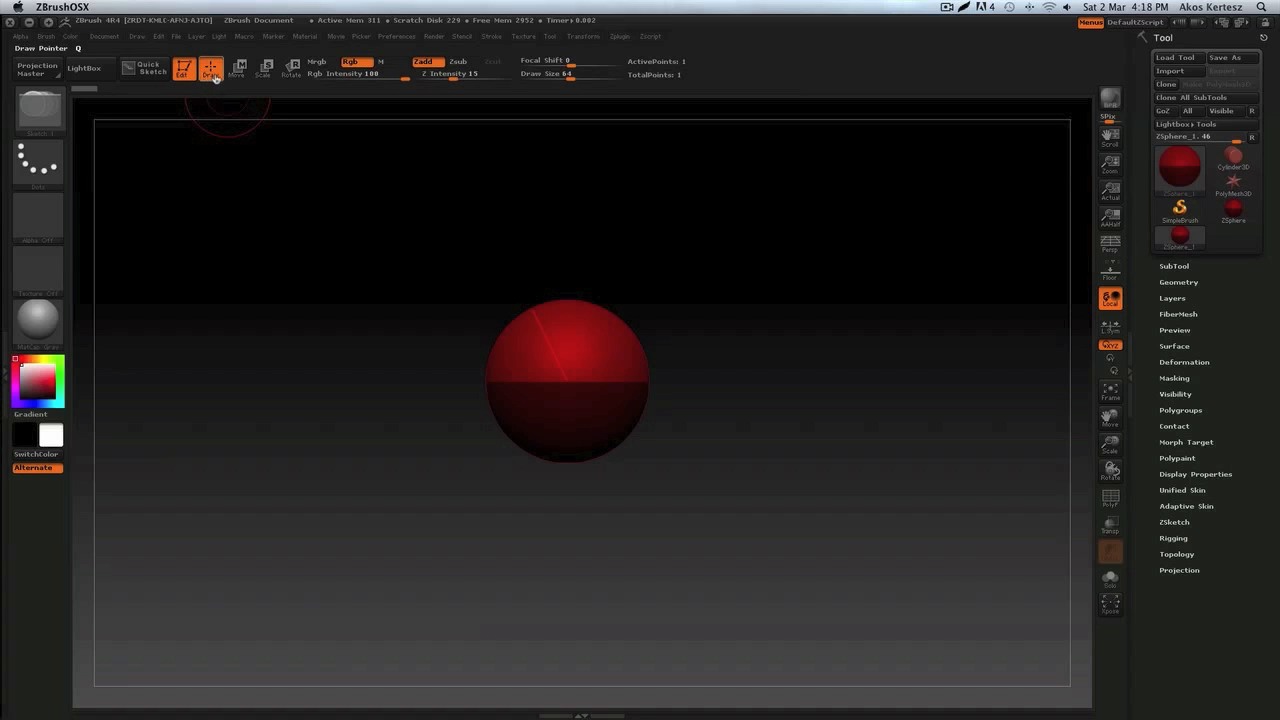
mouse_move(588, 296)
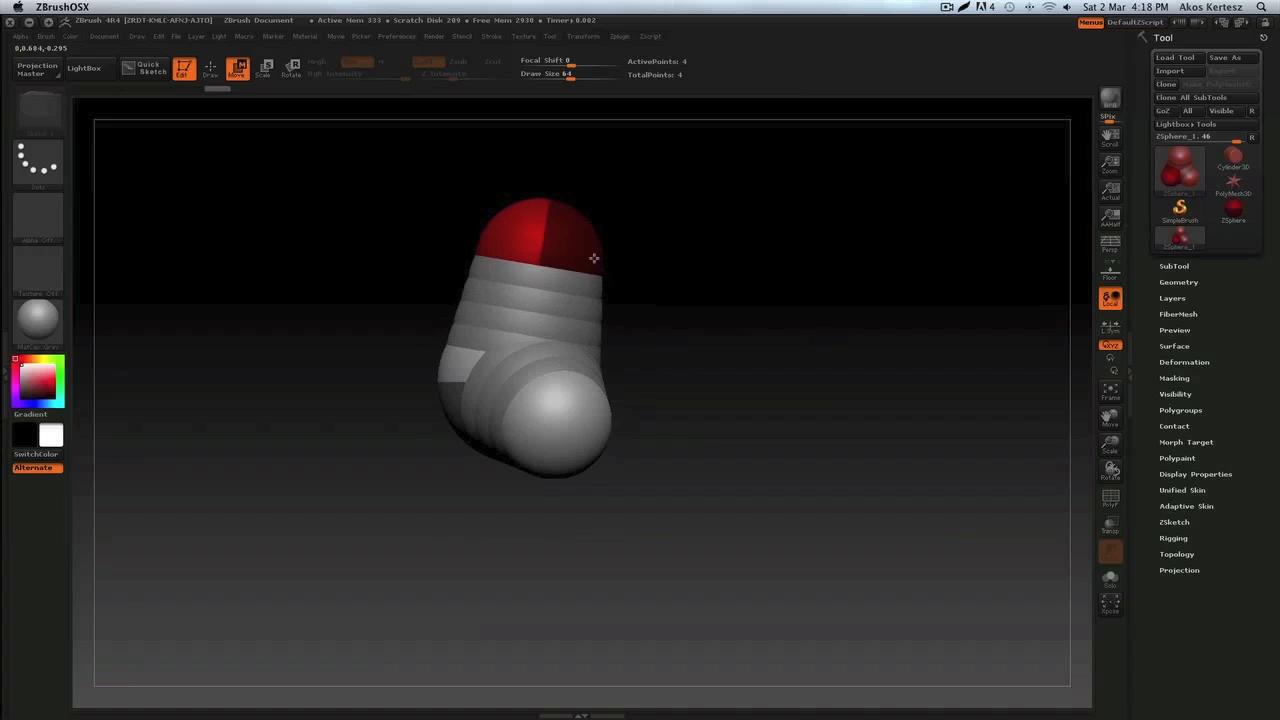
left_click_drag(594, 258, 556, 428)
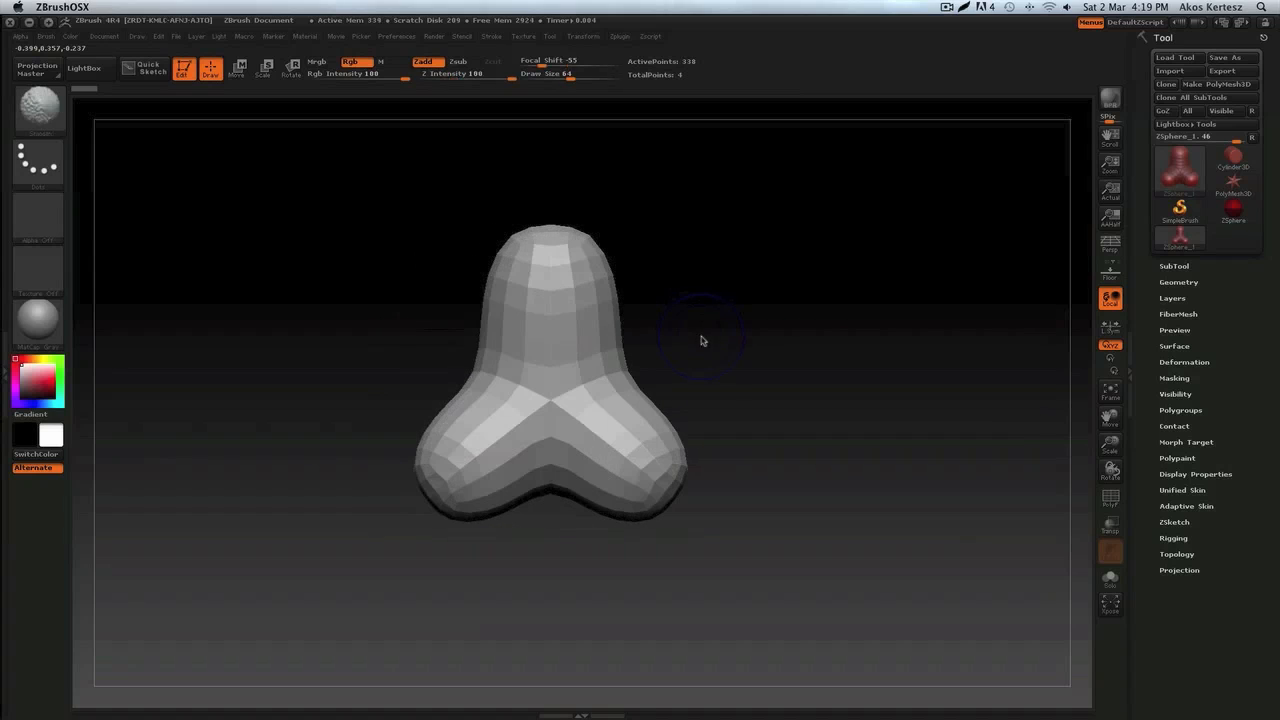
mouse_move(1196, 84)
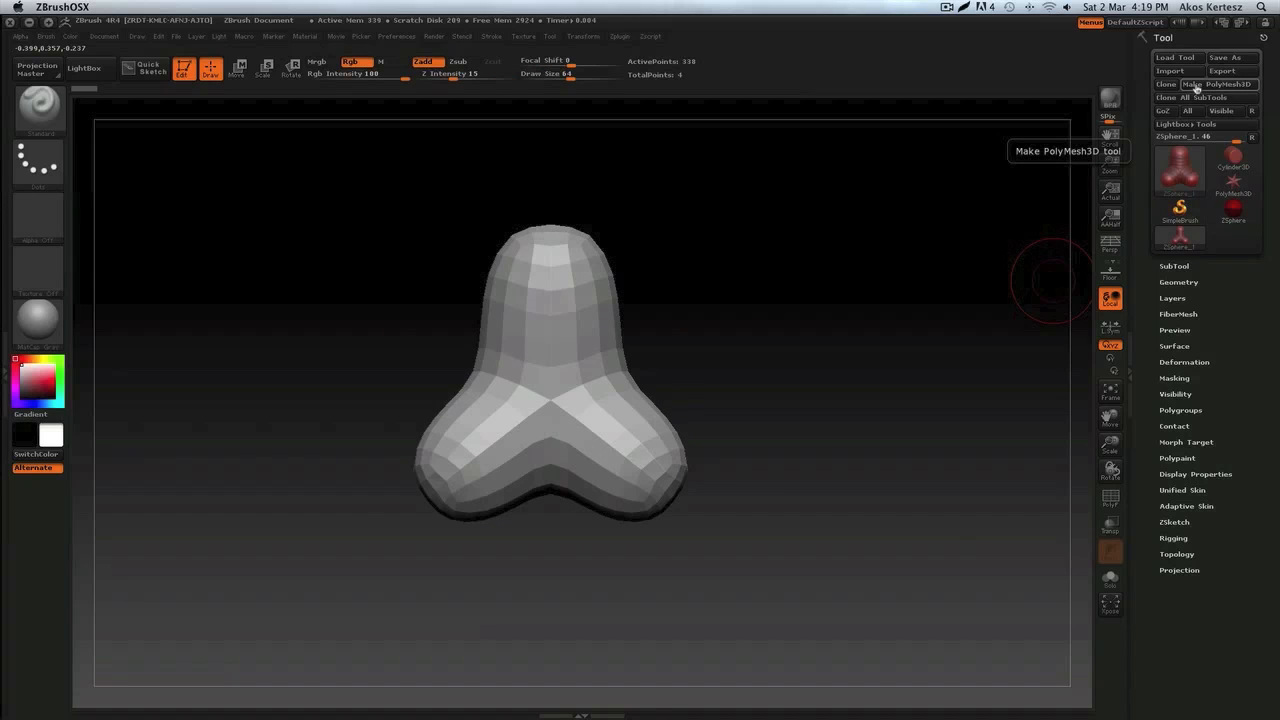
mouse_move(830, 316)
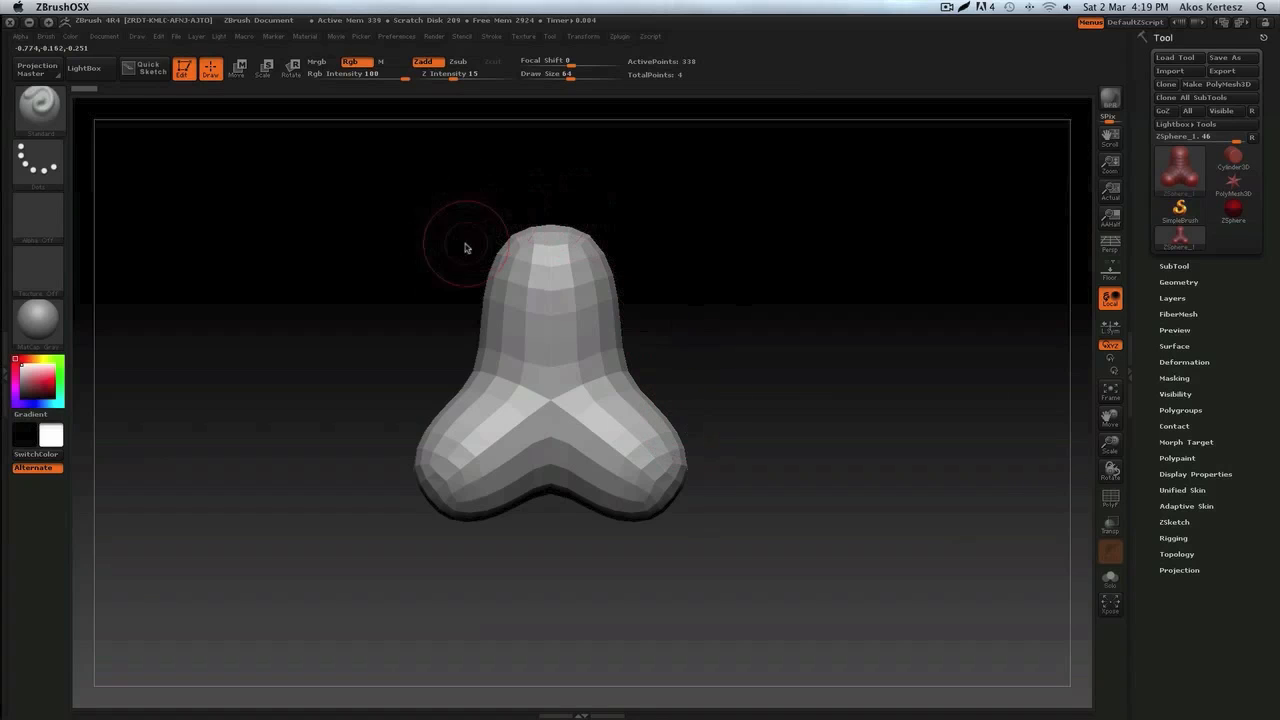
mouse_move(396, 560)
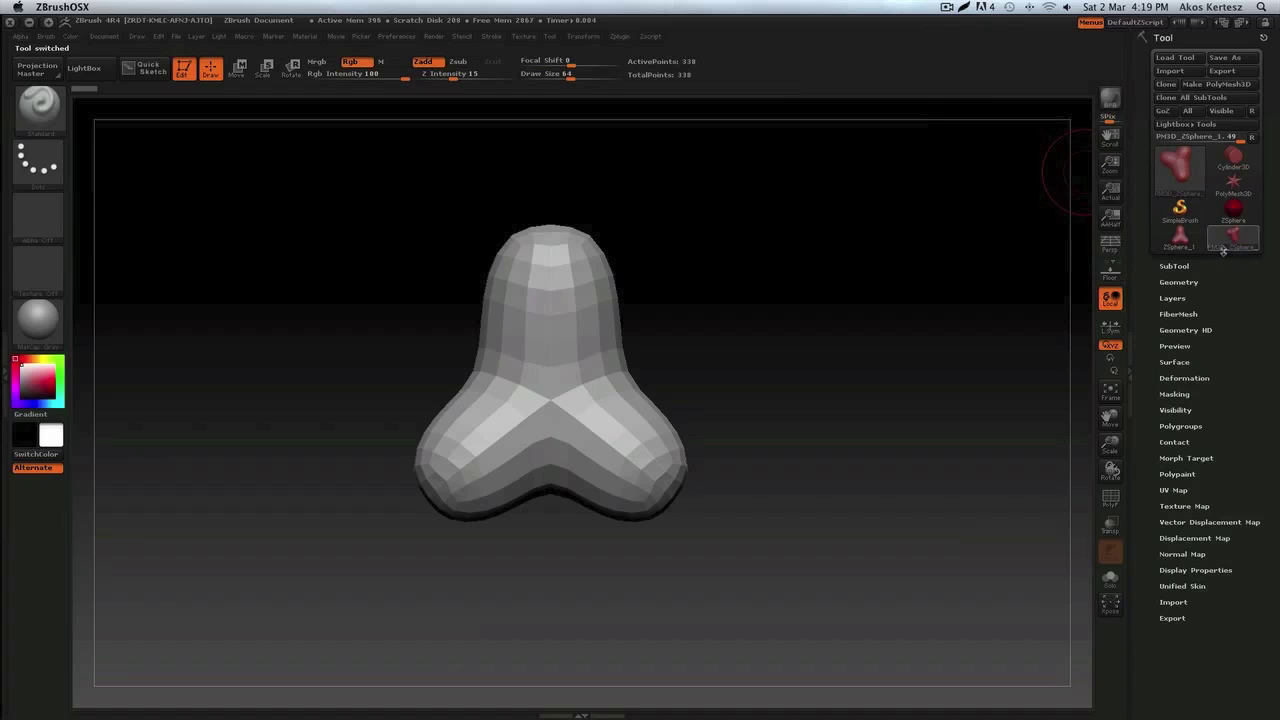
mouse_move(1230, 236)
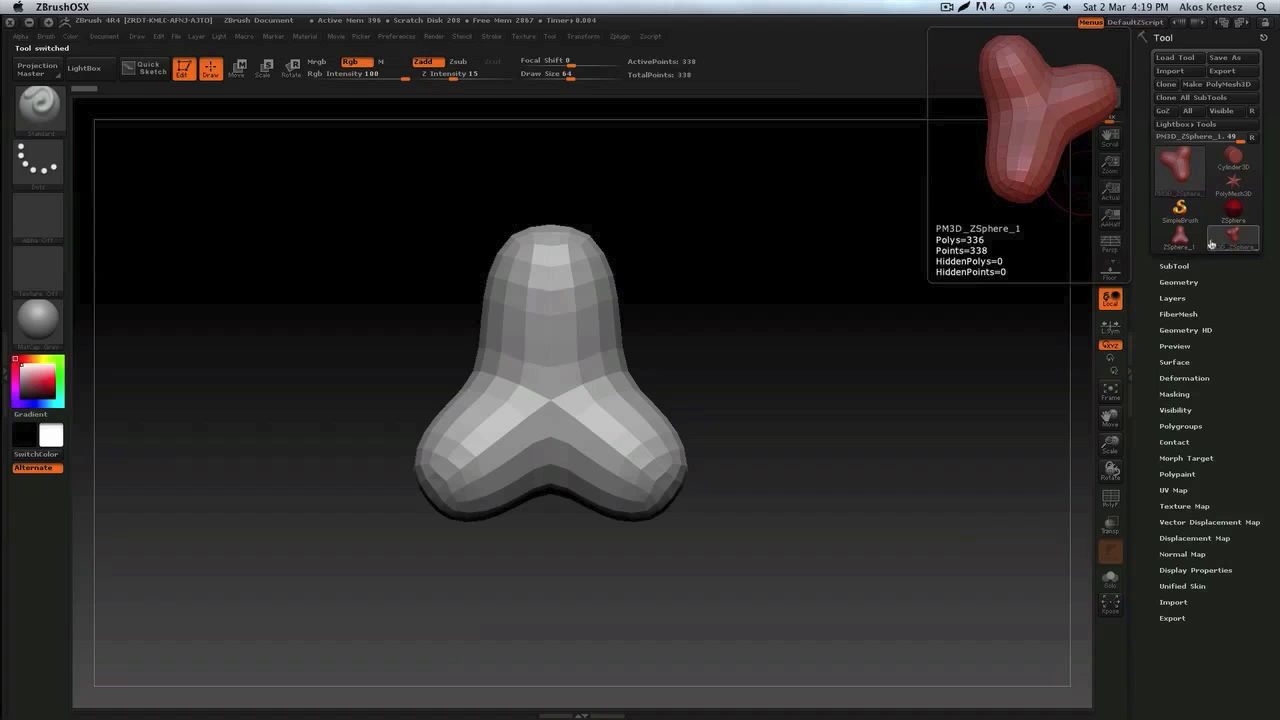
mouse_move(684, 76)
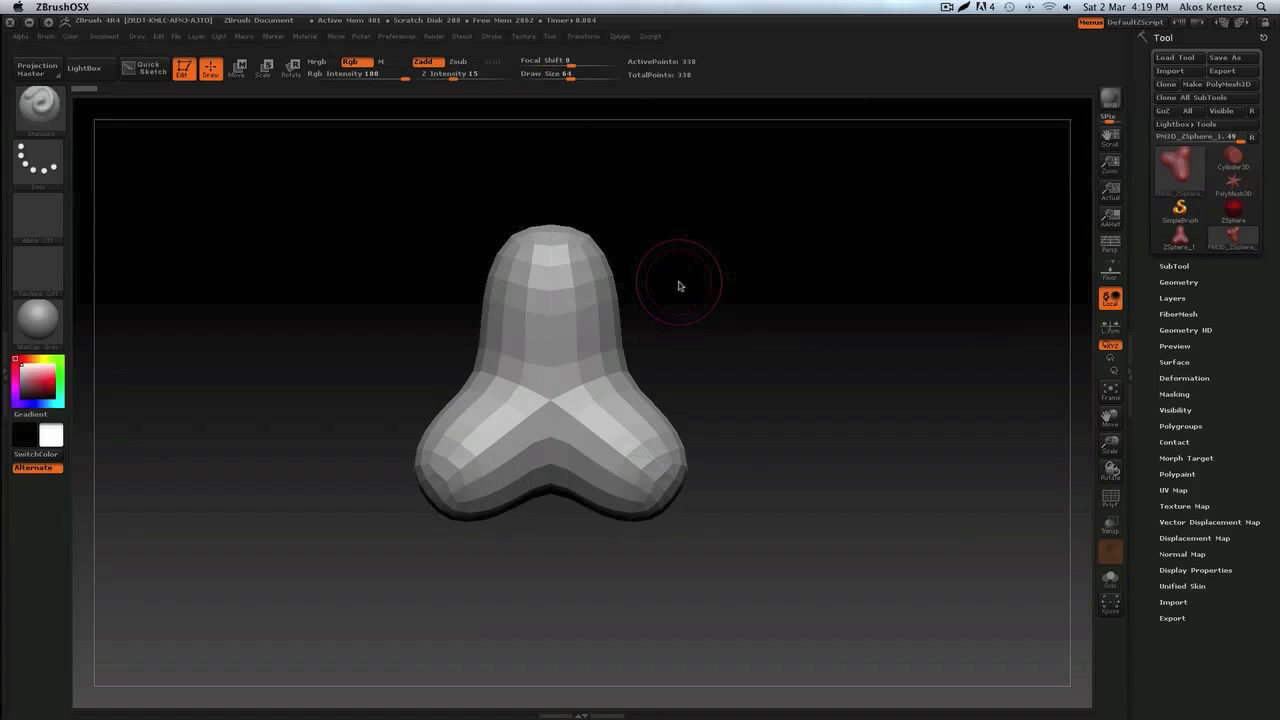
Select the Move brush for pushing large areas of the mesh
left_click_drag(680, 284, 570, 280)
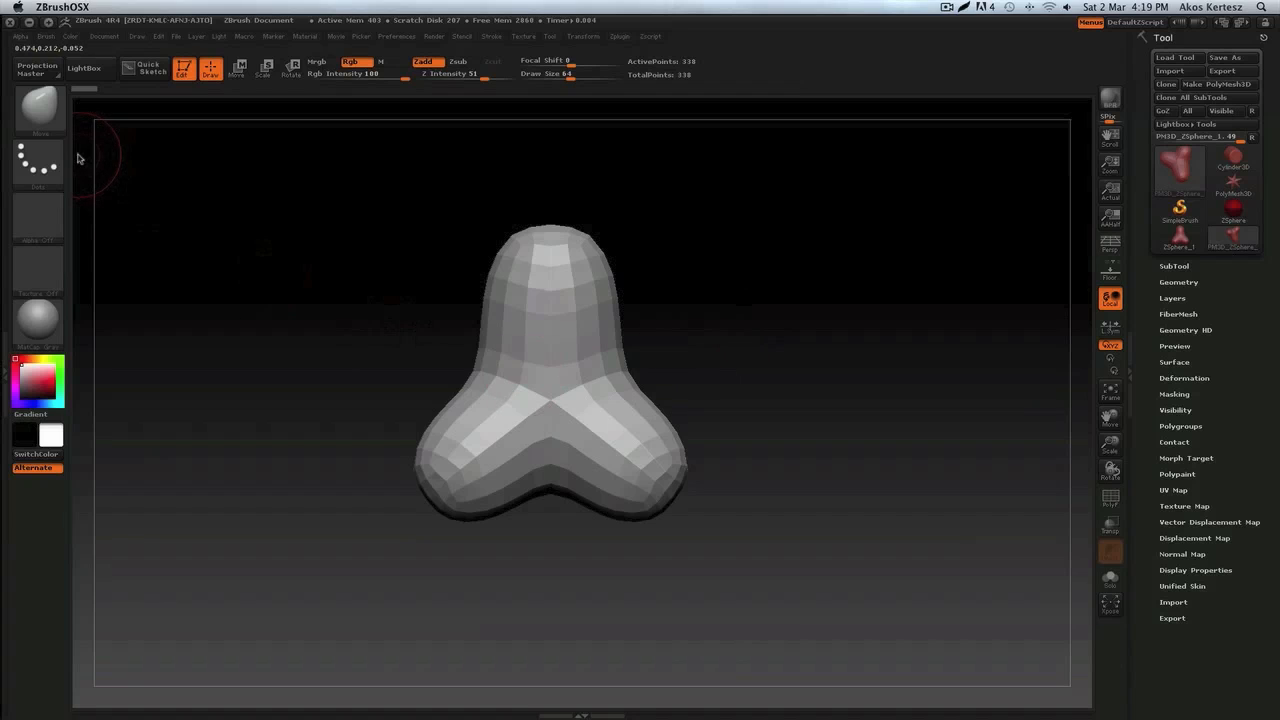
mouse_move(40, 110)
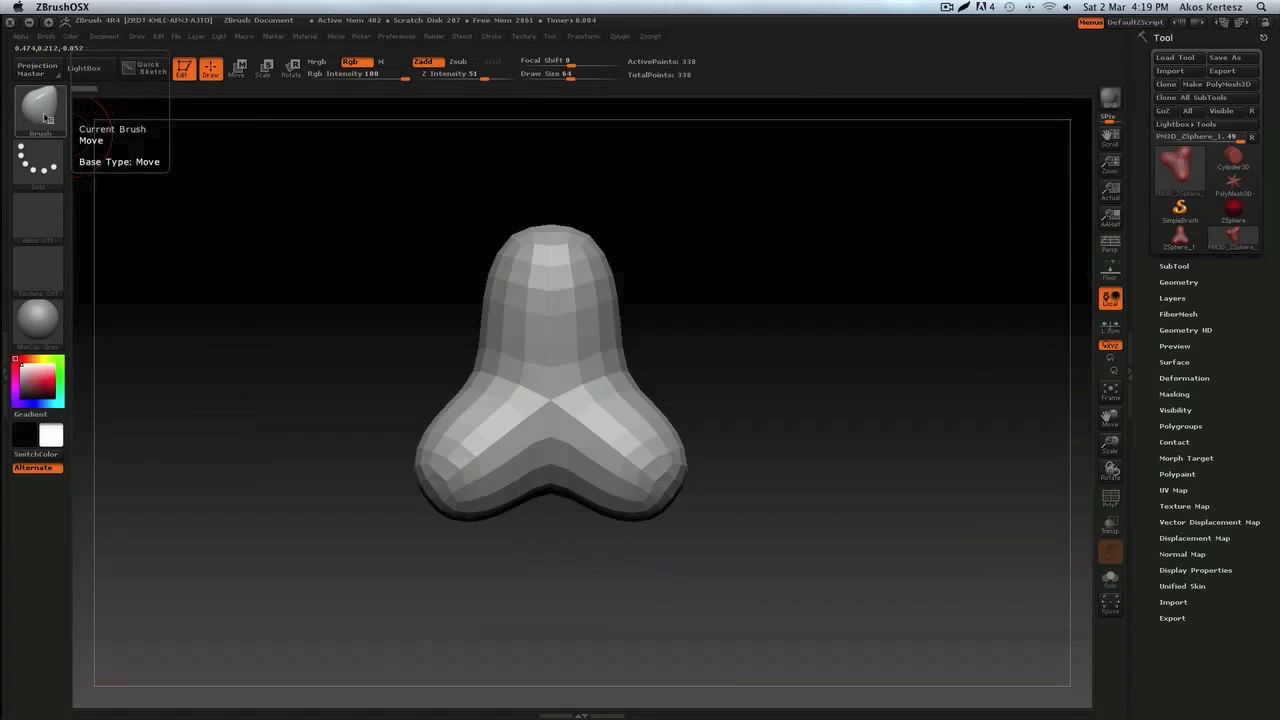
left_click(38, 108)
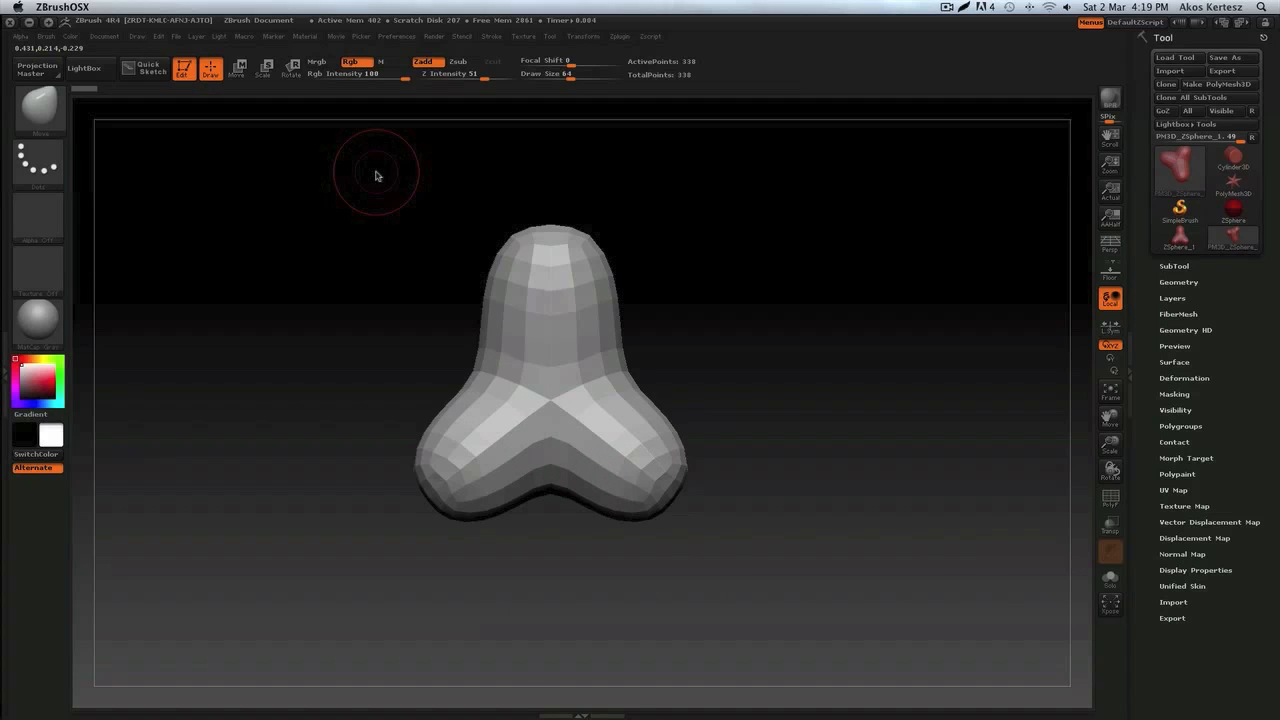
mouse_move(360, 172)
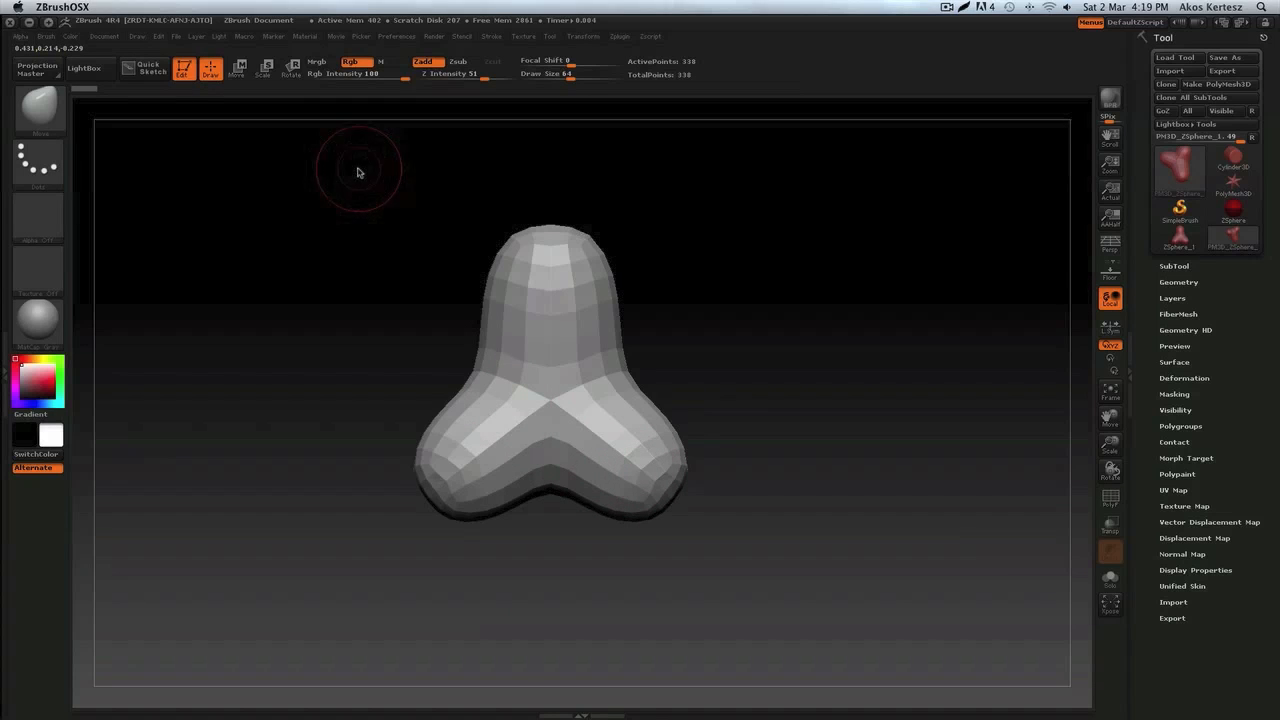
mouse_move(40, 110)
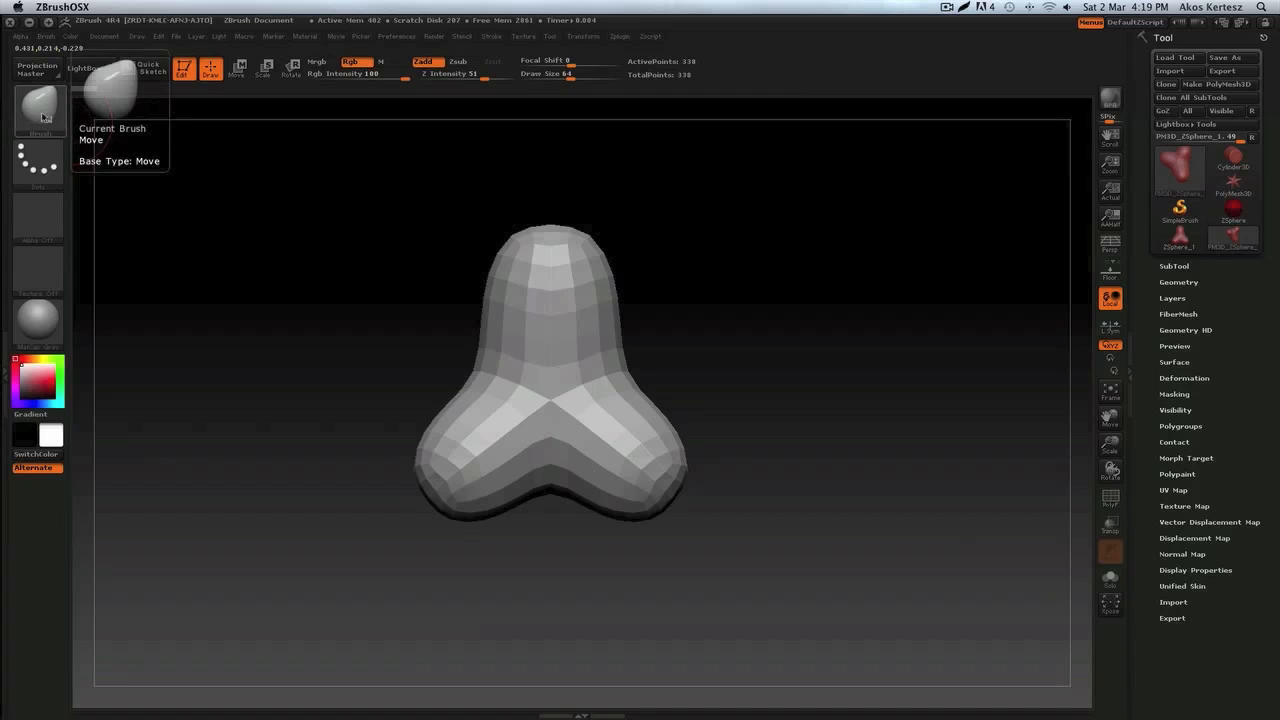
mouse_move(212, 68)
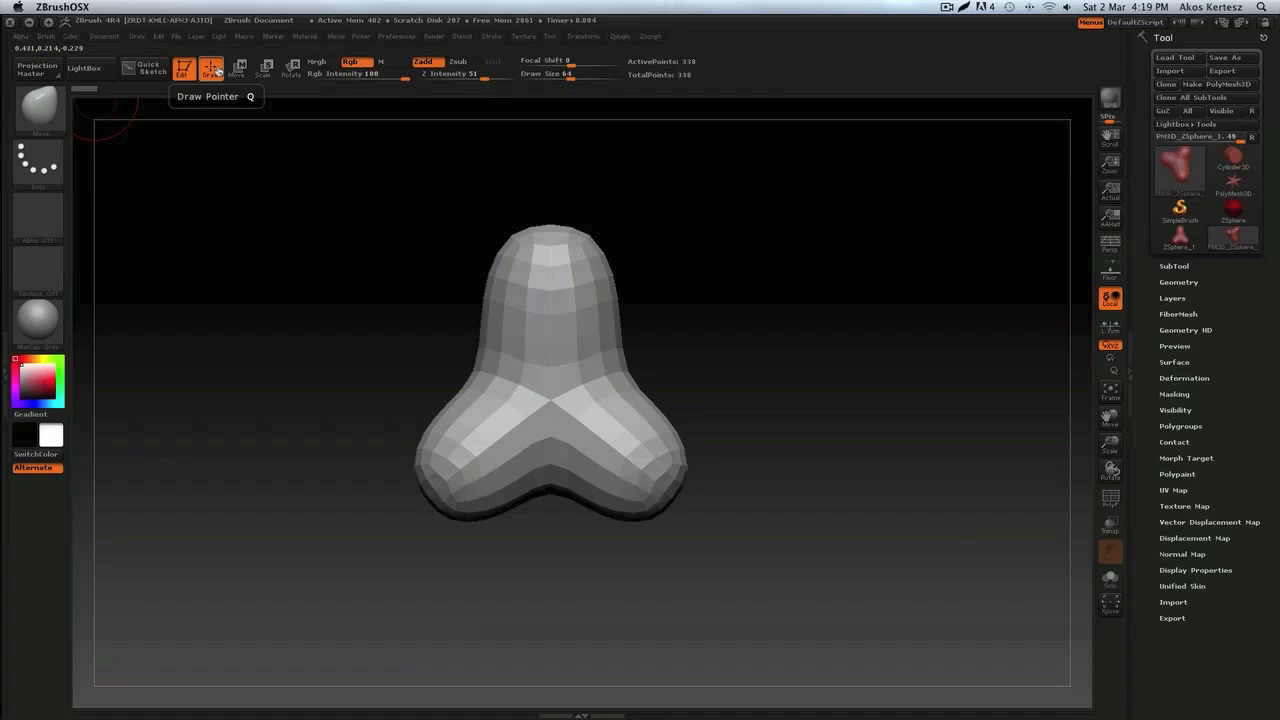
mouse_move(290, 68)
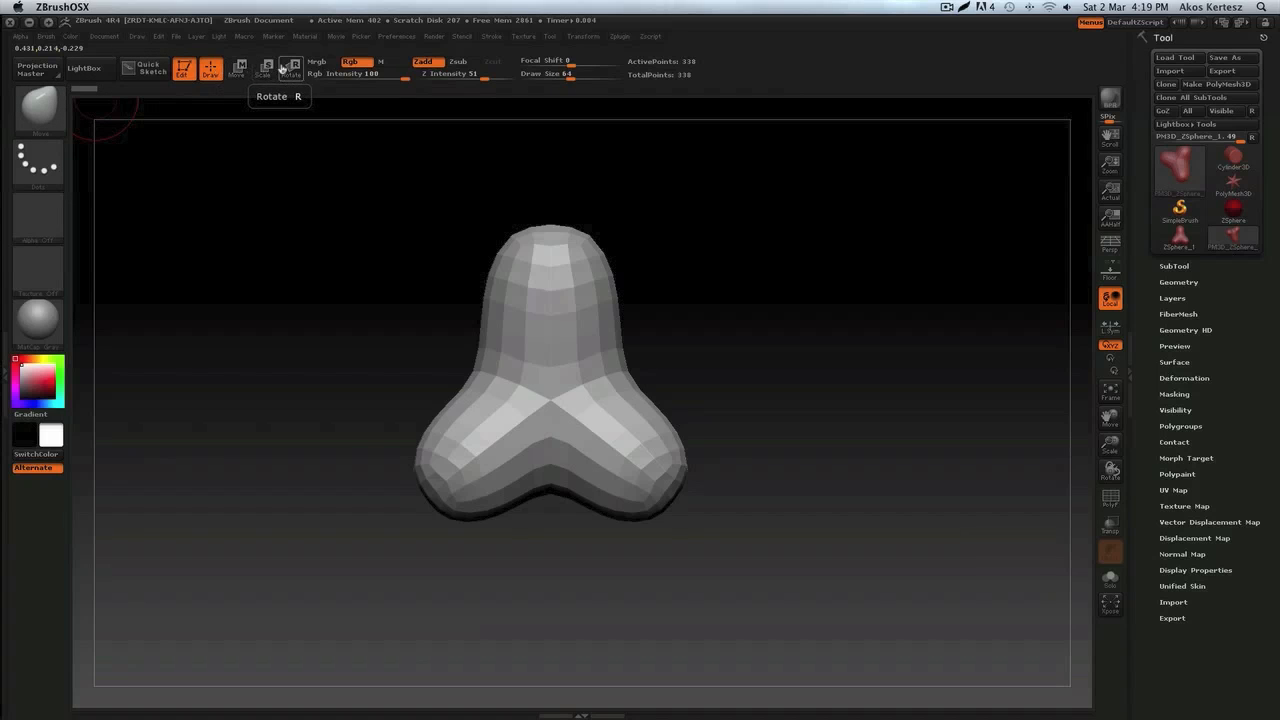
mouse_move(212, 128)
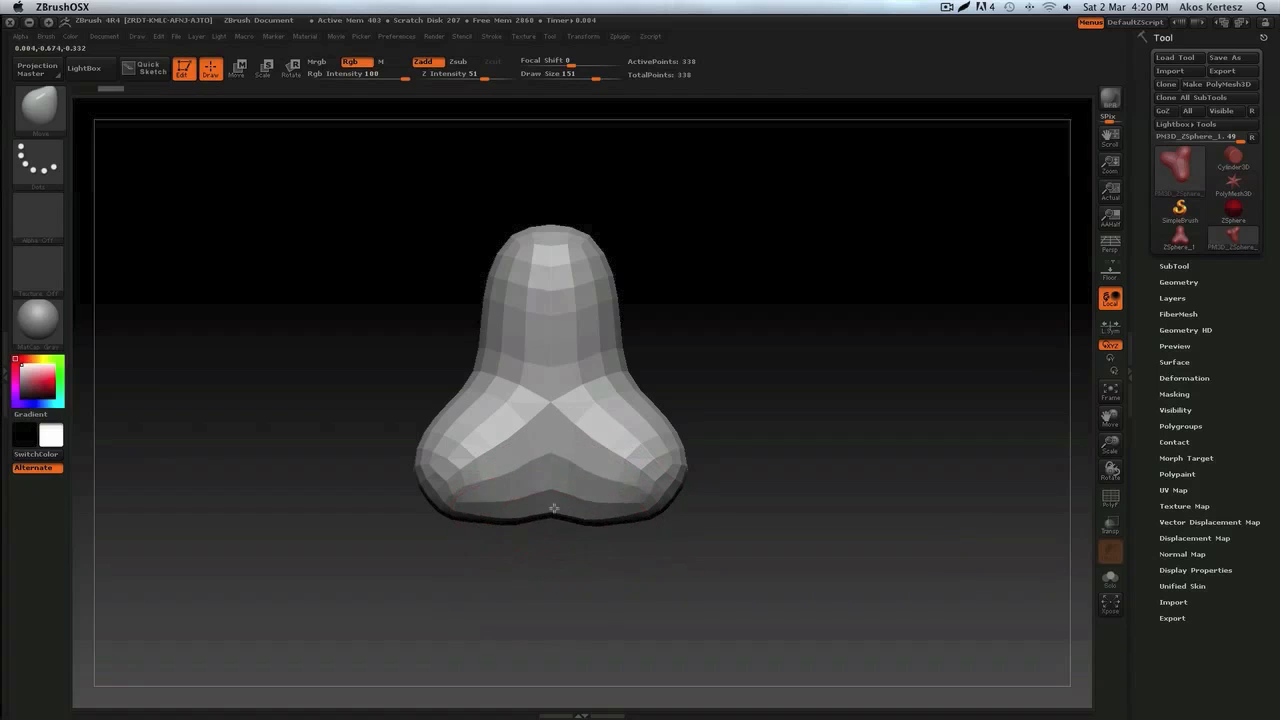
Turn on Activate Symmetry (X) in the Transform palette
left_click_drag(556, 508, 676, 504)
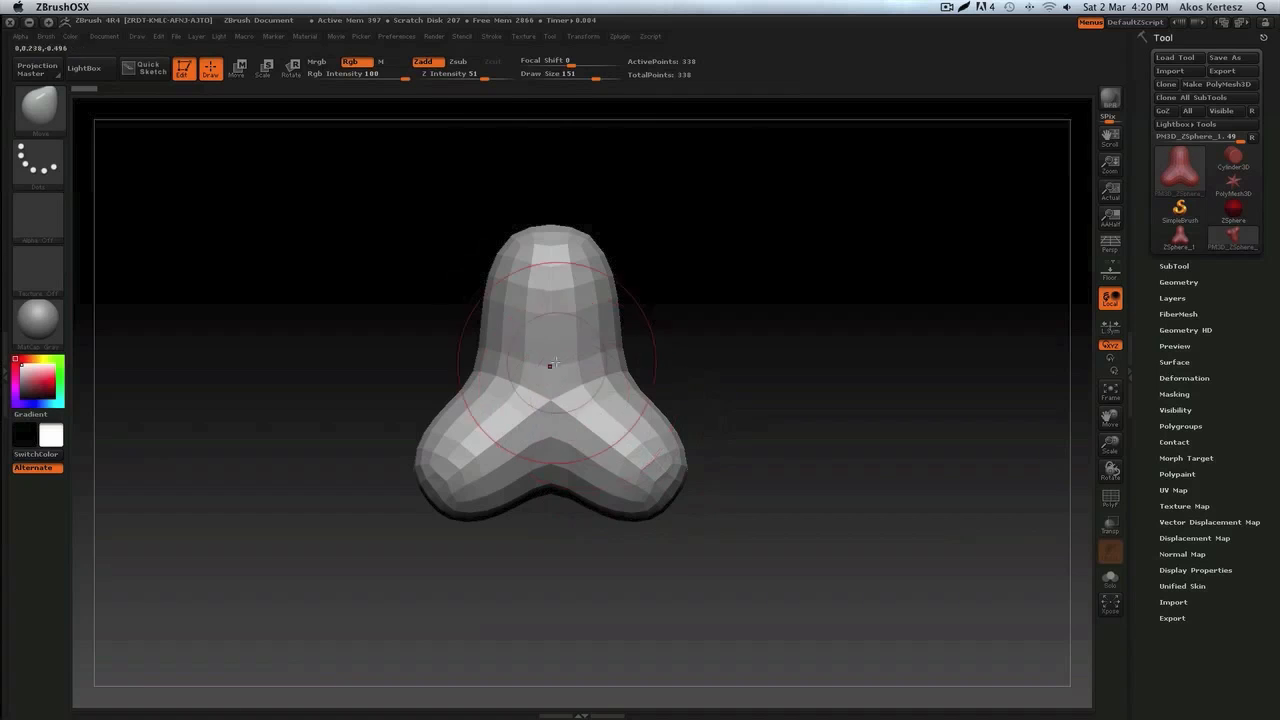
left_click(584, 36)
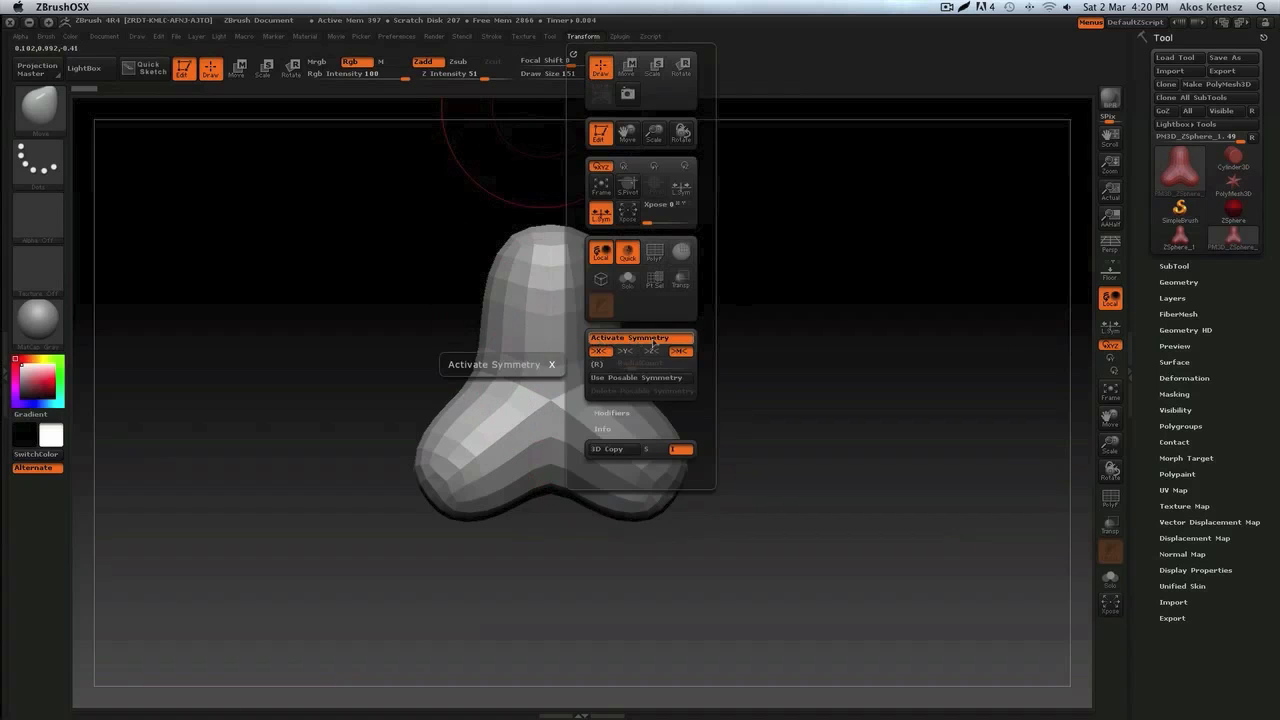
left_click(640, 336)
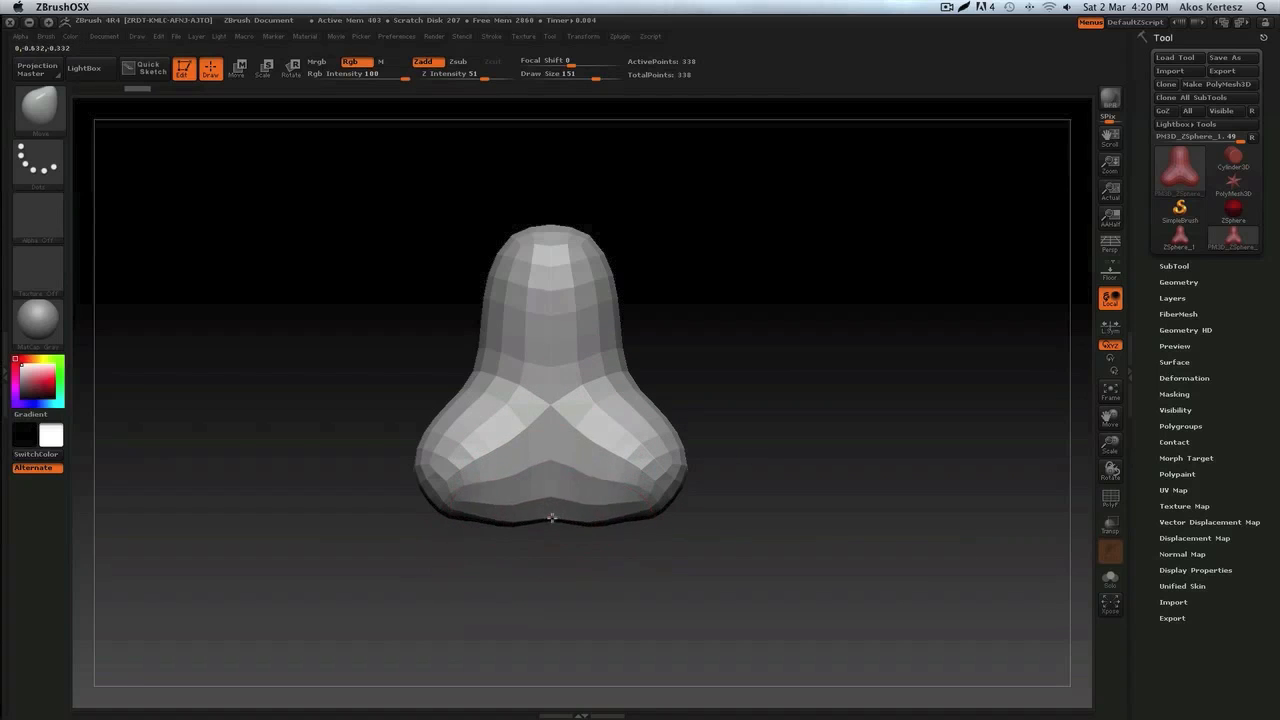
Pull out a head, neck, shoulders and chest with the Move brush
left_click_drag(552, 516, 604, 390)
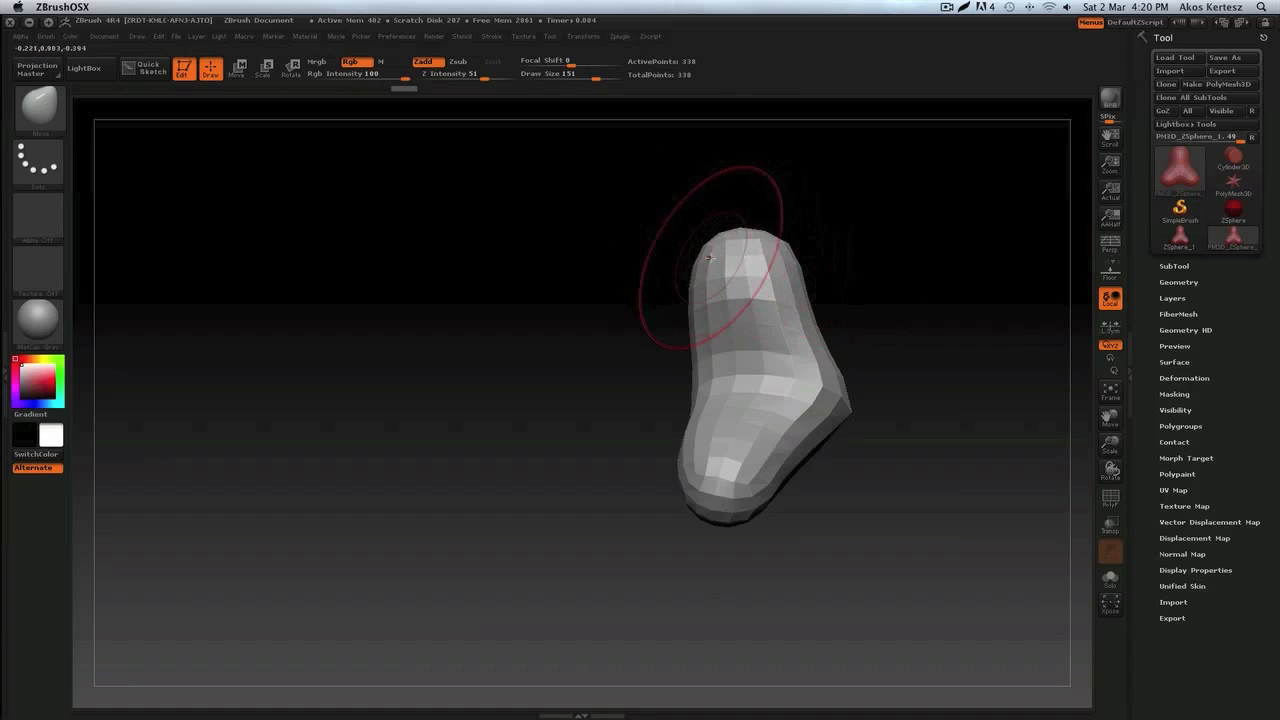
left_click_drag(710, 258, 708, 328)
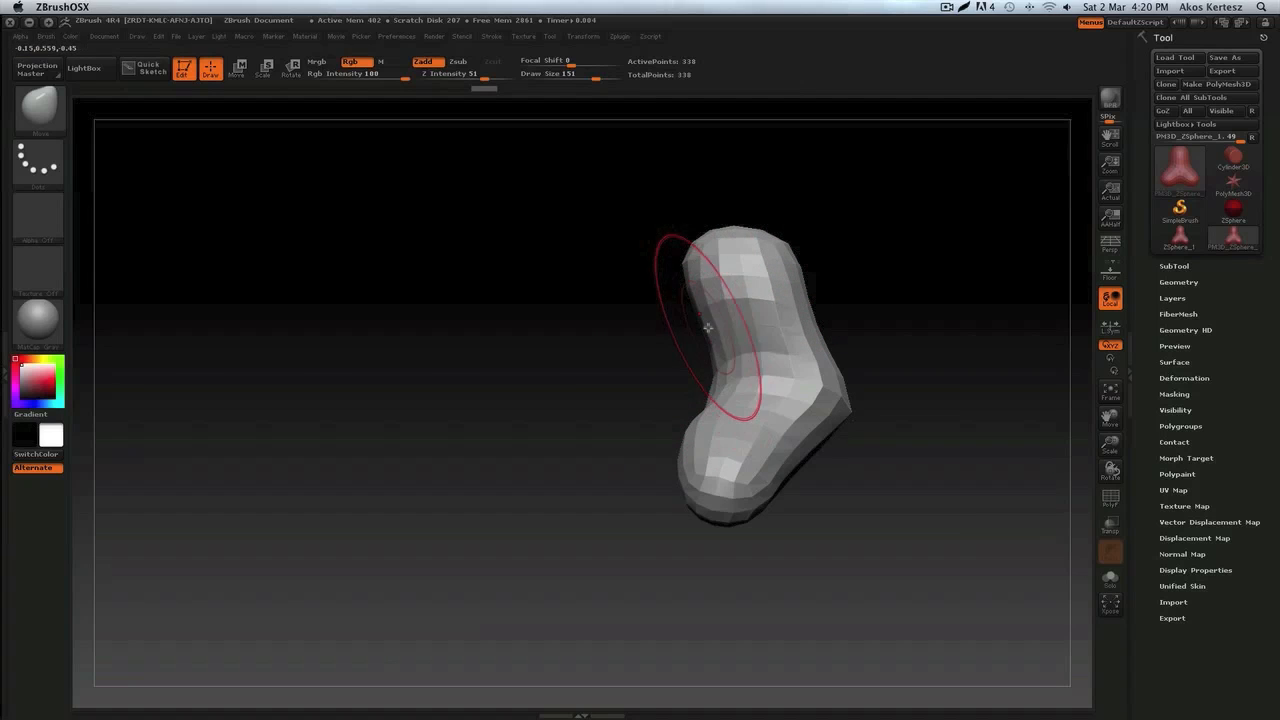
left_click_drag(708, 328, 676, 352)
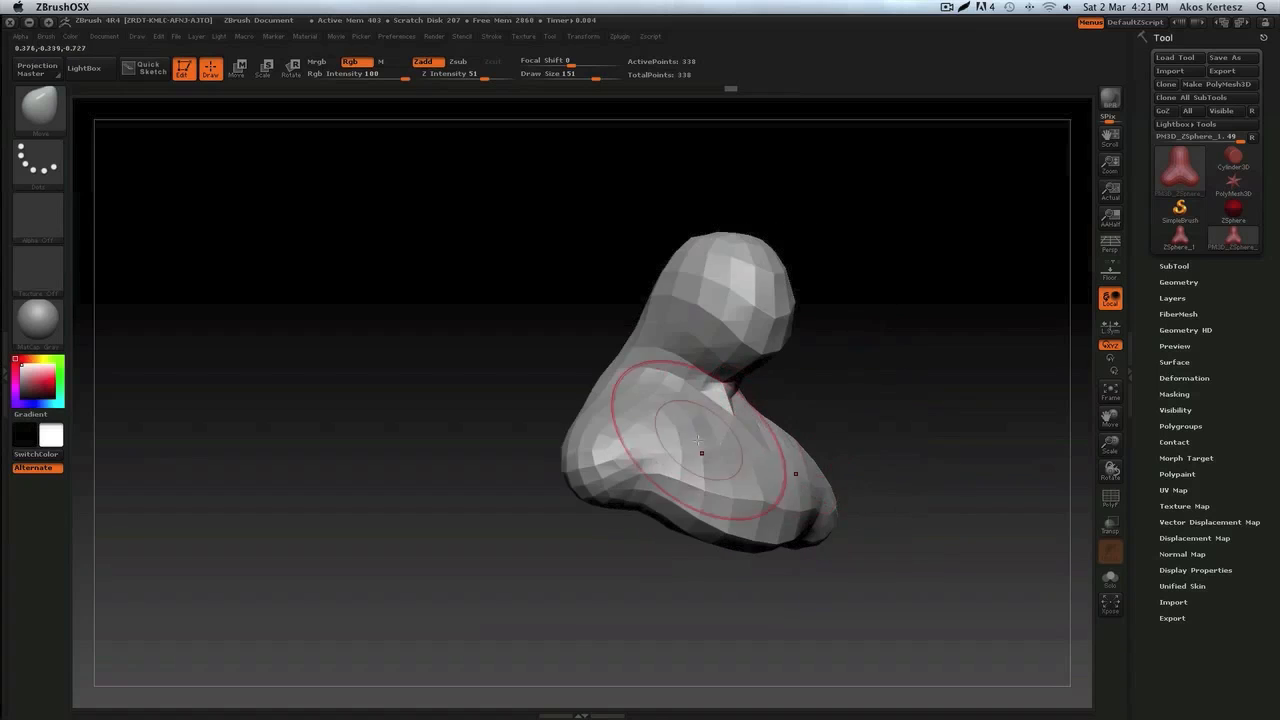
left_click_drag(700, 440, 764, 380)
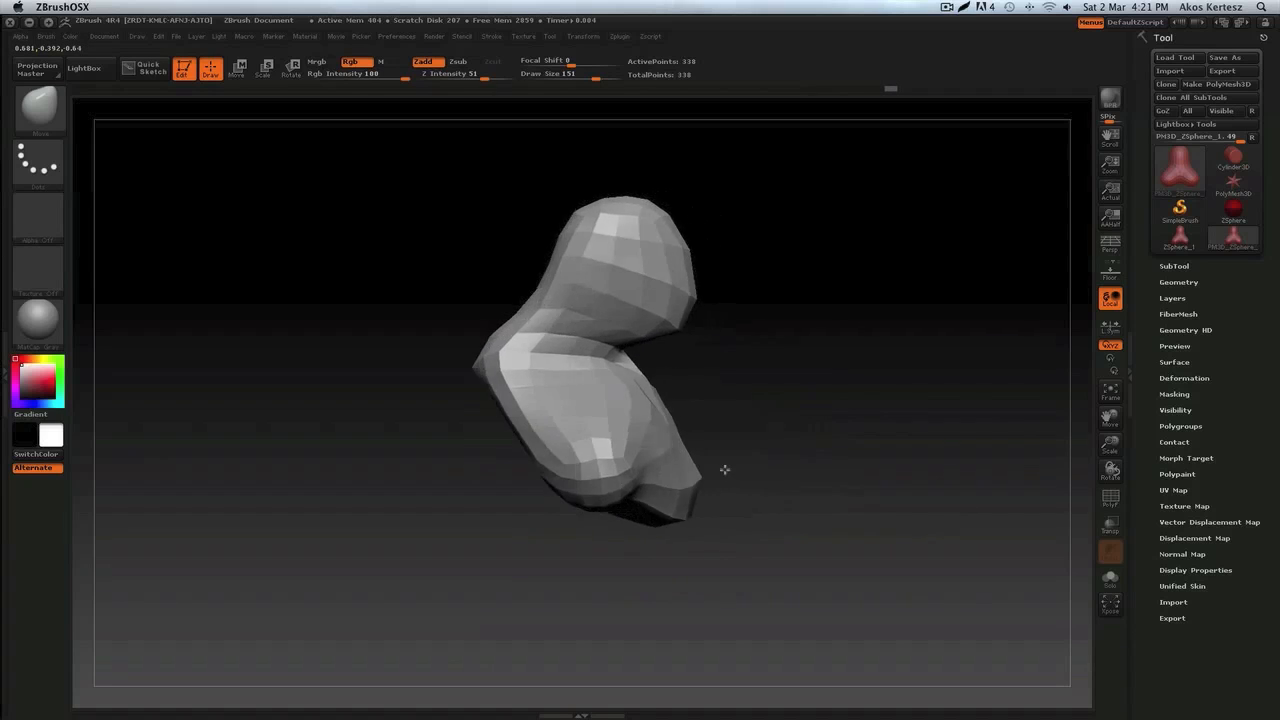
left_click_drag(724, 470, 610, 388)
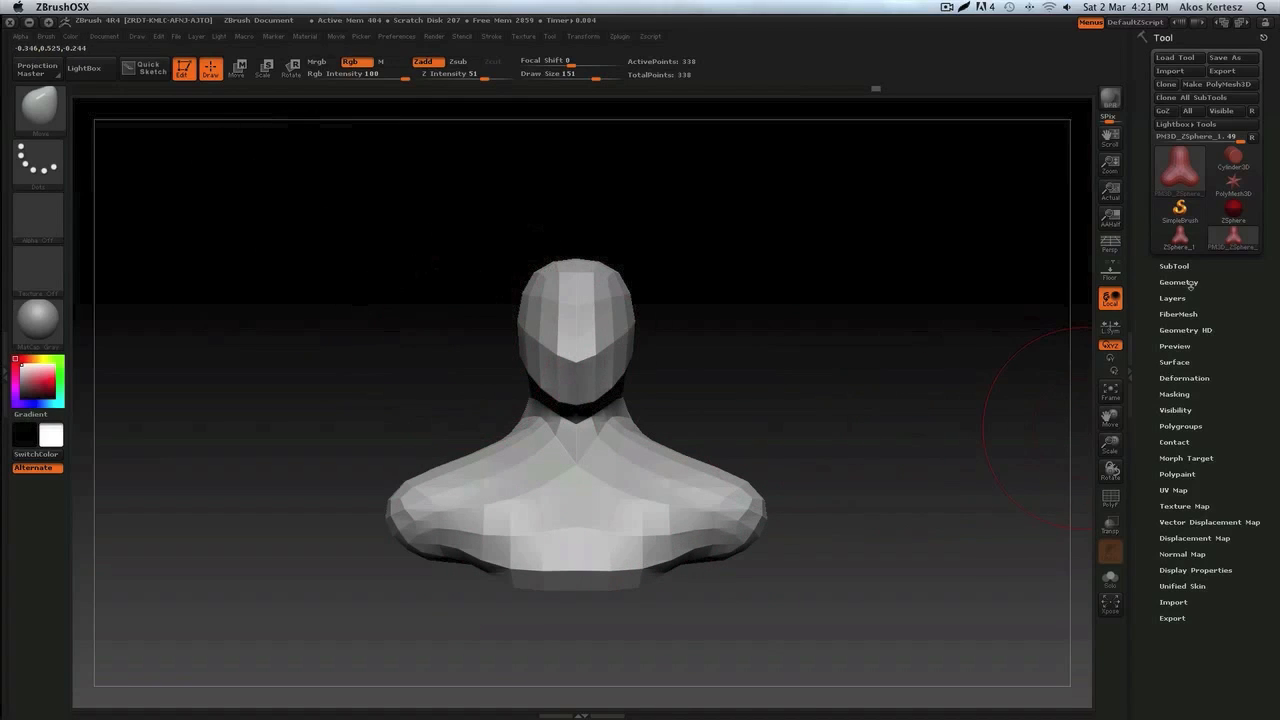
Remesh the low-poly bust as a DynaMesh from Tool > Geometry, raising its point count
left_click(1178, 280)
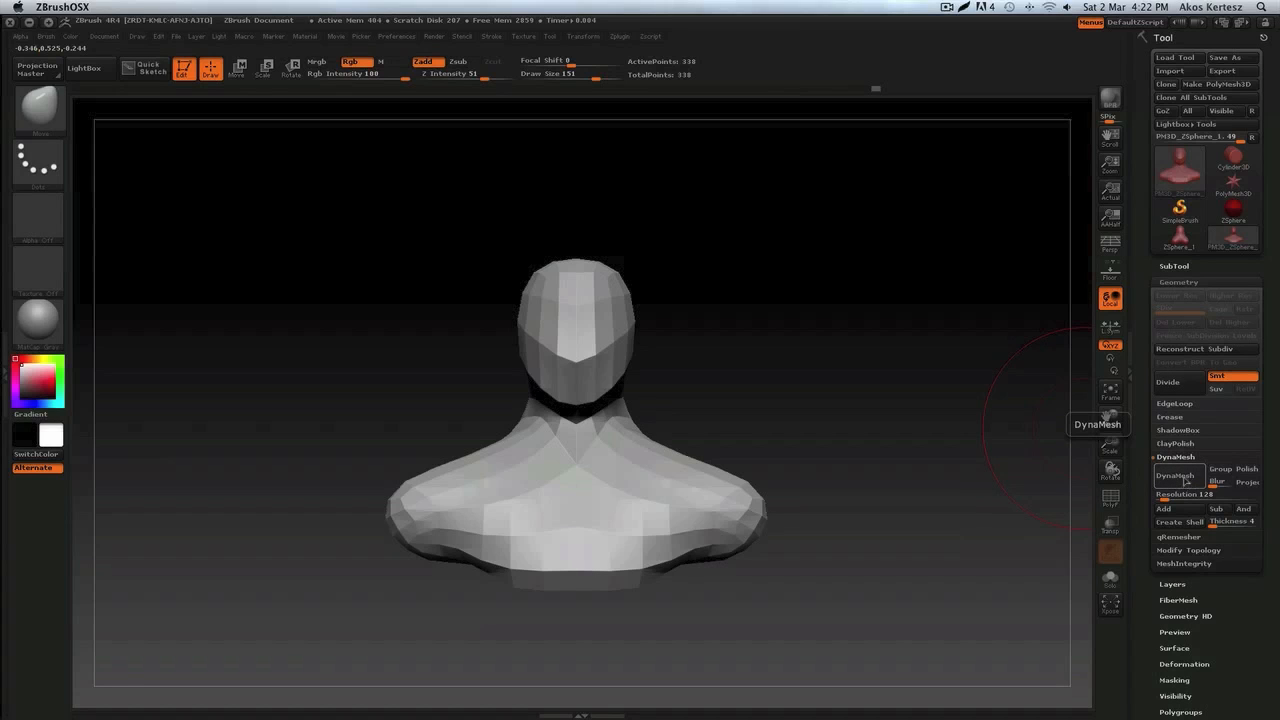
mouse_move(1196, 436)
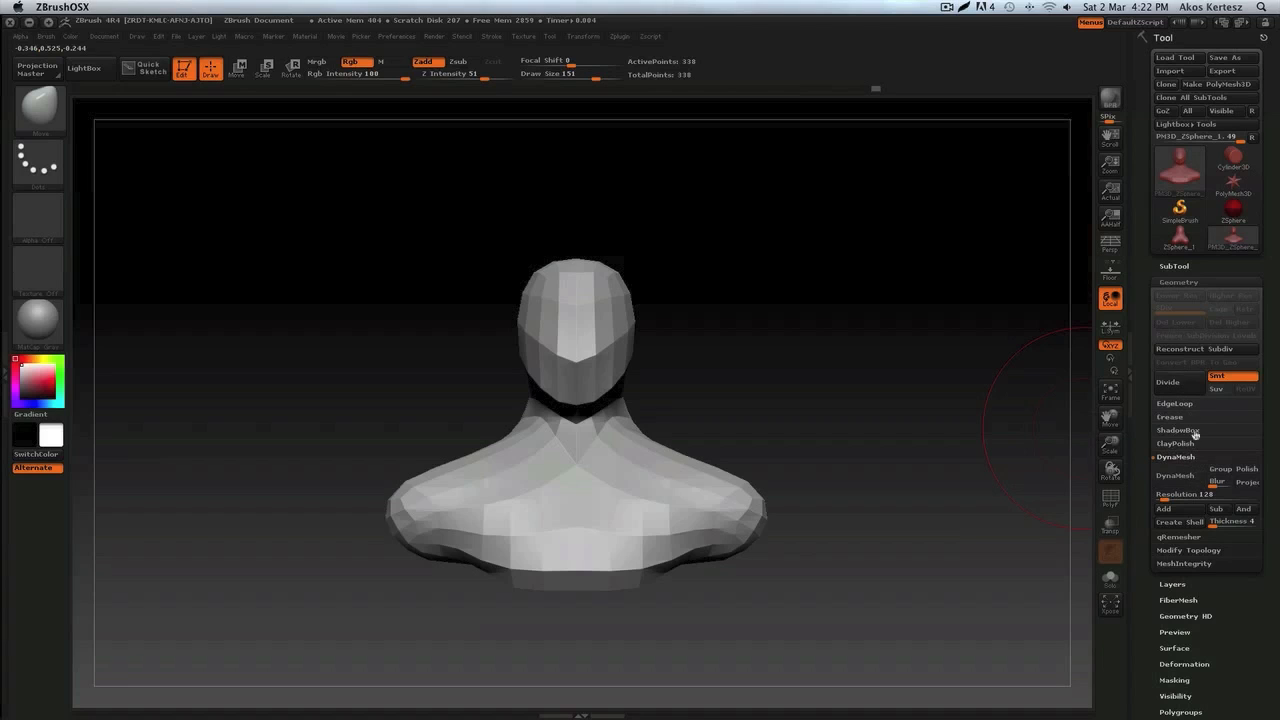
mouse_move(1176, 476)
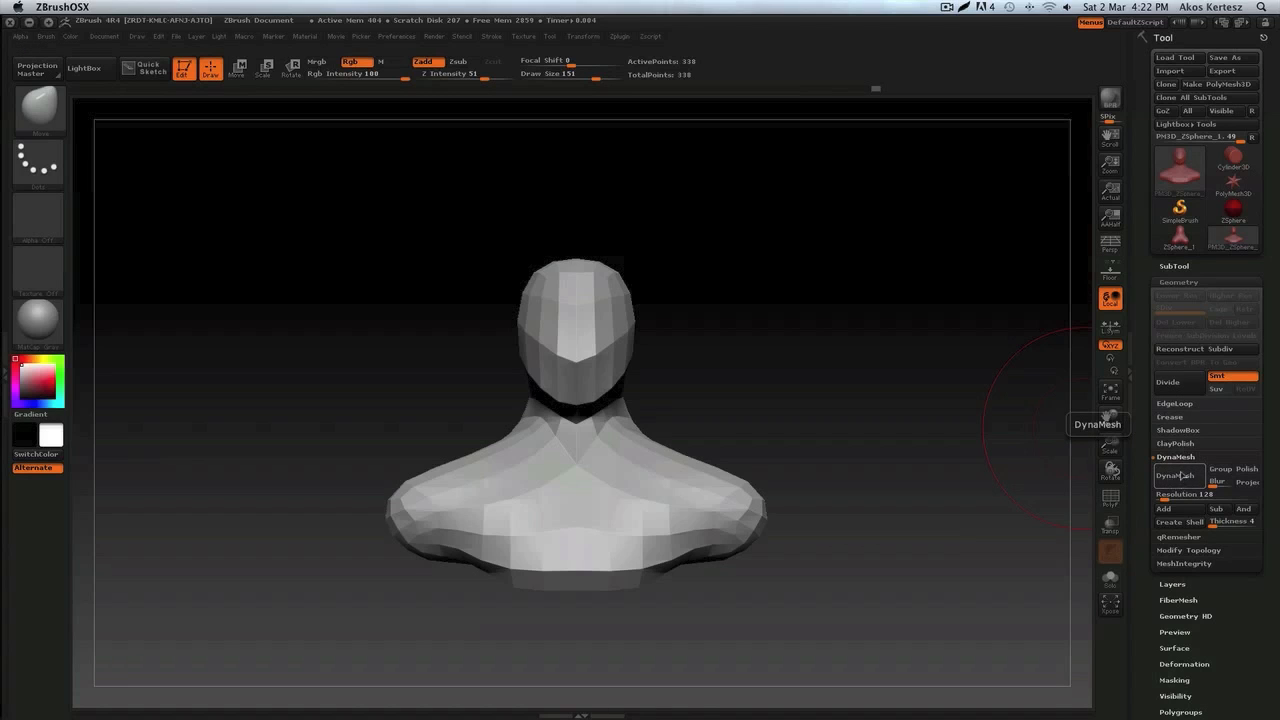
left_click(1178, 476)
type("352")
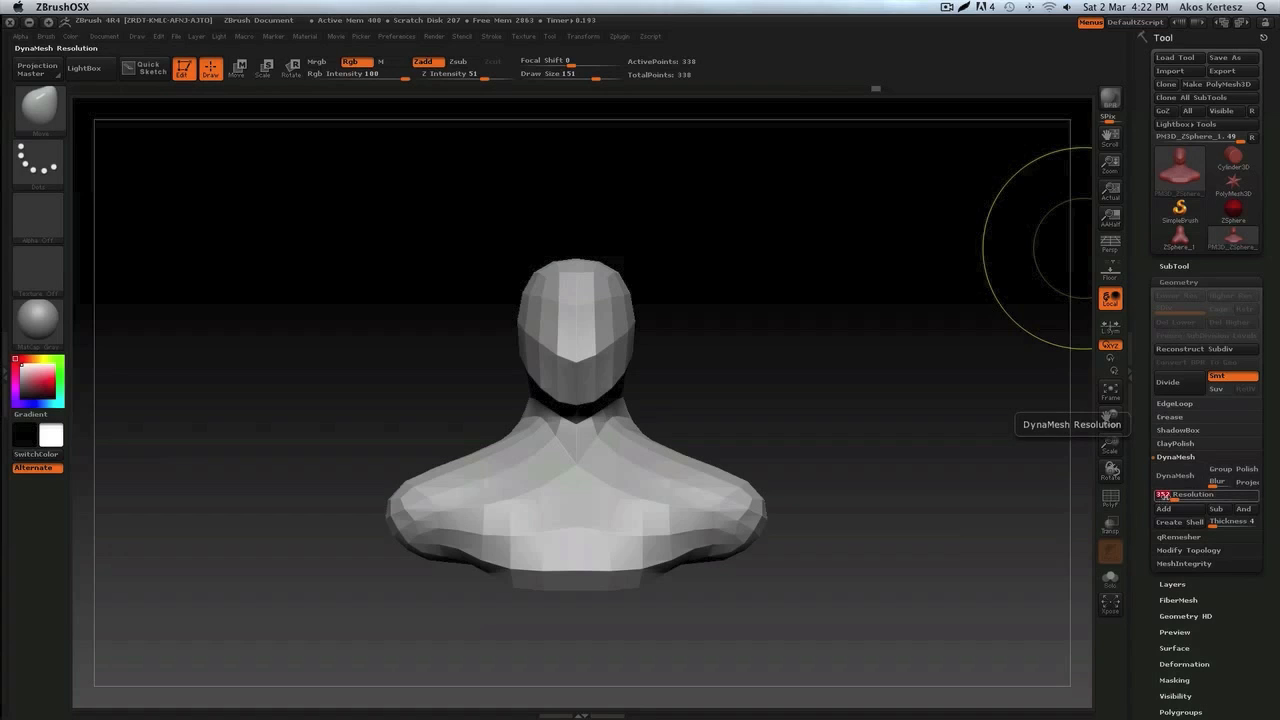
left_click(1178, 476)
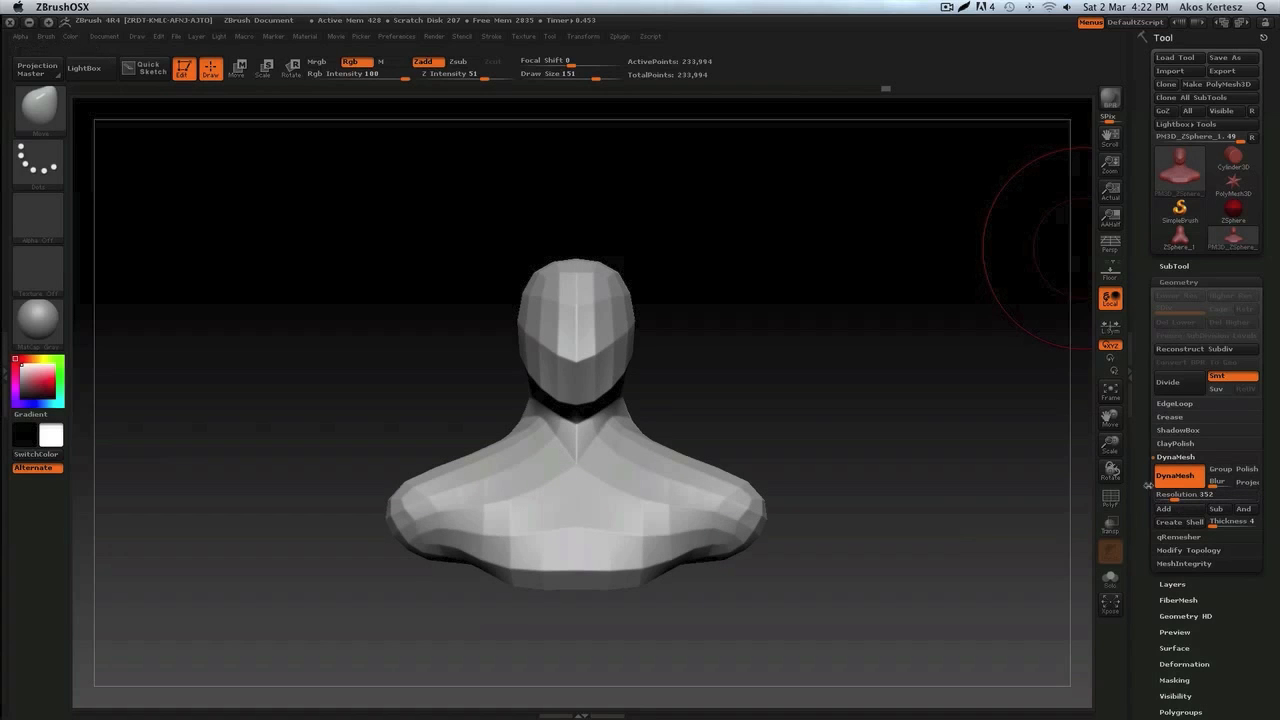
mouse_move(678, 76)
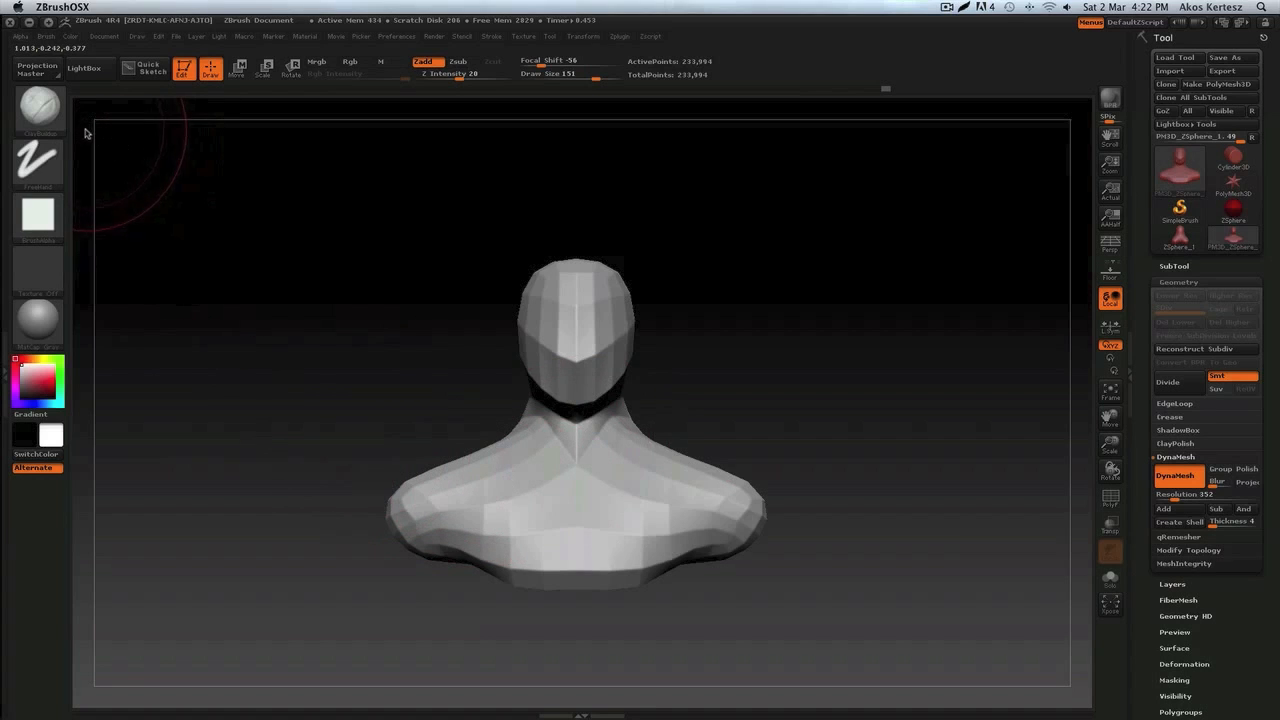
With ClayBuildup, lay muscle-like clay ridges across the chest, shoulders and torso
left_click(38, 108)
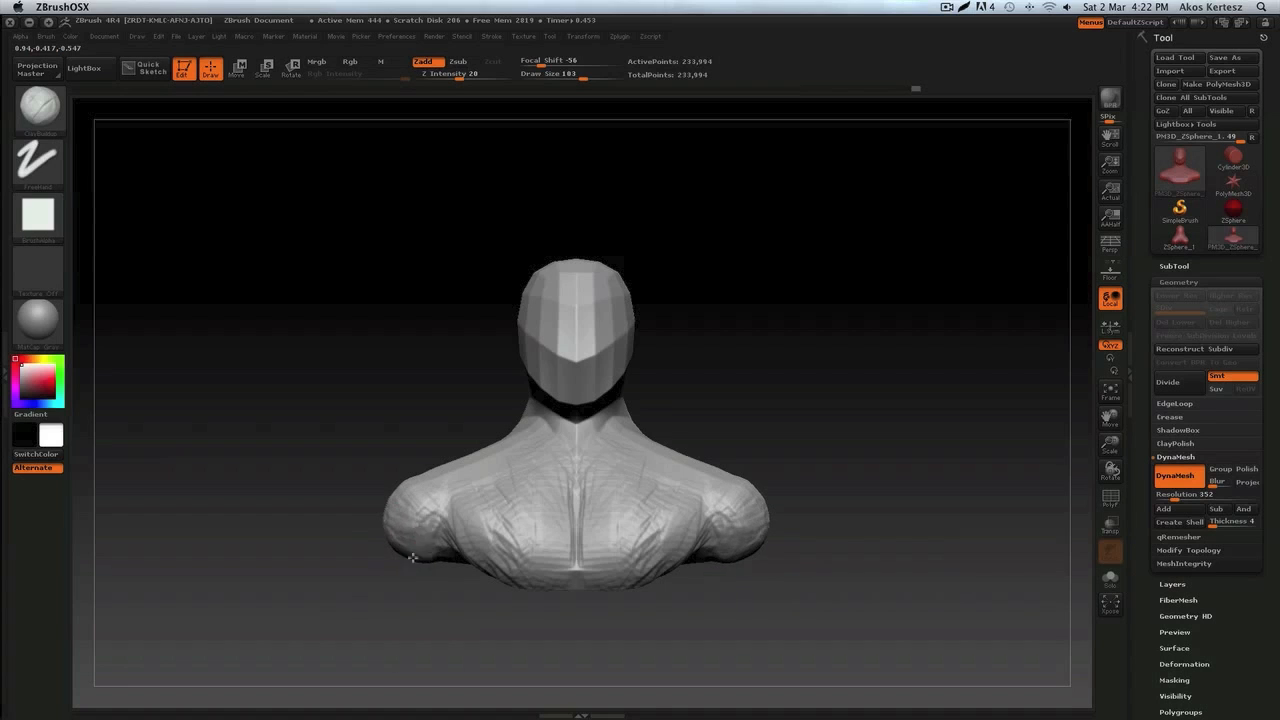
left_click_drag(420, 560, 470, 470)
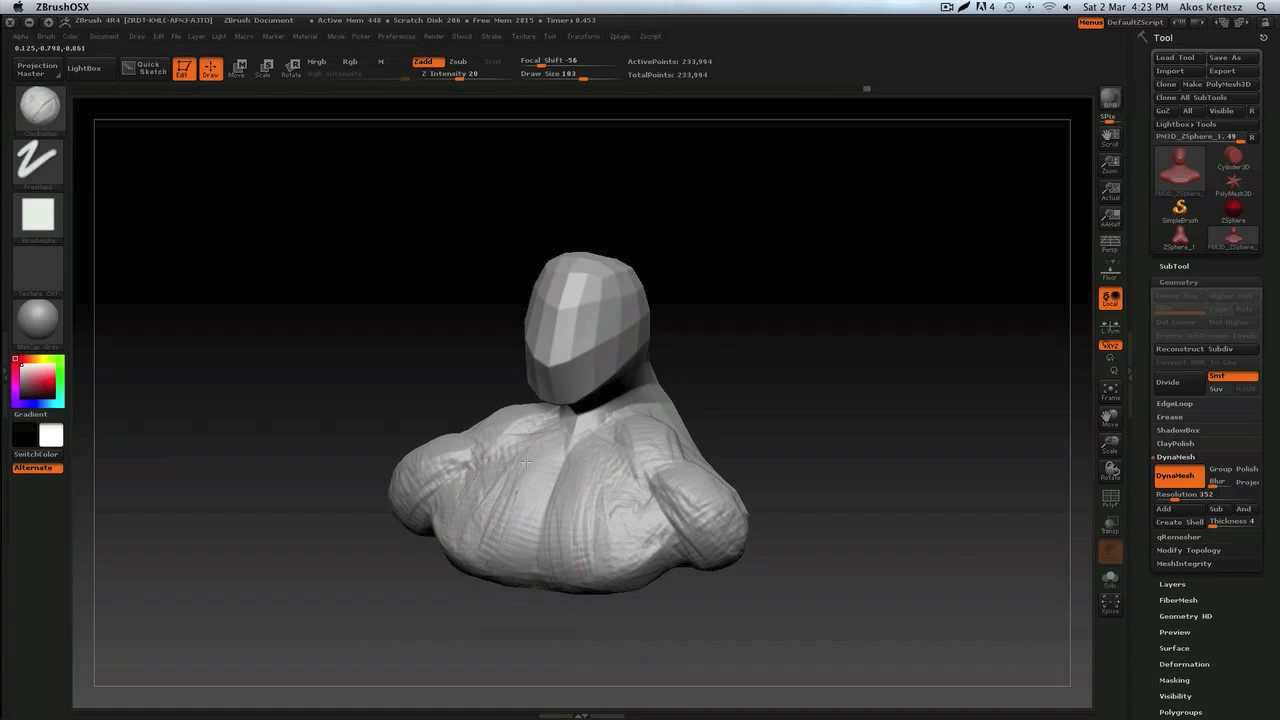
mouse_move(536, 492)
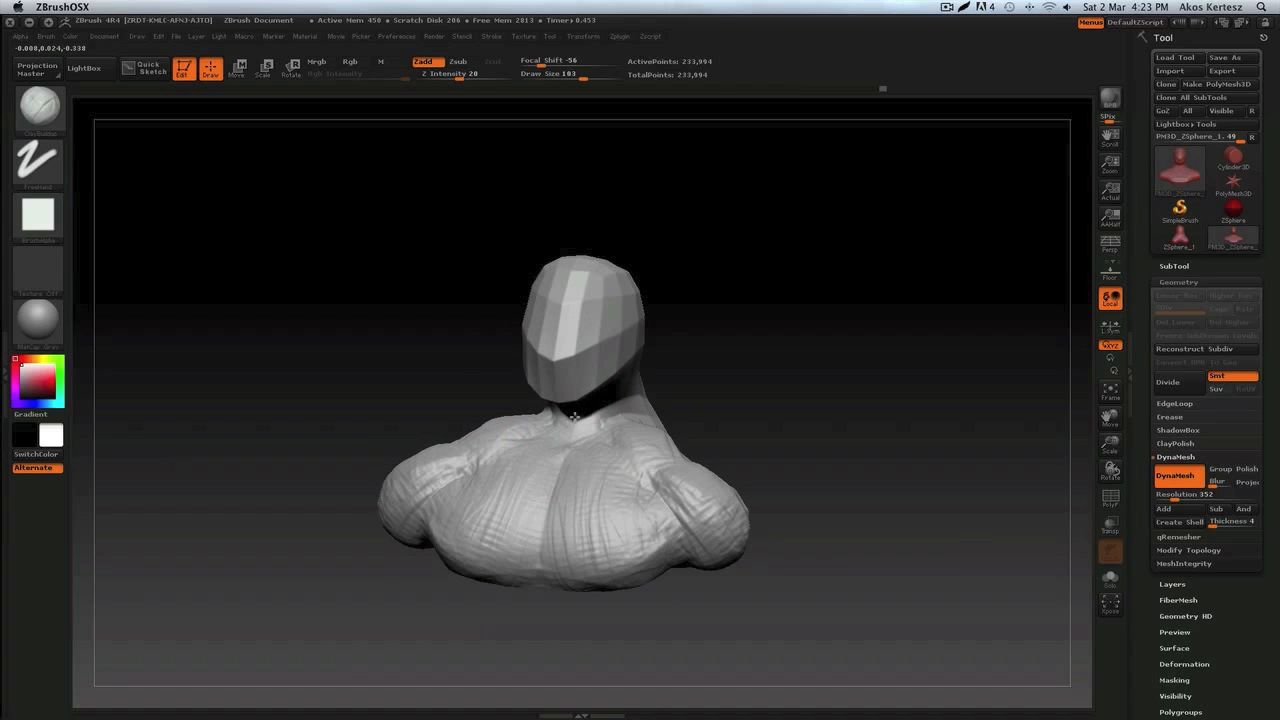
left_click_drag(576, 420, 516, 420)
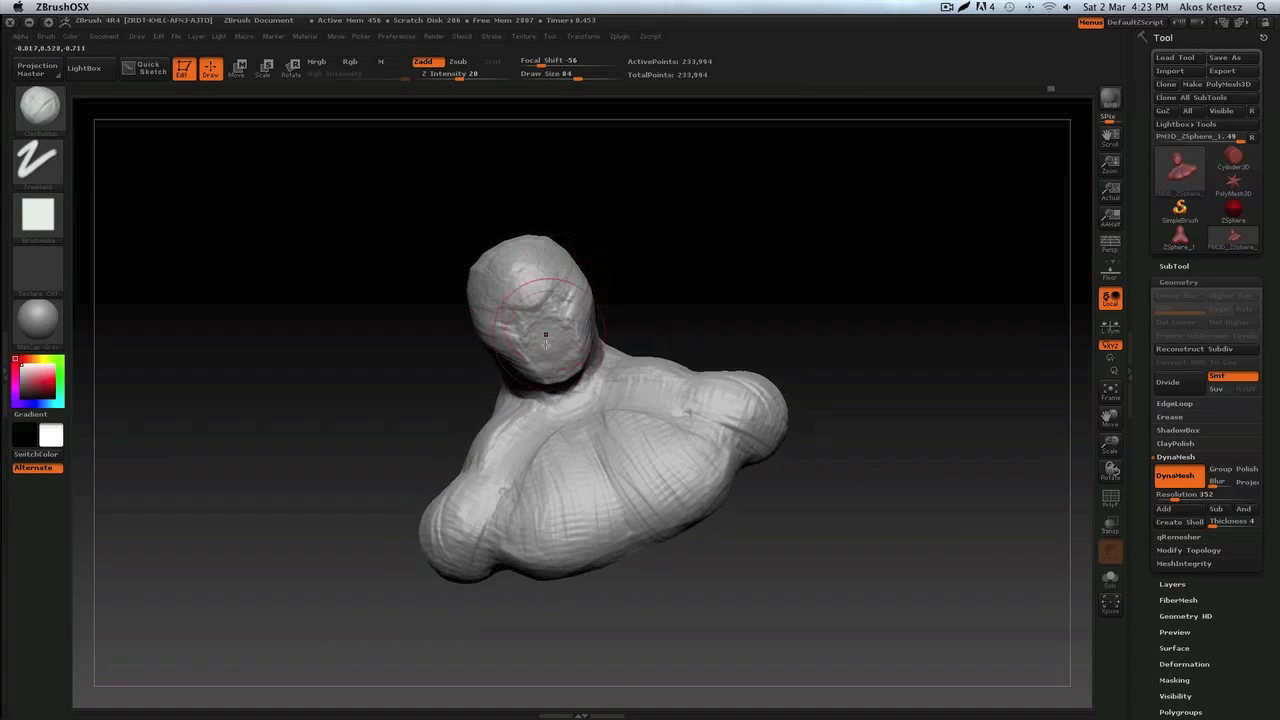
Orbit to side and back views and build up clay along the side of the neck
left_click_drag(546, 334, 490, 300)
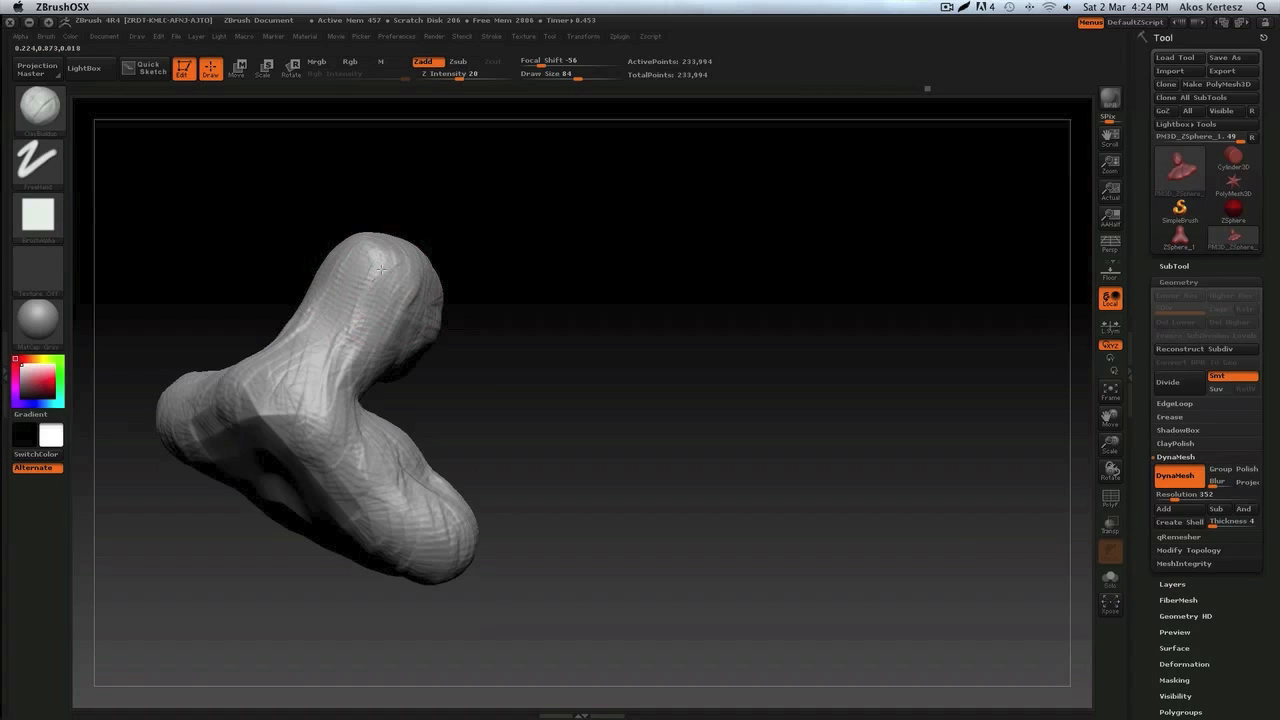
left_click_drag(380, 268, 408, 258)
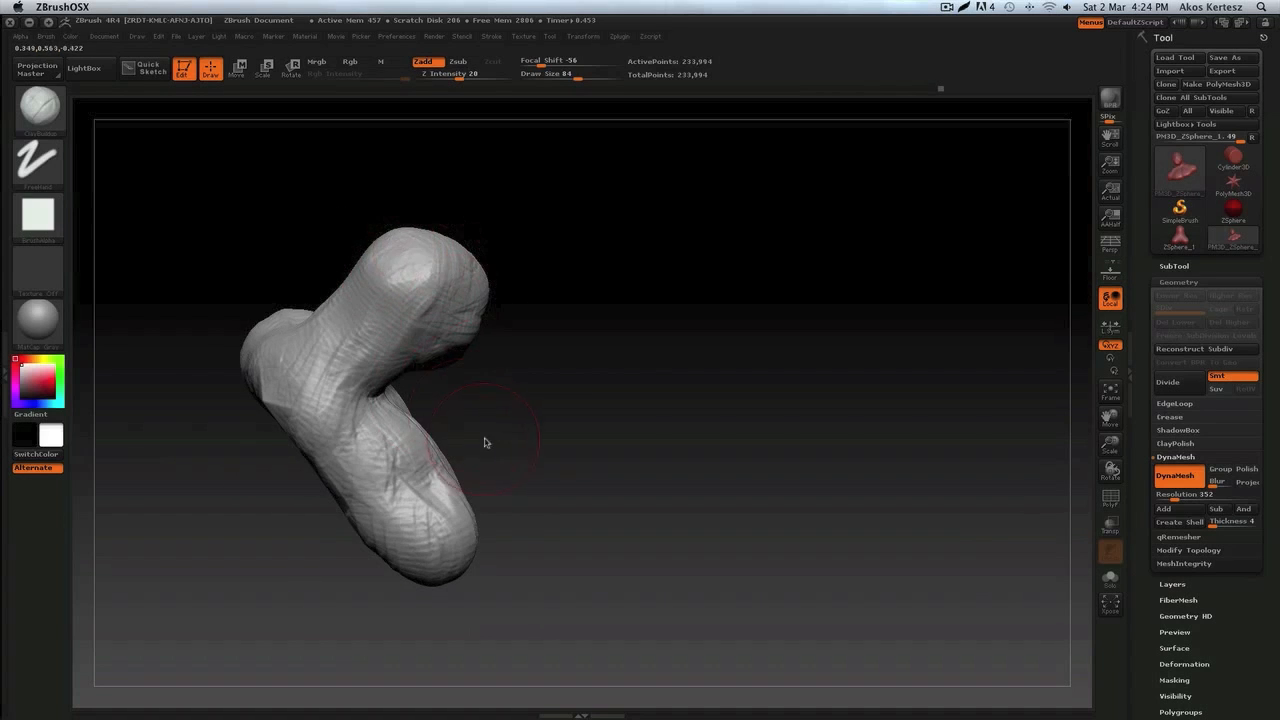
left_click_drag(484, 444, 462, 420)
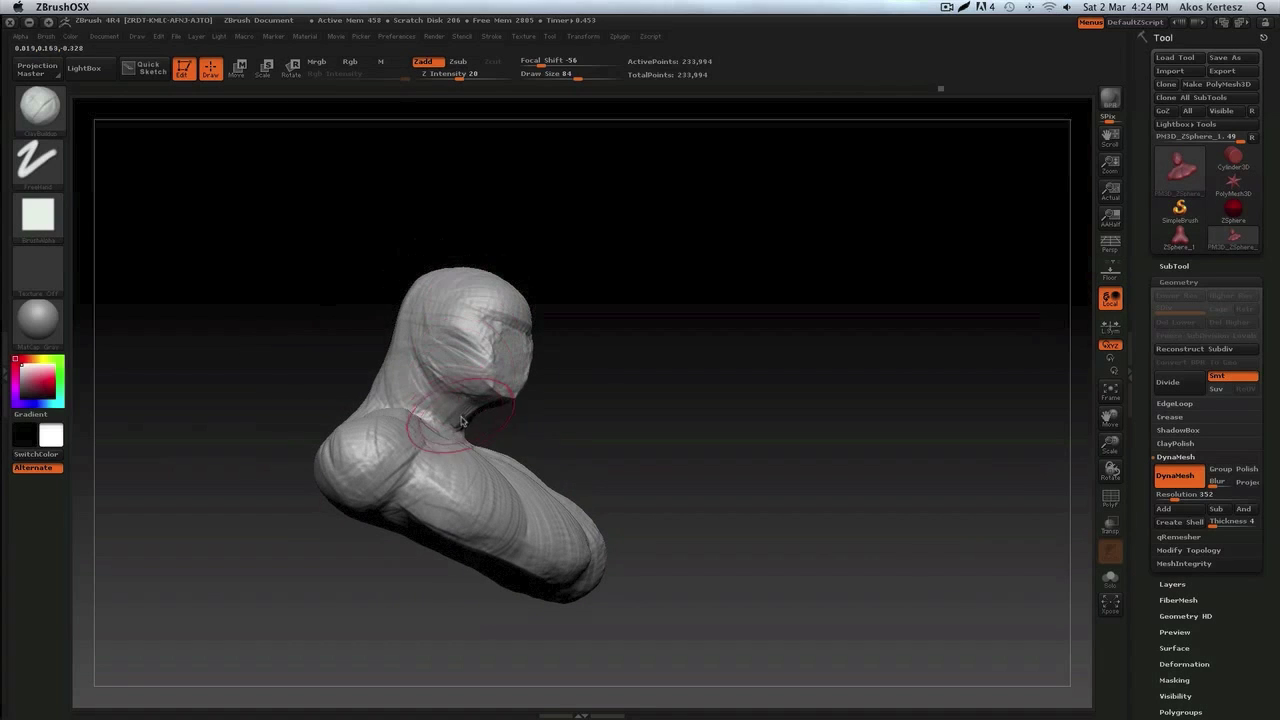
left_click_drag(460, 420, 480, 400)
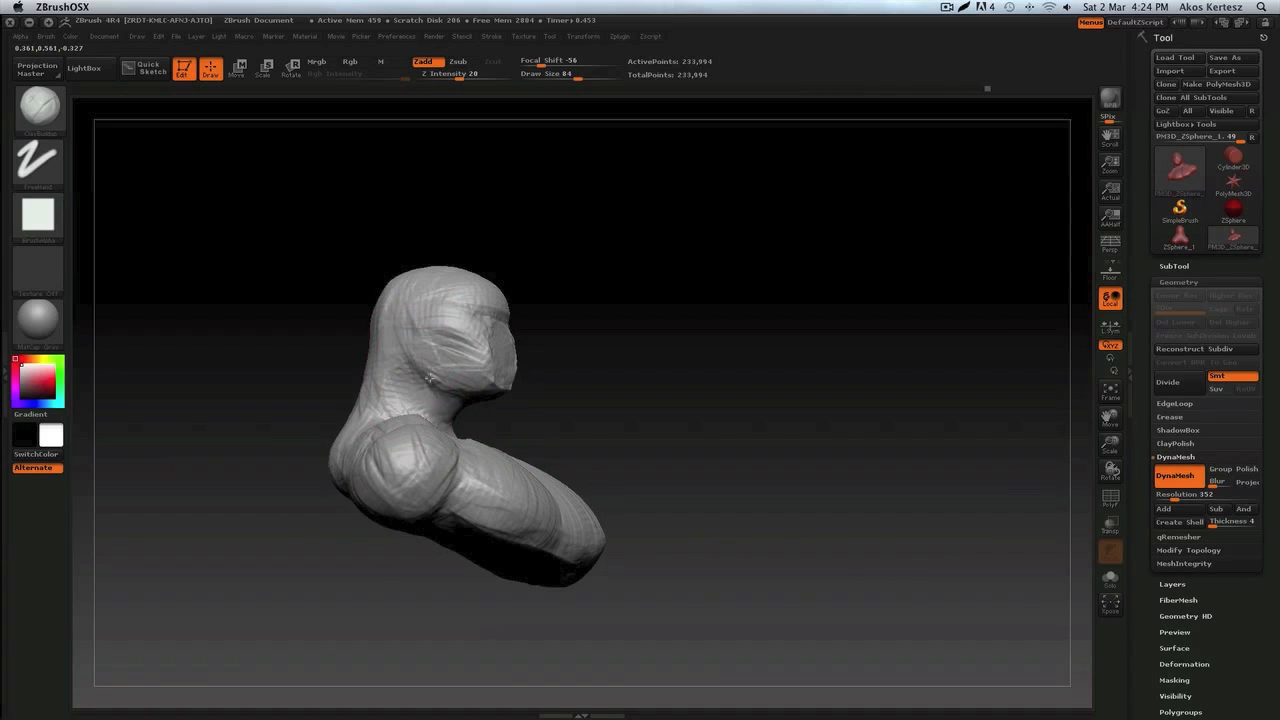
mouse_move(500, 360)
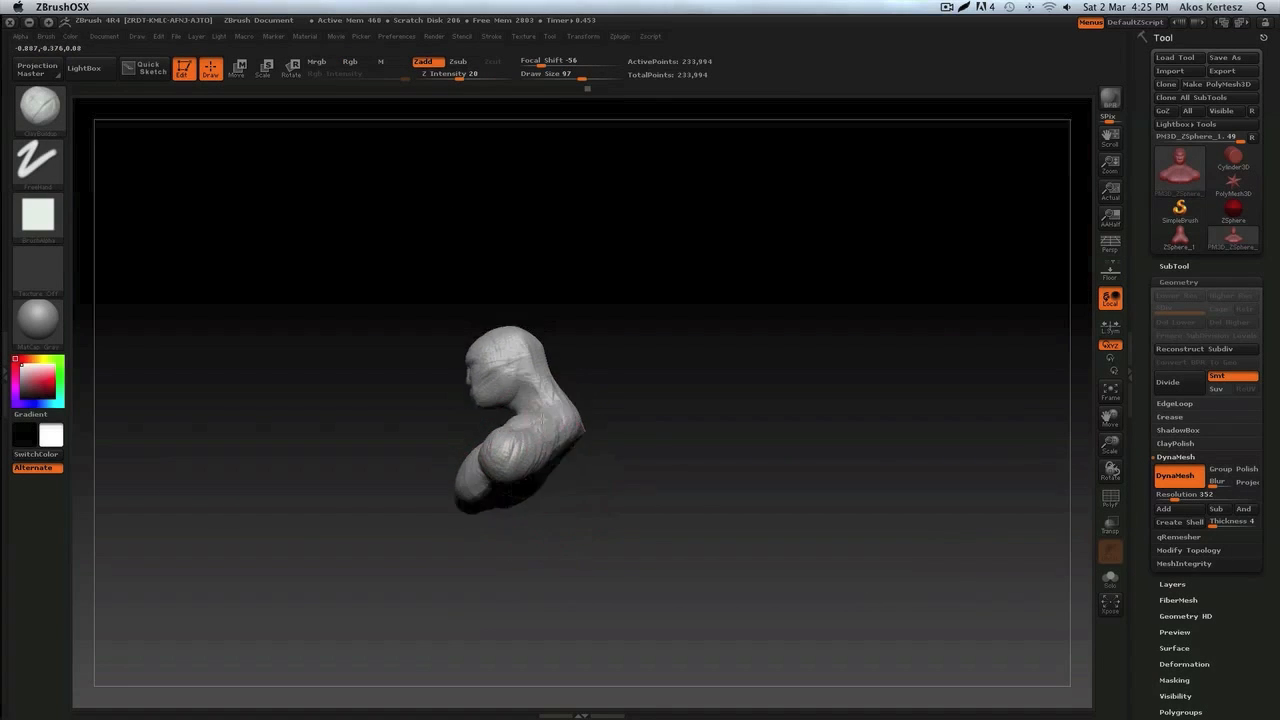
left_click_drag(520, 410, 450, 500)
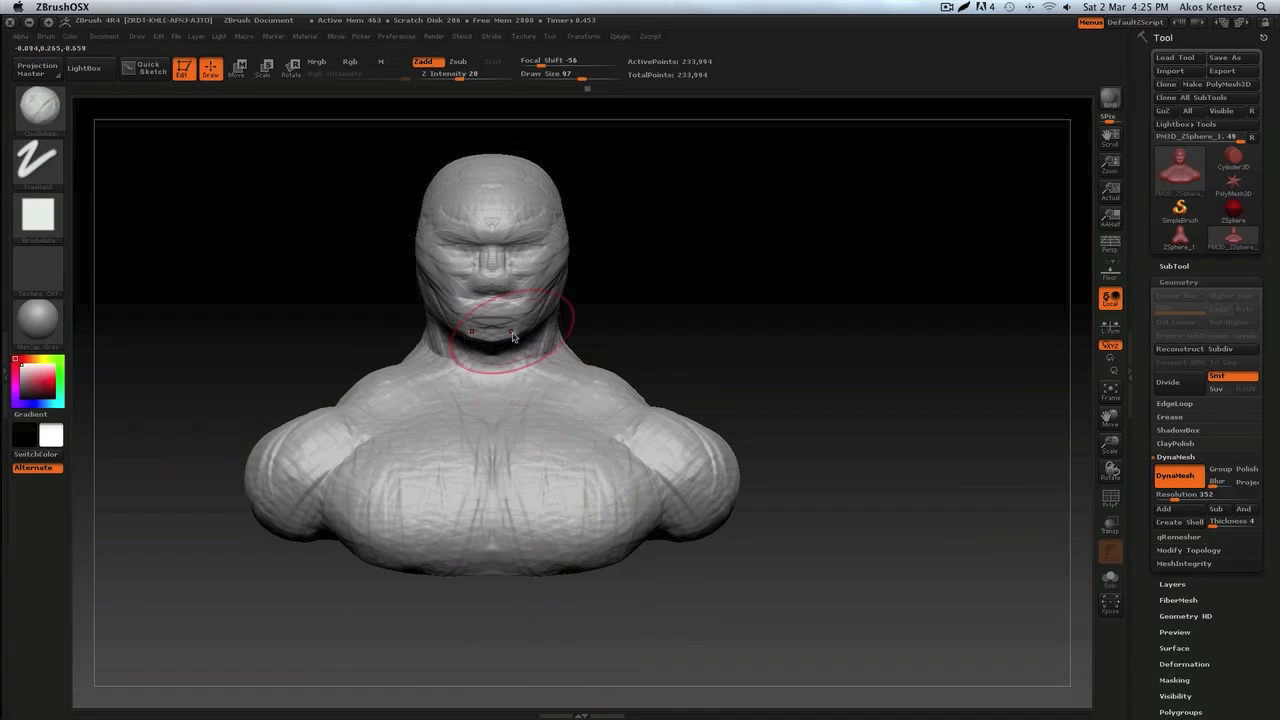
mouse_move(650, 516)
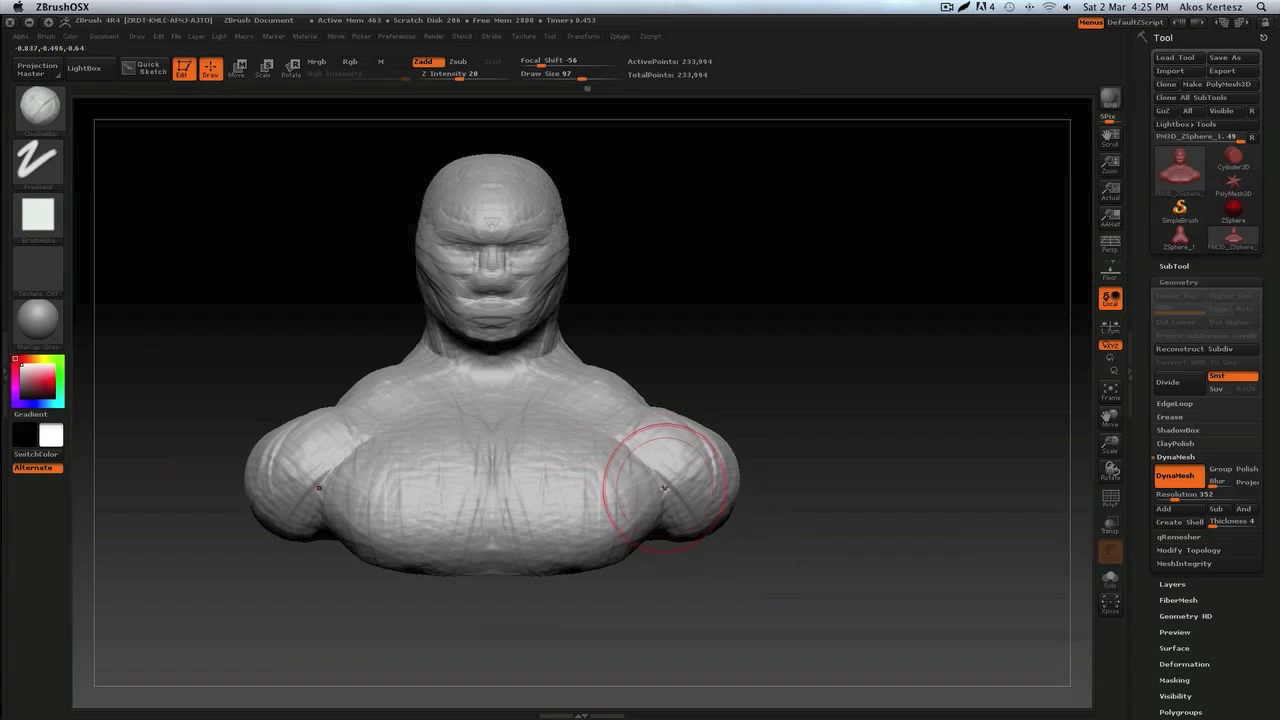
mouse_move(516, 350)
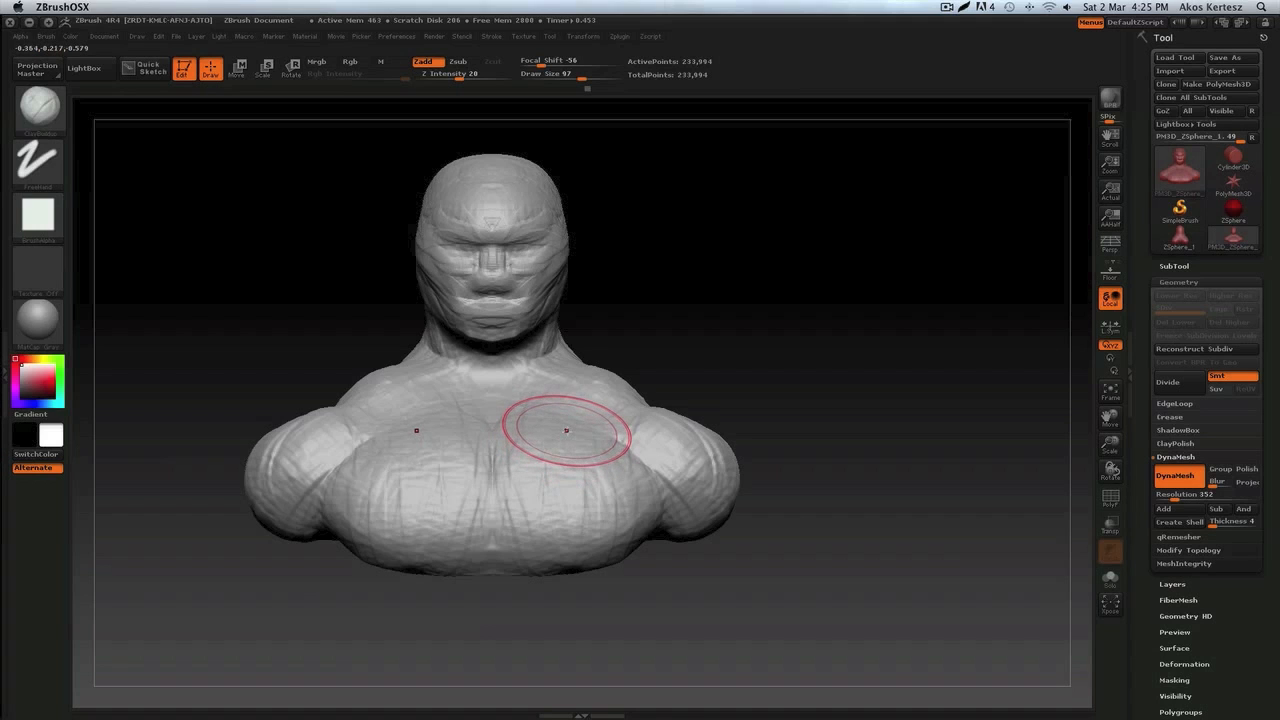
mouse_move(544, 438)
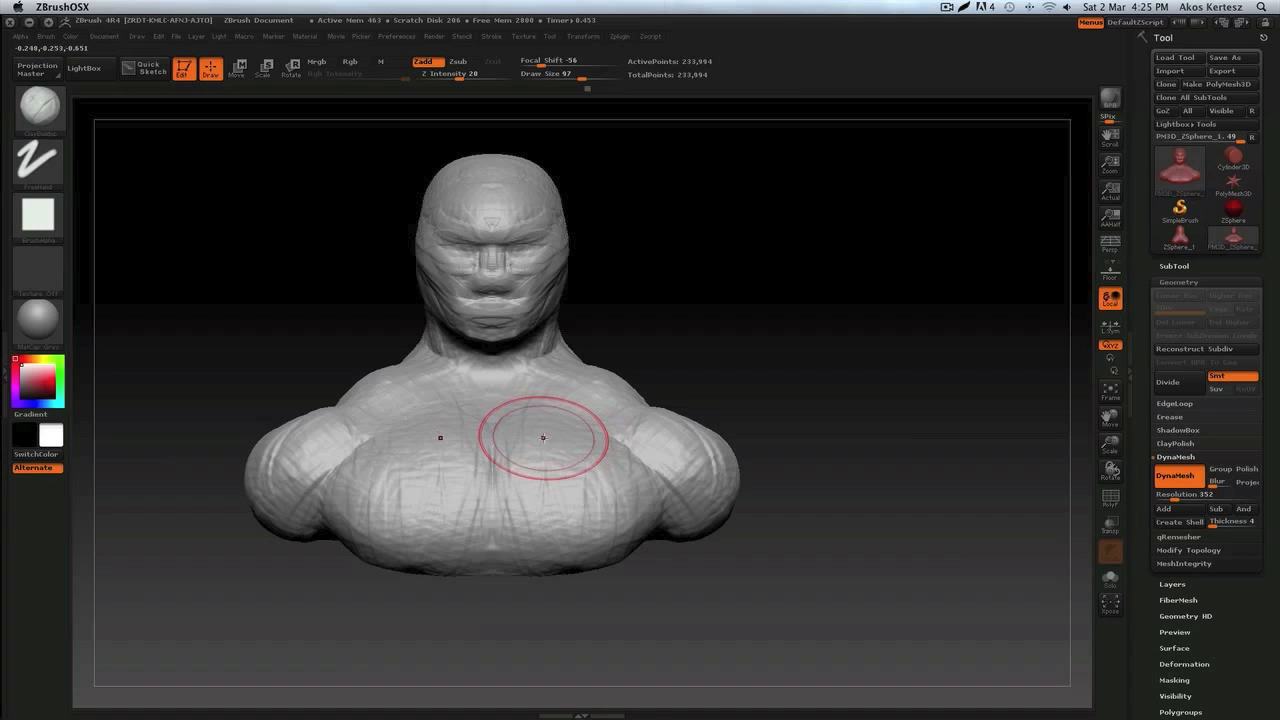
mouse_move(568, 368)
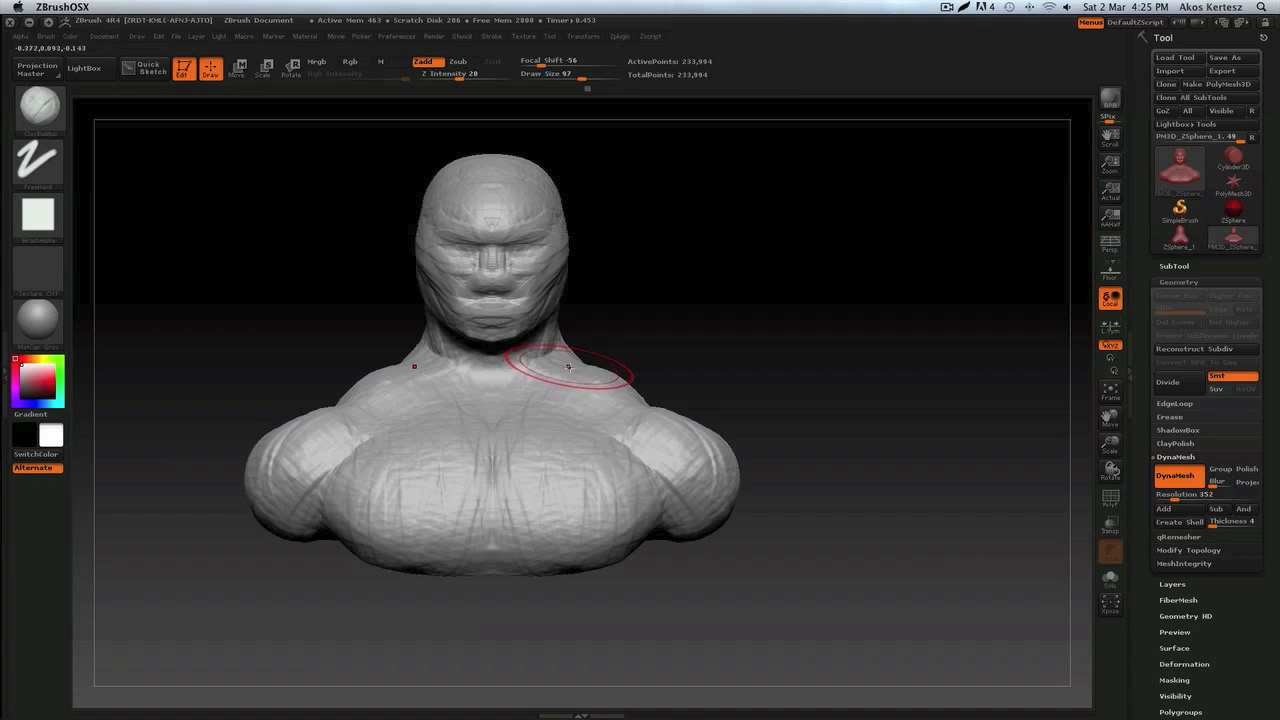
Orbit the bust from above and back to front to check the chest and shoulder forms
left_click_drag(568, 366, 520, 516)
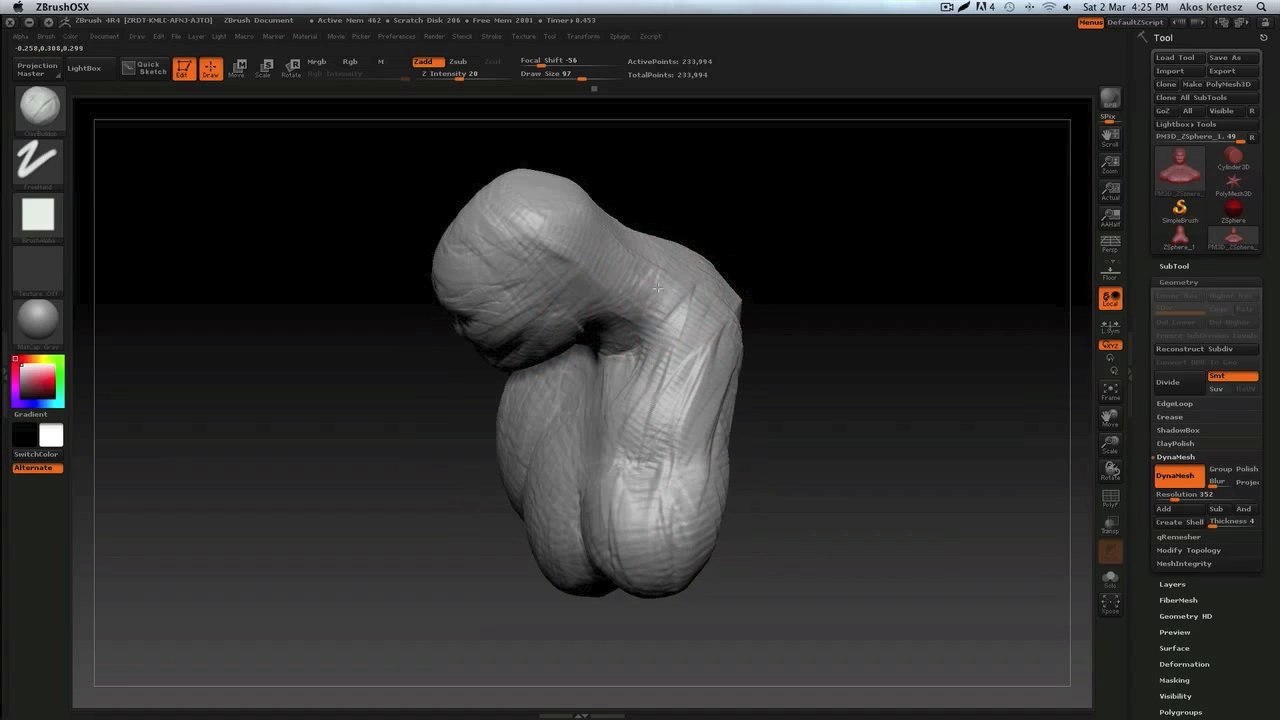
left_click_drag(656, 288, 636, 368)
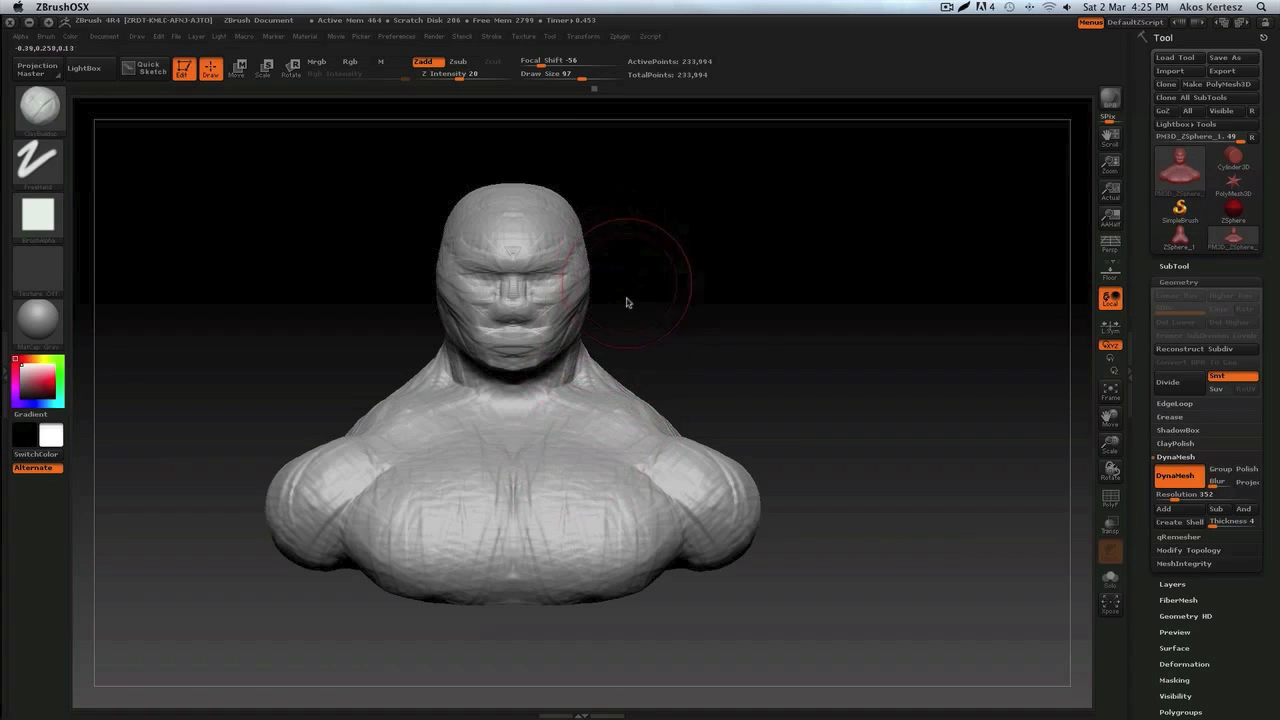
mouse_move(644, 384)
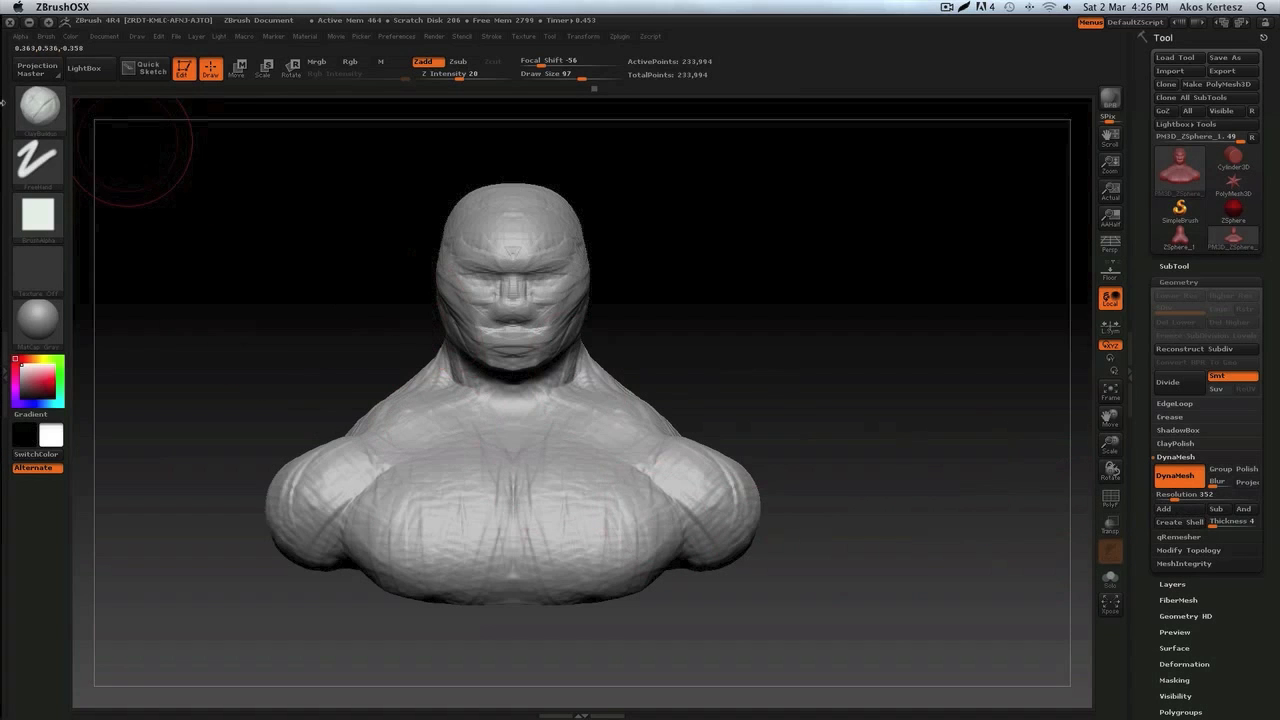
mouse_move(144, 208)
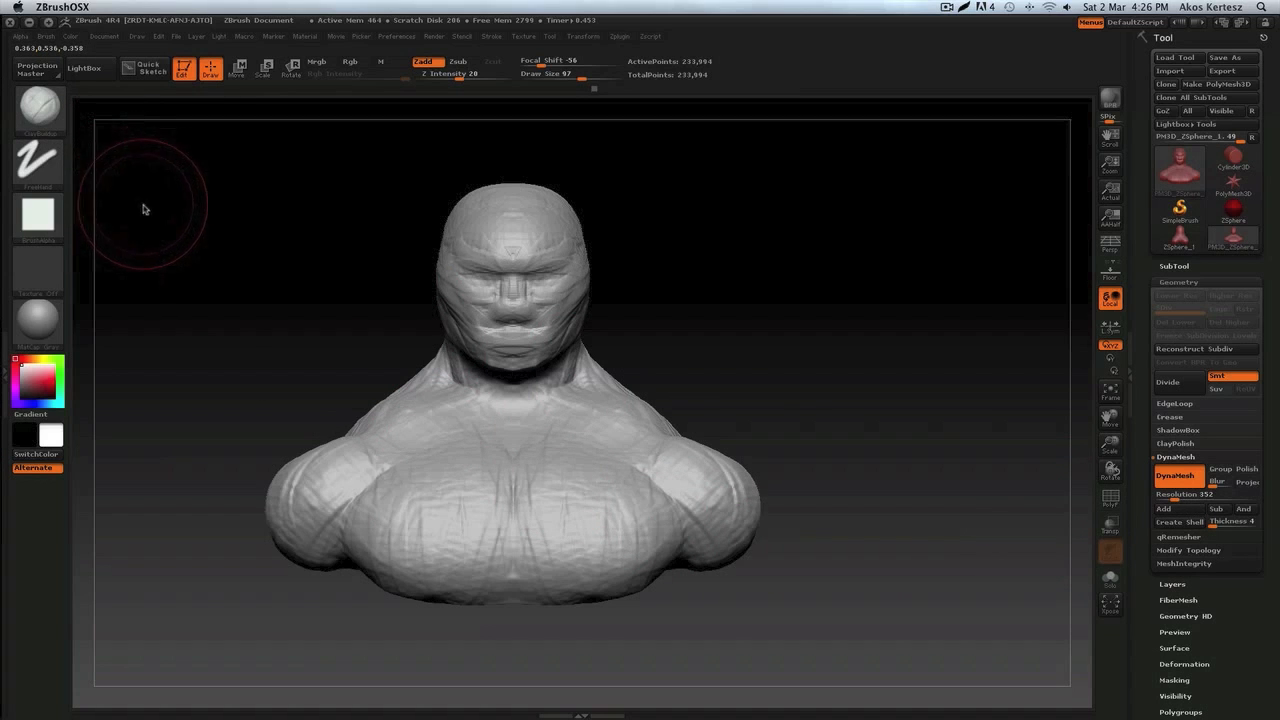
mouse_move(76, 130)
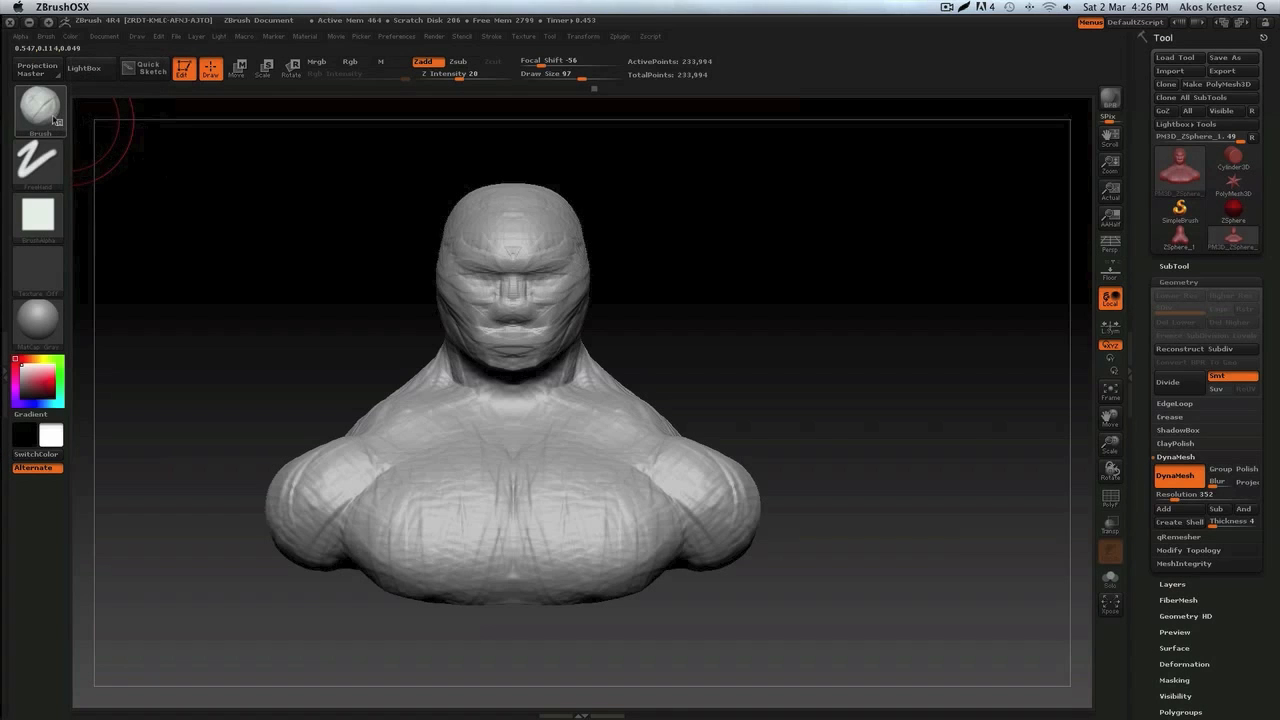
Switch to the SnakeHook brush to pull spikes out of the shoulders
left_click(38, 110)
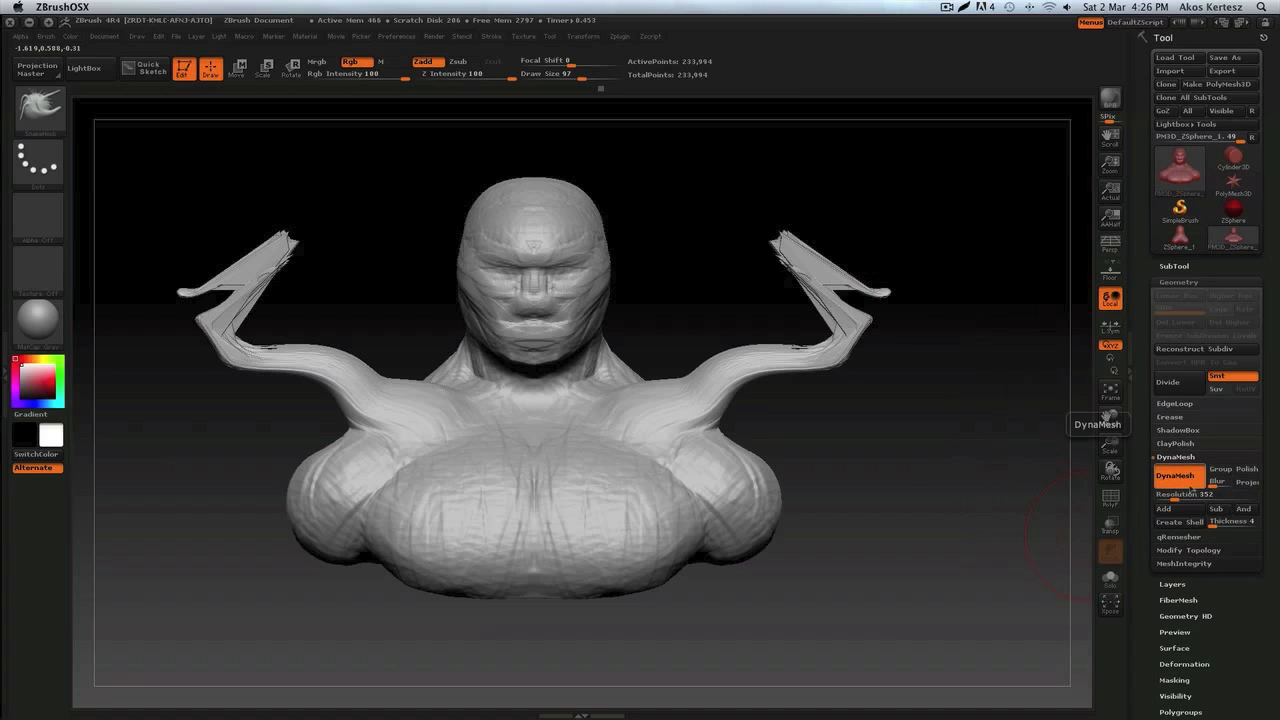
mouse_move(932, 232)
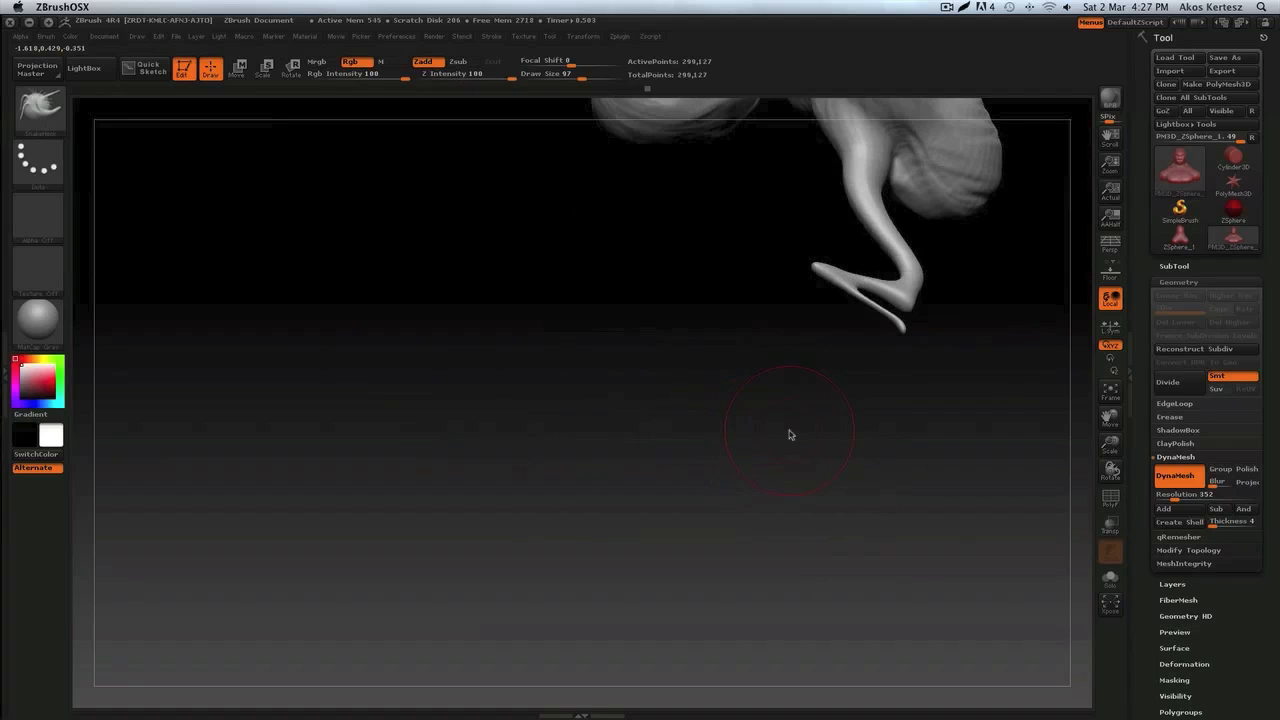
Frame the whole horned bust in view and adjust the curled horn tips
left_click_drag(790, 436, 788, 300)
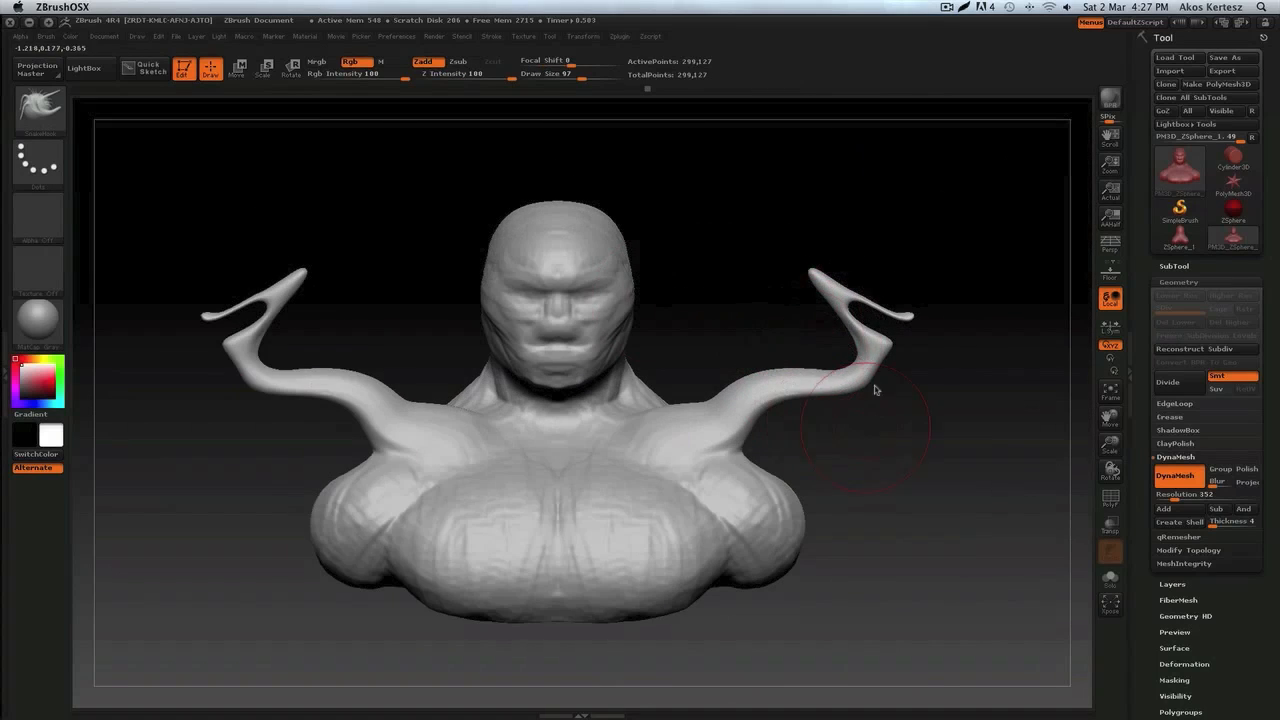
left_click_drag(876, 388, 716, 336)
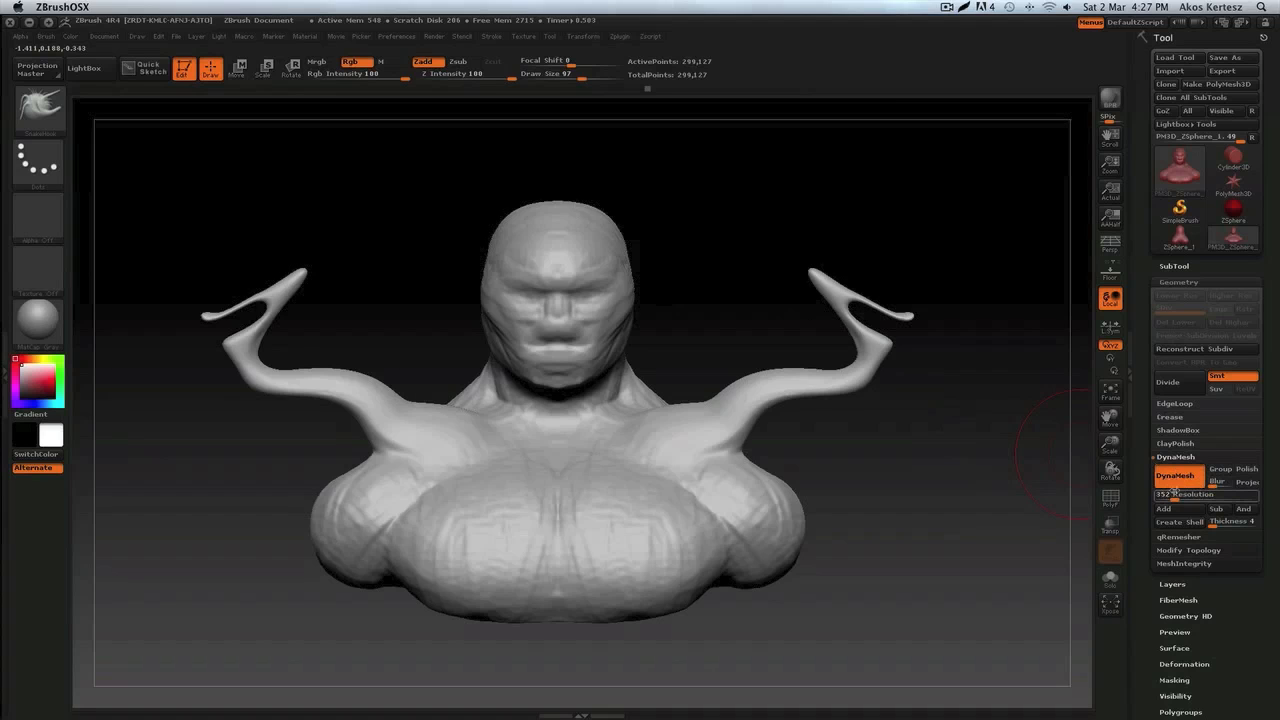
mouse_move(910, 476)
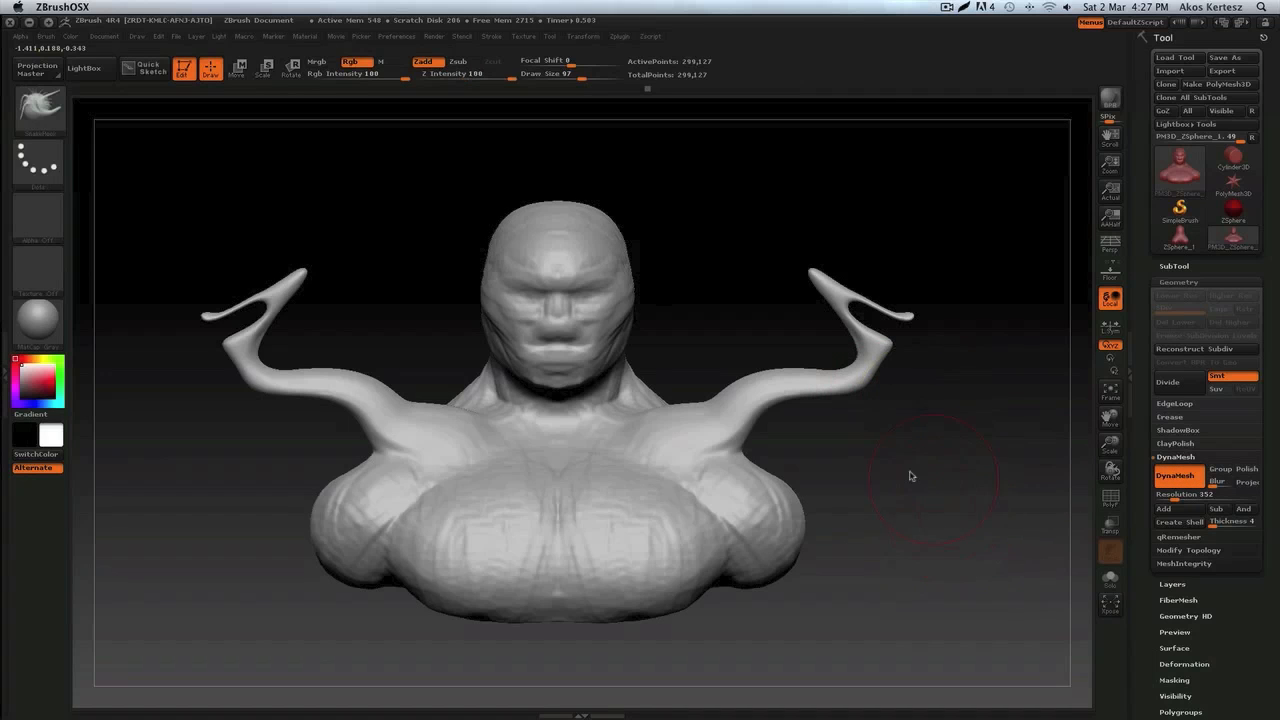
mouse_move(844, 476)
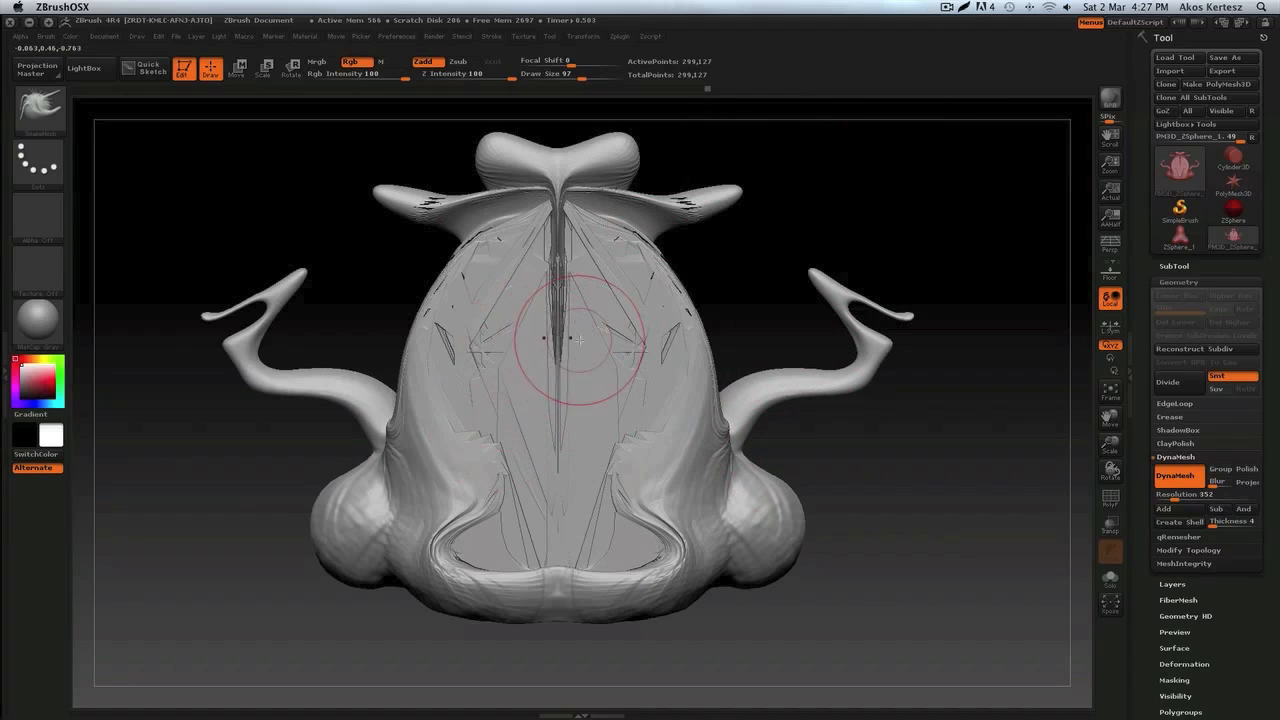
mouse_move(730, 150)
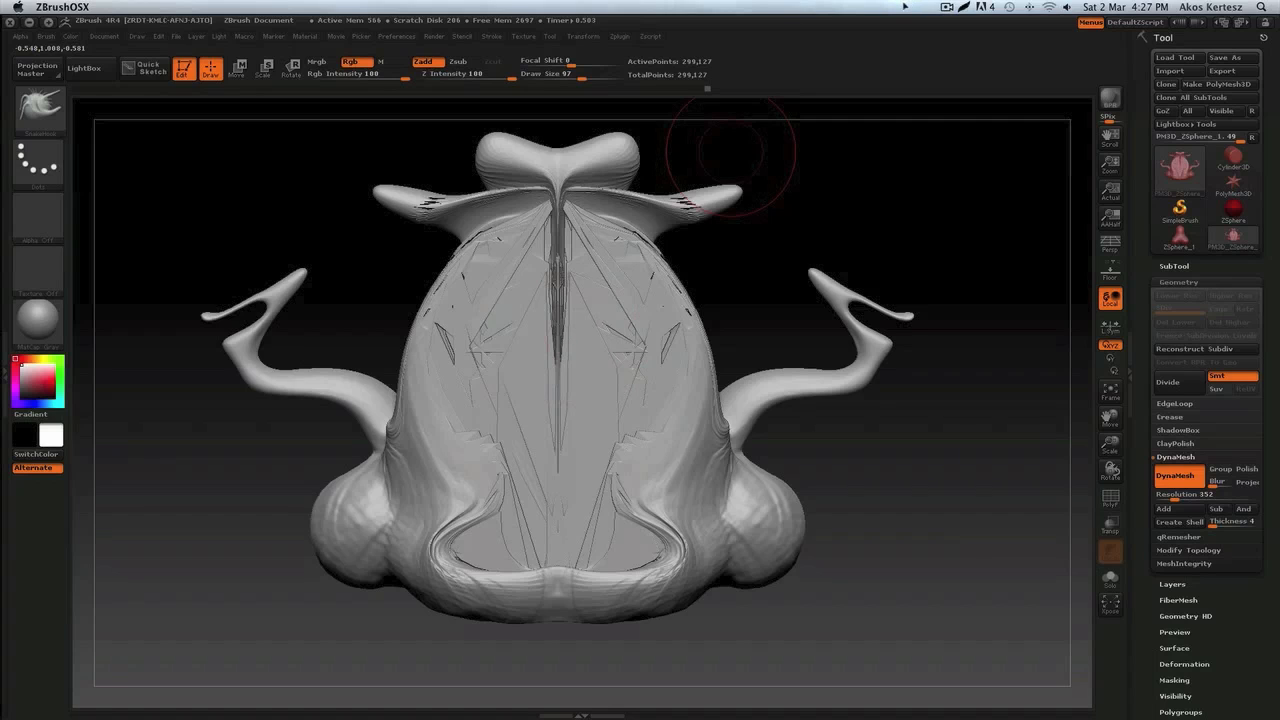